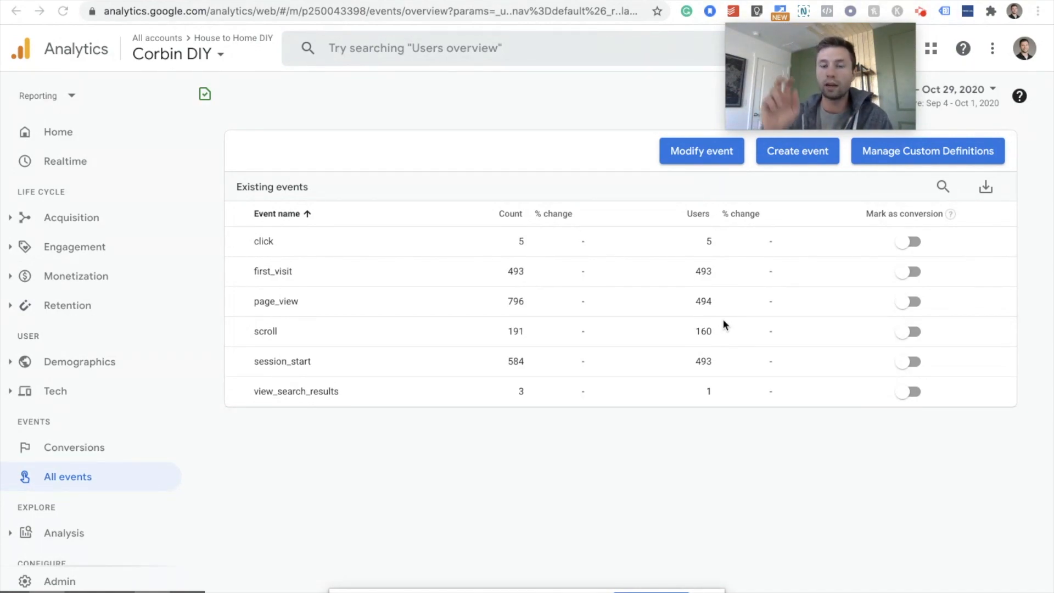
mouse_move(806, 311)
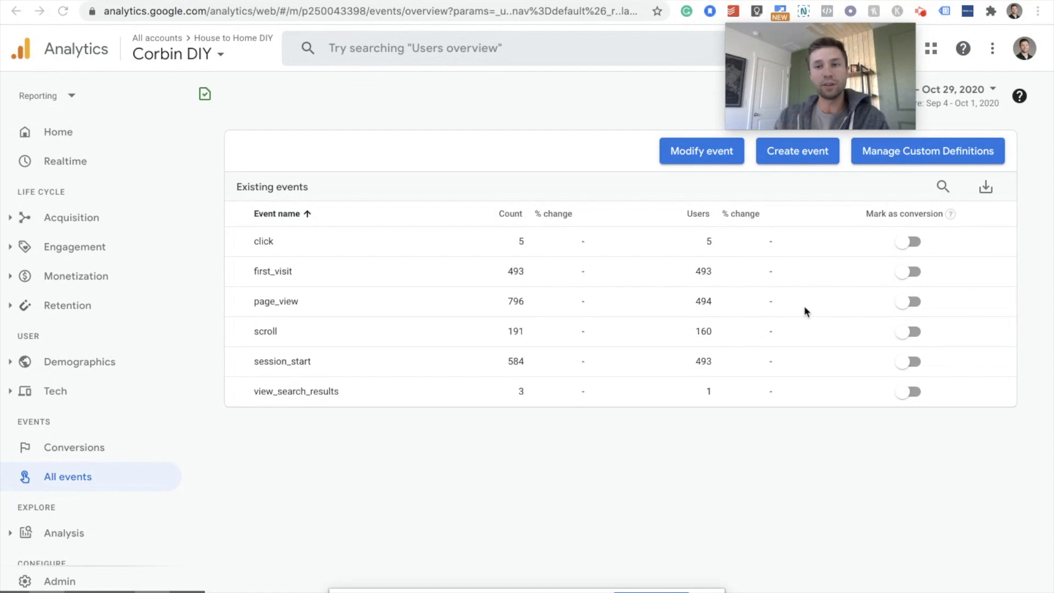
mouse_move(538, 332)
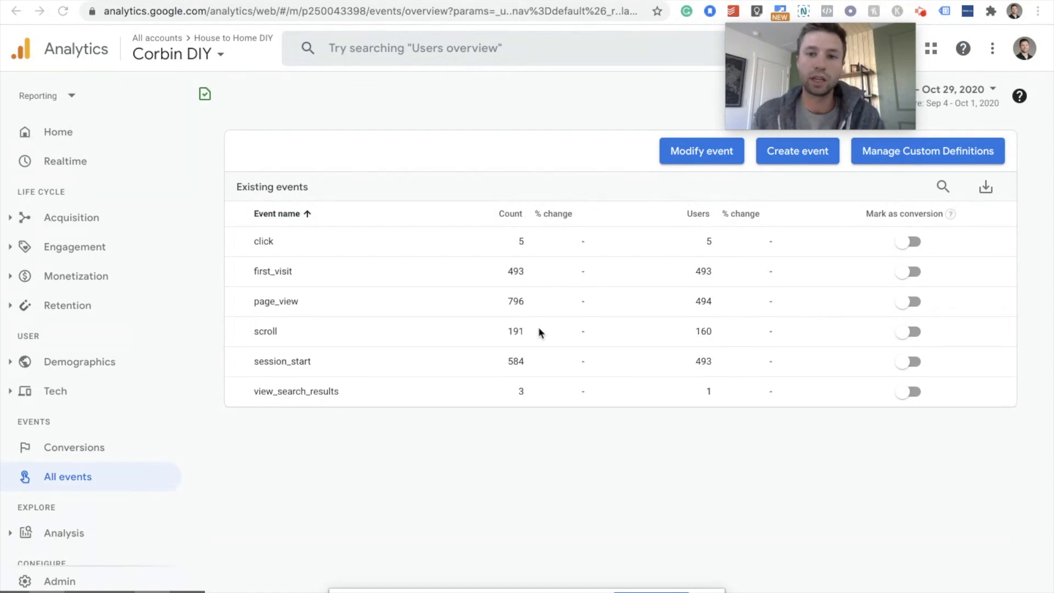
mouse_move(511, 329)
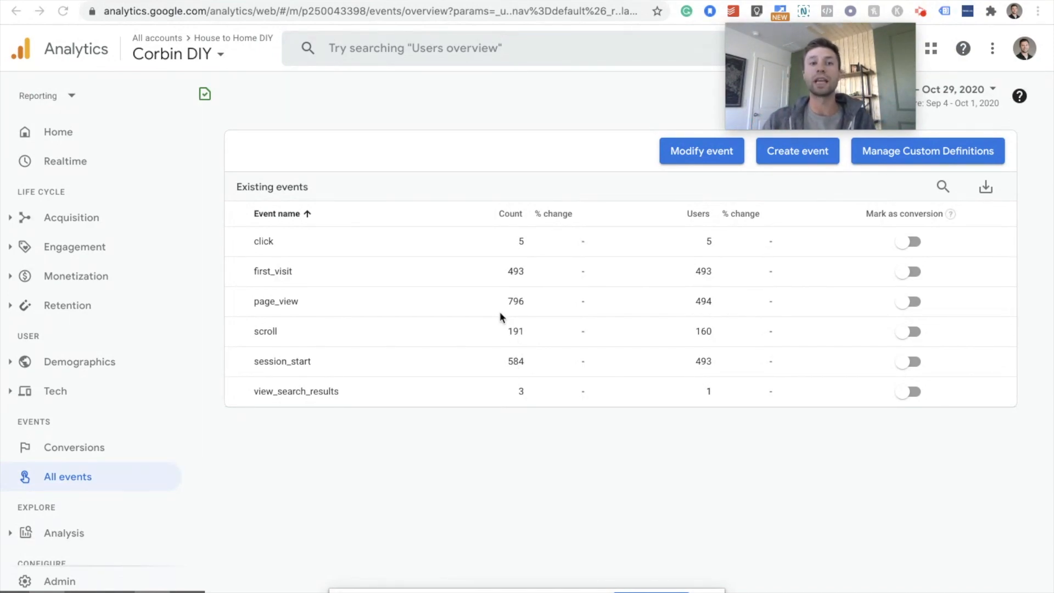
mouse_move(462, 408)
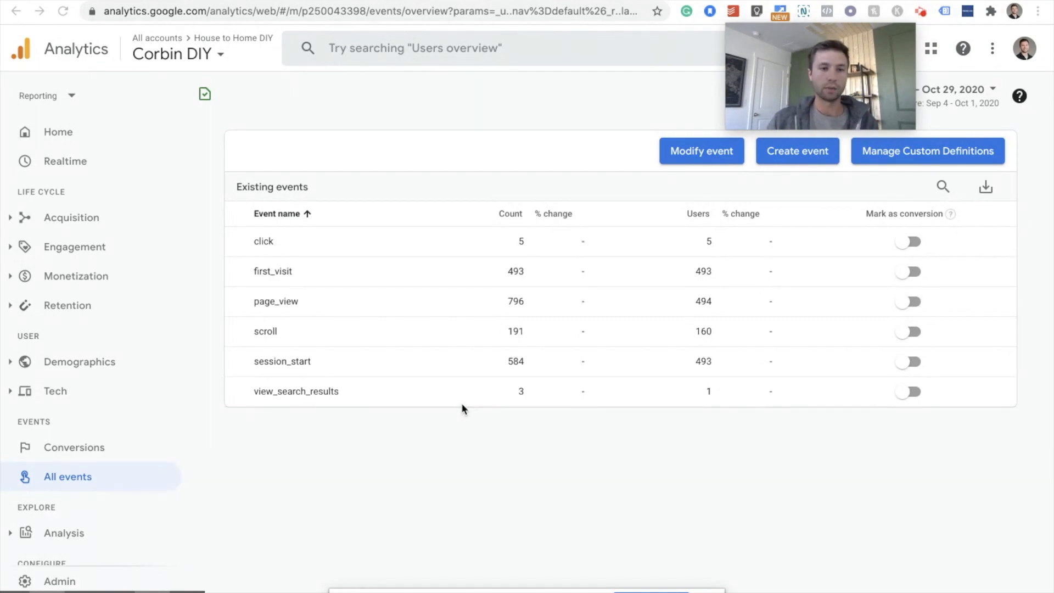
mouse_move(302, 164)
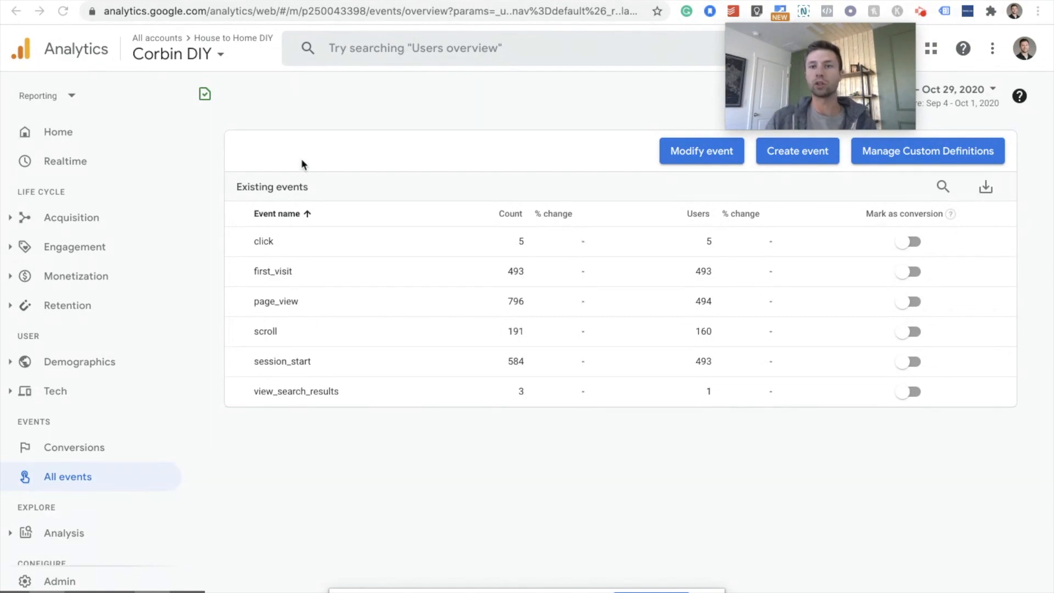
mouse_move(396, 108)
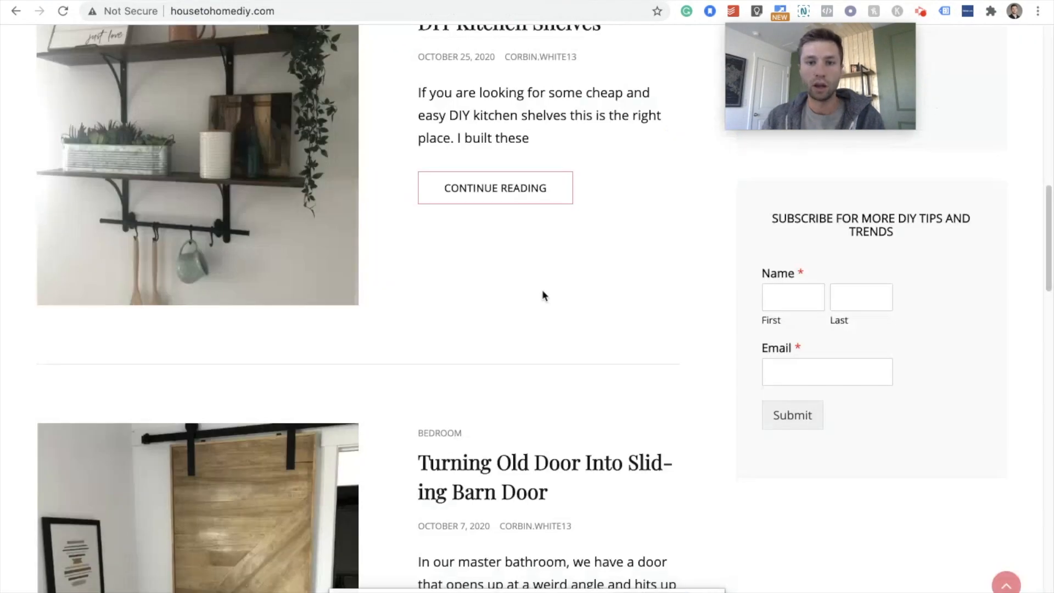
Fill in and submit the sidebar Subscribe form so the thanks-for-subscribing message appears
scroll(up, 3)
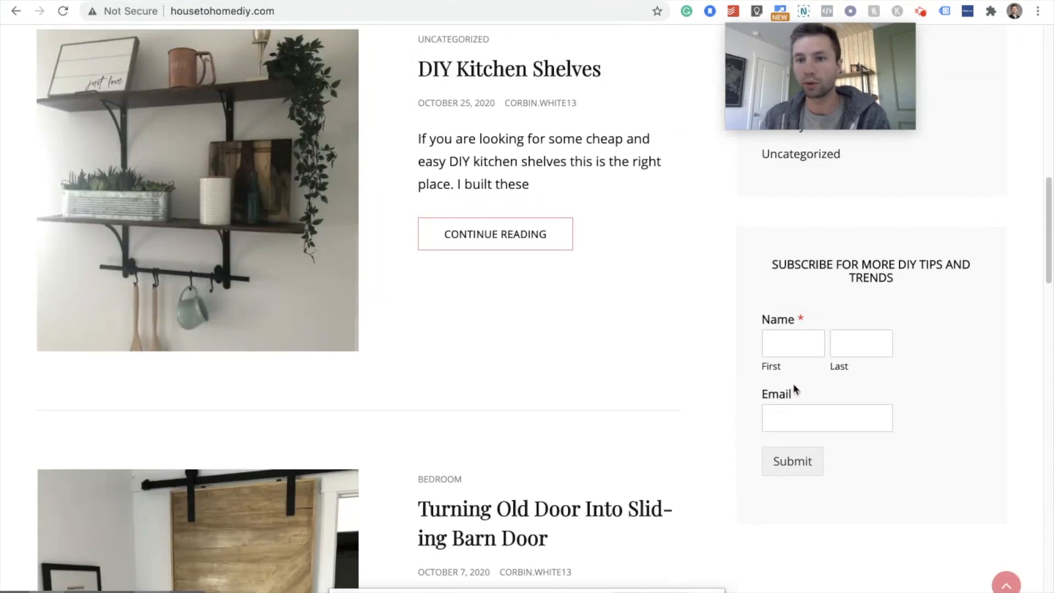
click(791, 343)
text(Corbin)
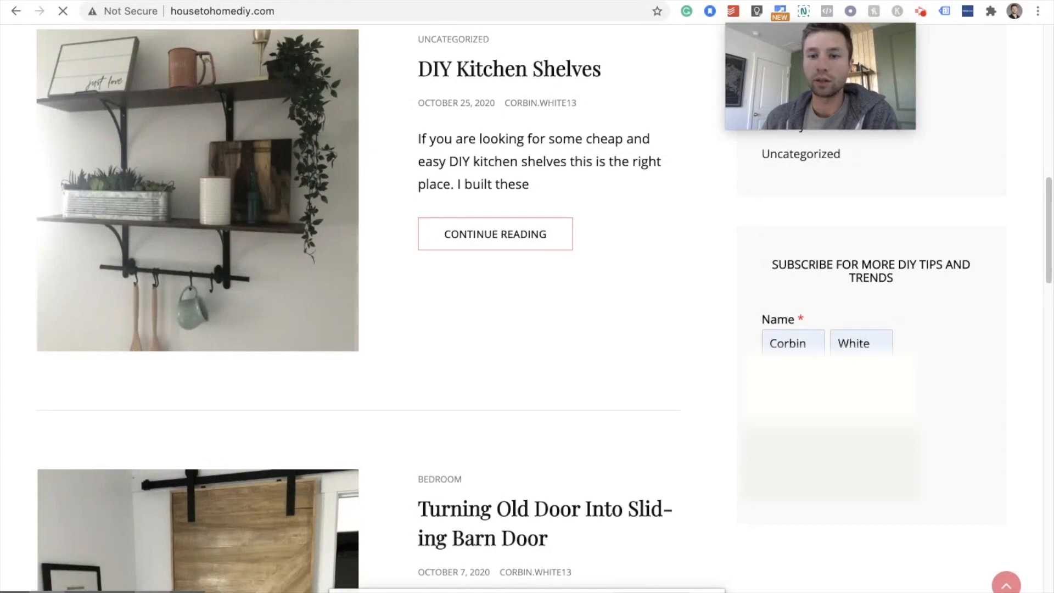
scroll(up, 3)
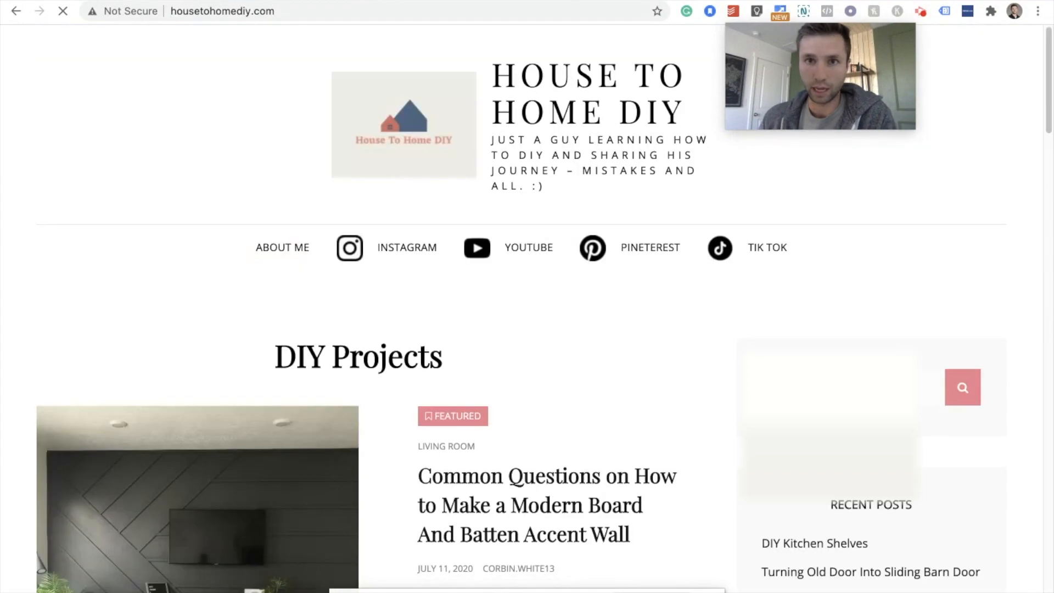
scroll(down, 3)
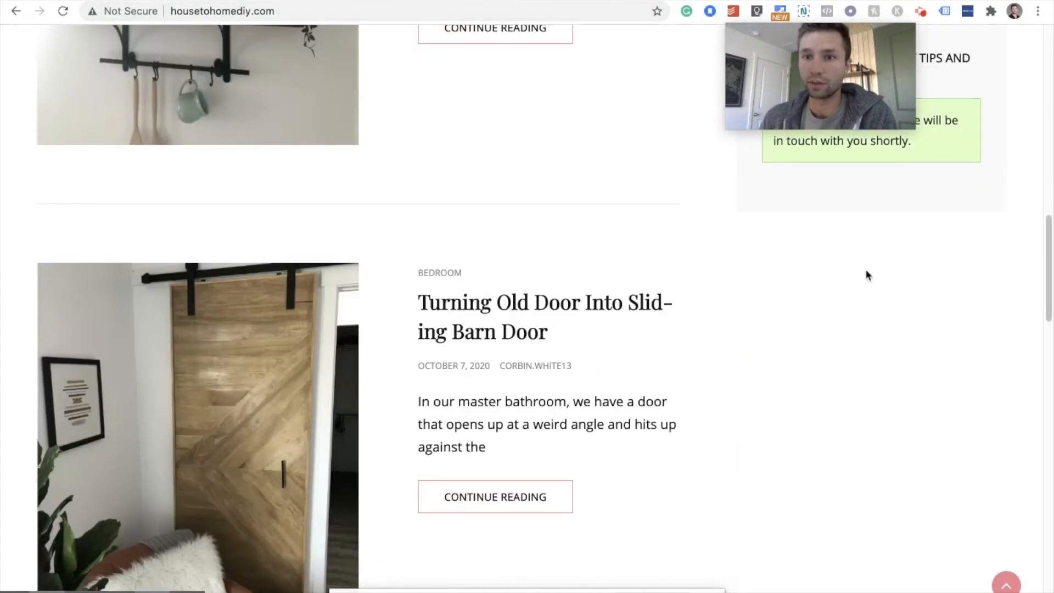
scroll(up, 3)
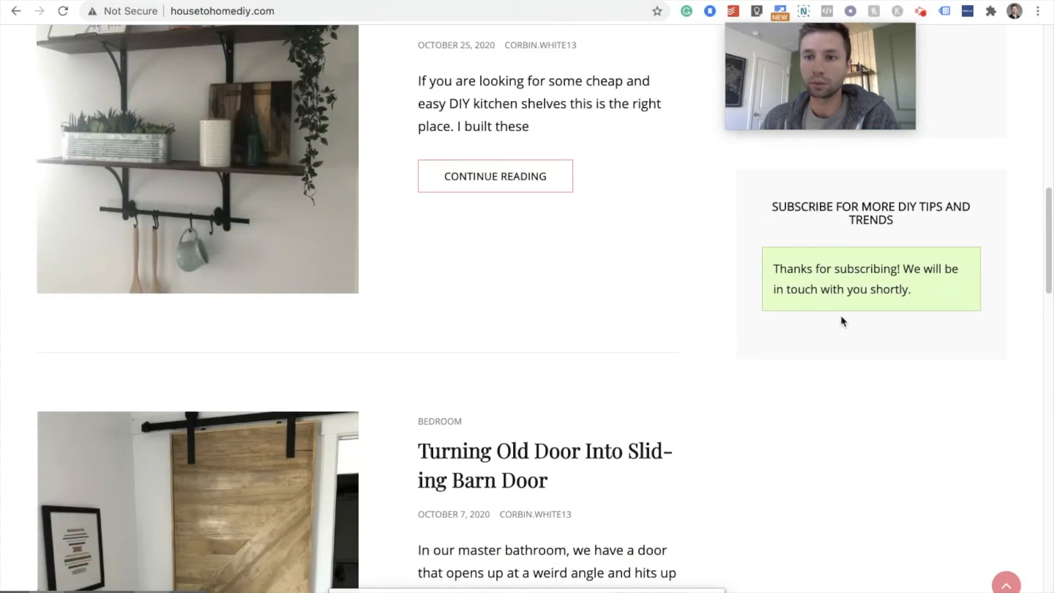
mouse_move(877, 318)
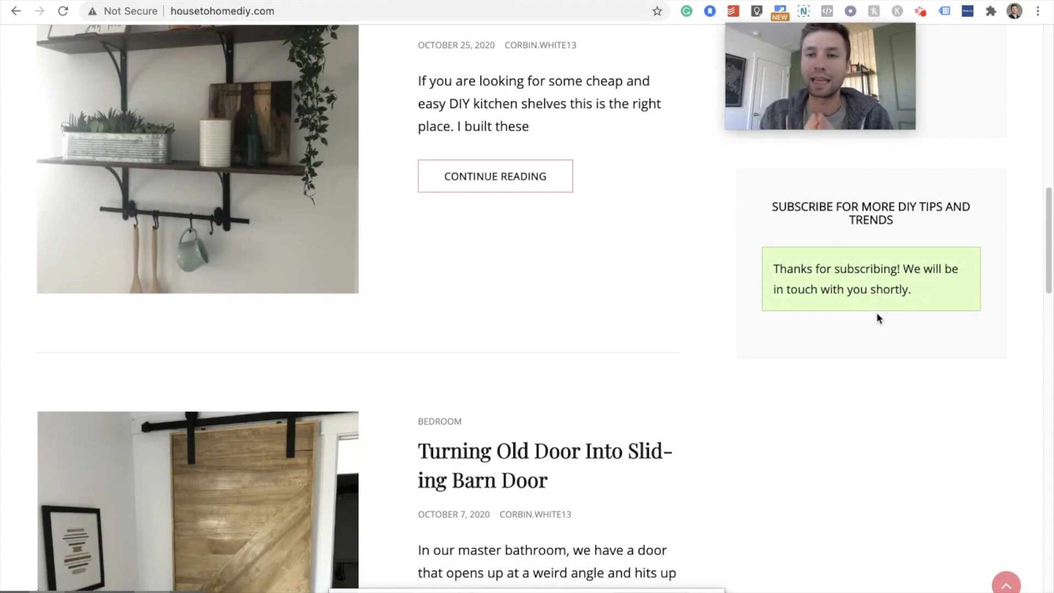
mouse_move(770, 360)
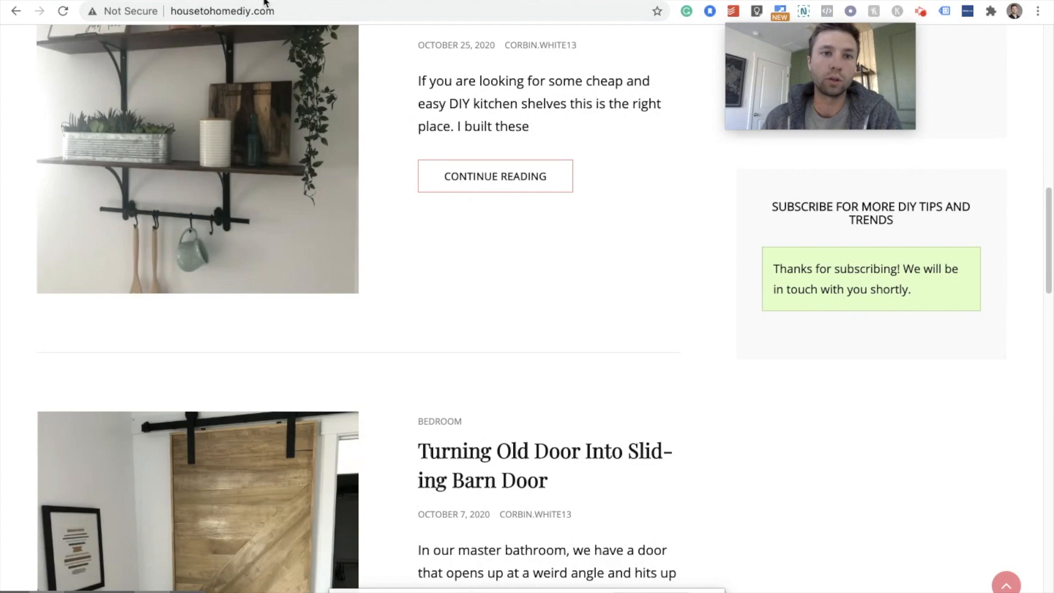
Enable all Clicks and Forms built-in variables (Form ID, Form Classes, Click Text) in the container
click(221, 11)
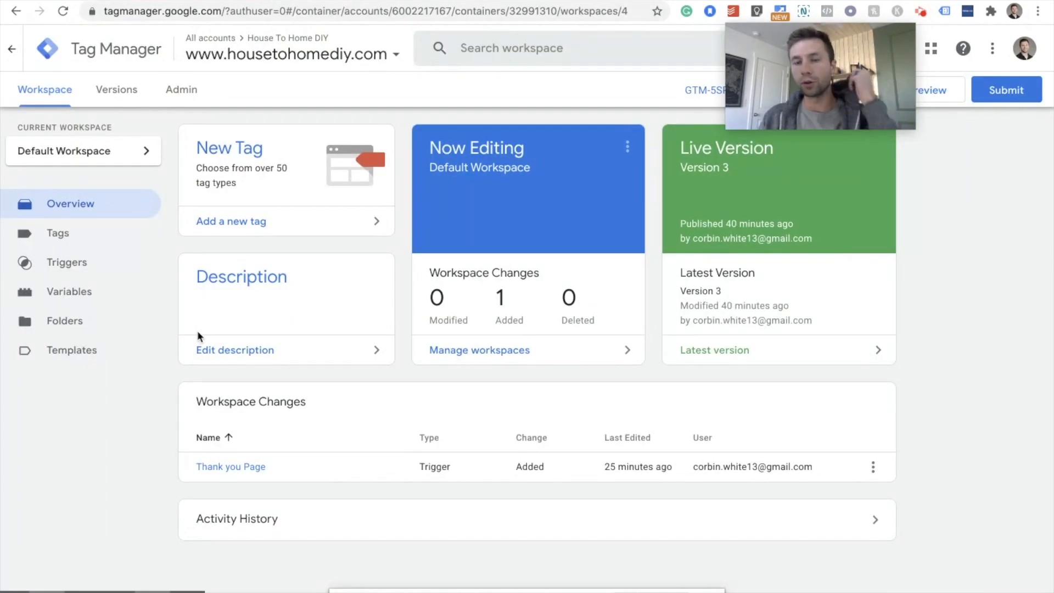
mouse_move(68, 291)
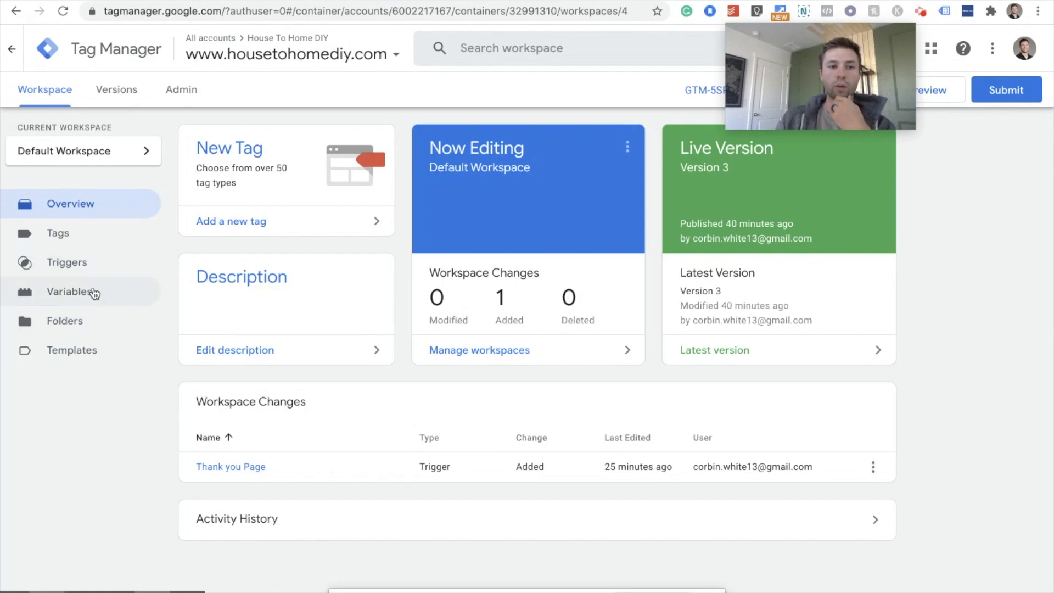
click(69, 291)
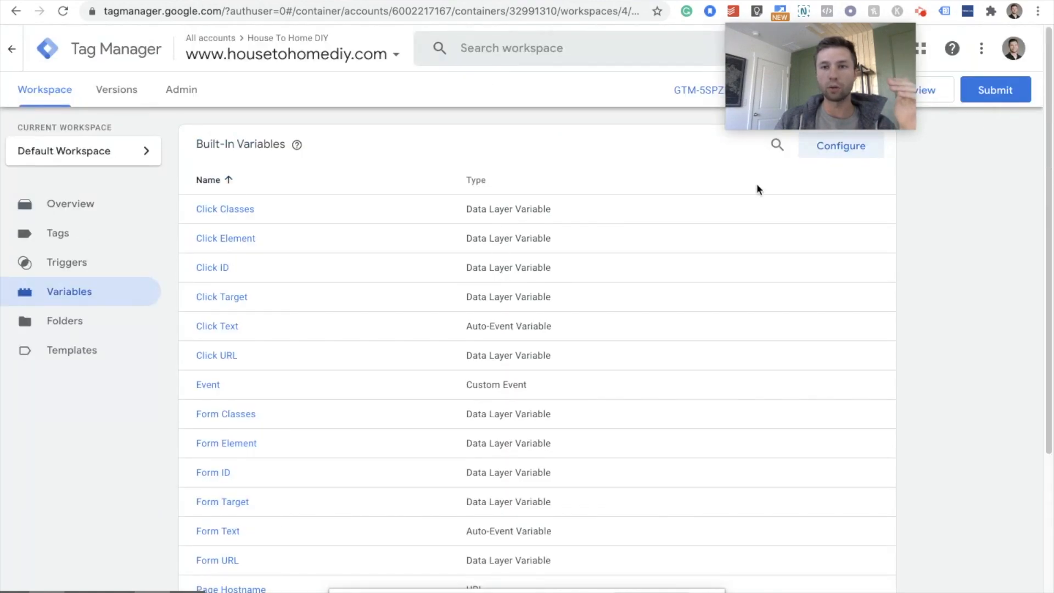
click(841, 146)
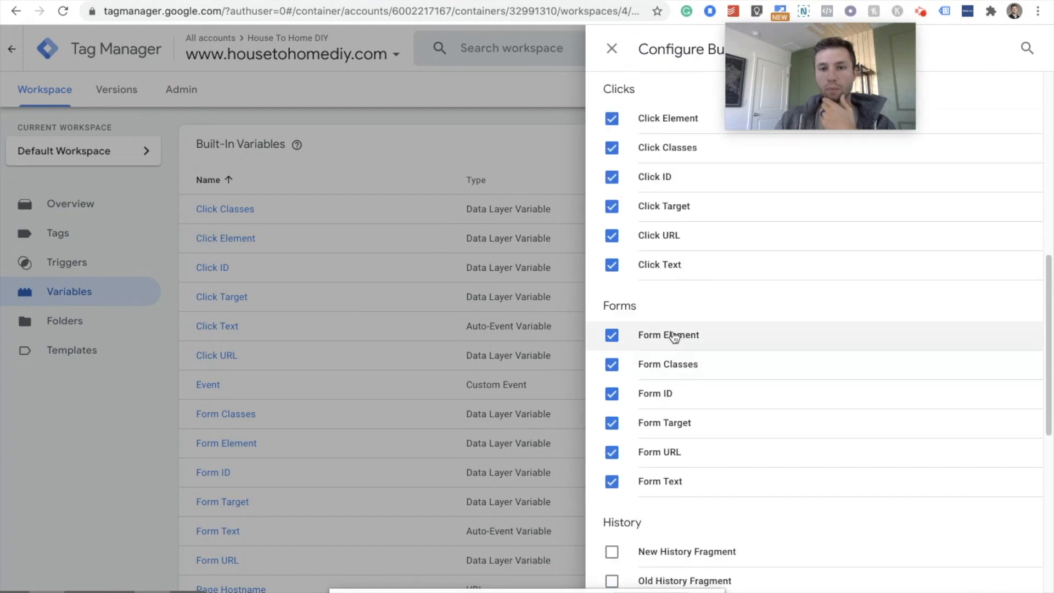
mouse_move(640, 423)
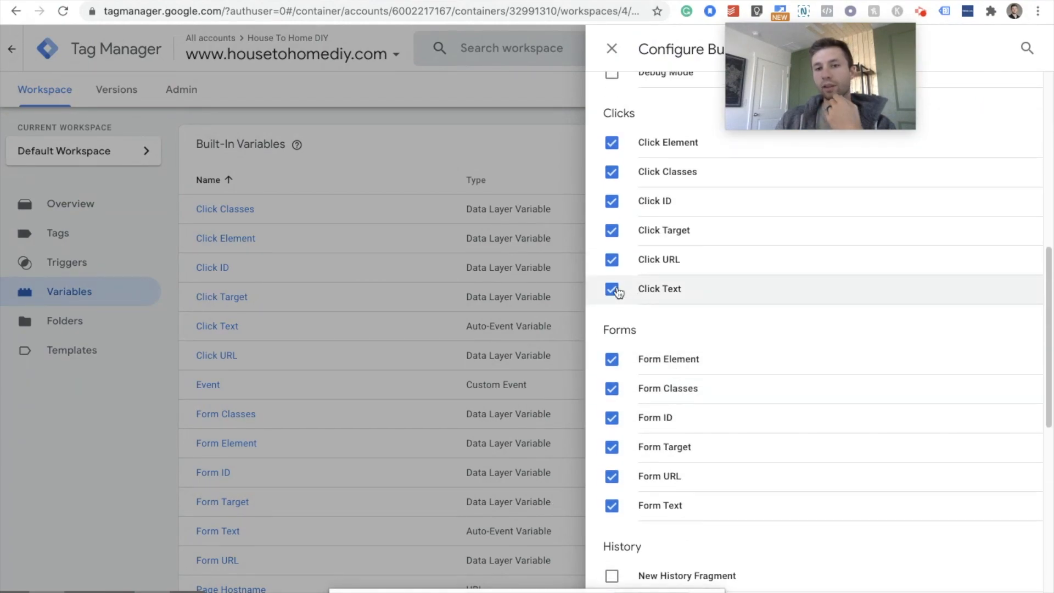
mouse_move(601, 129)
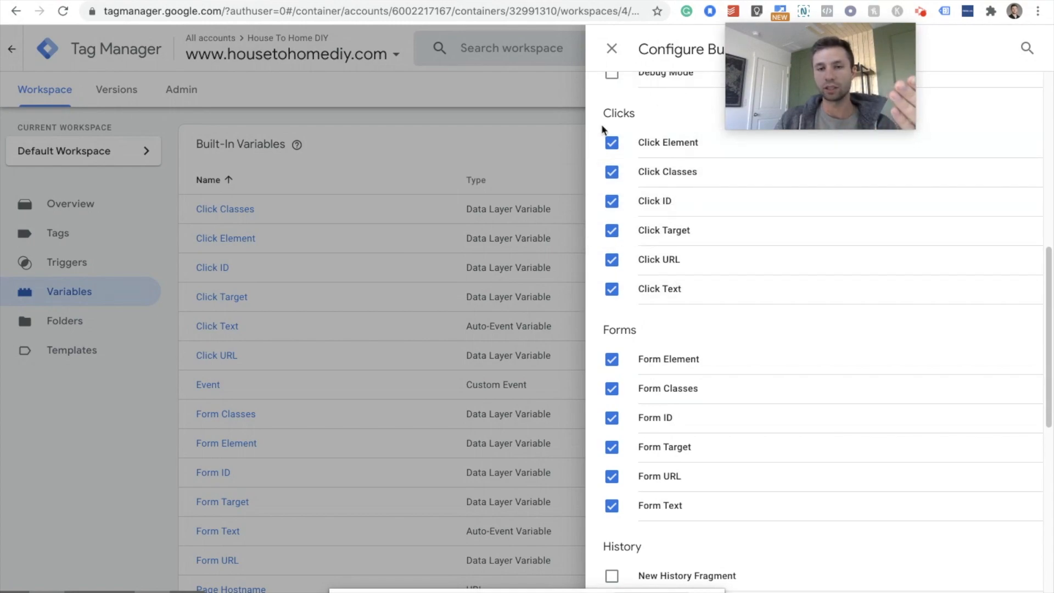
mouse_move(571, 262)
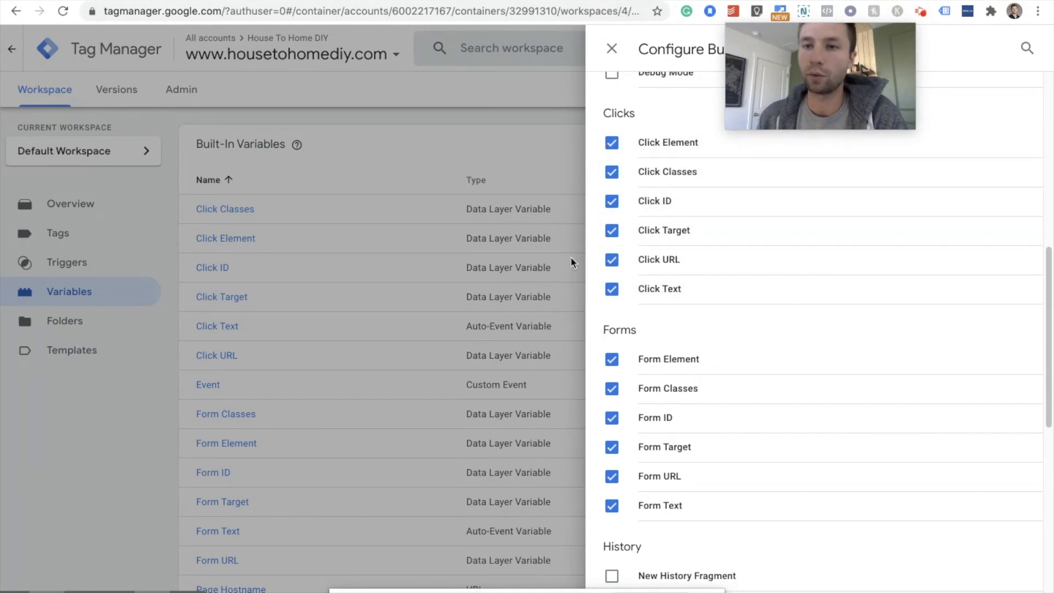
scroll(up, 3)
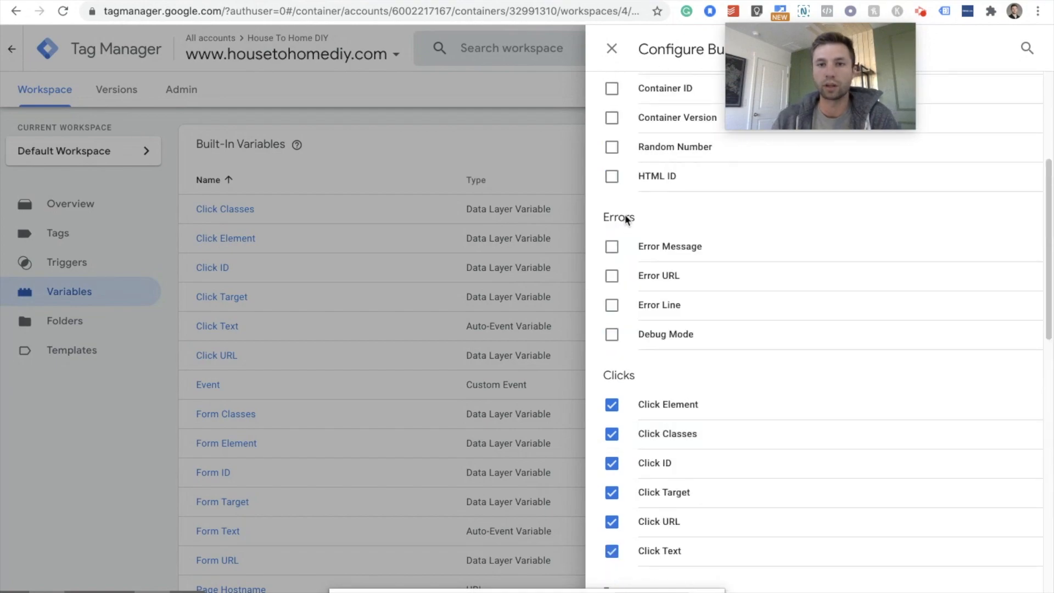
scroll(up, 3)
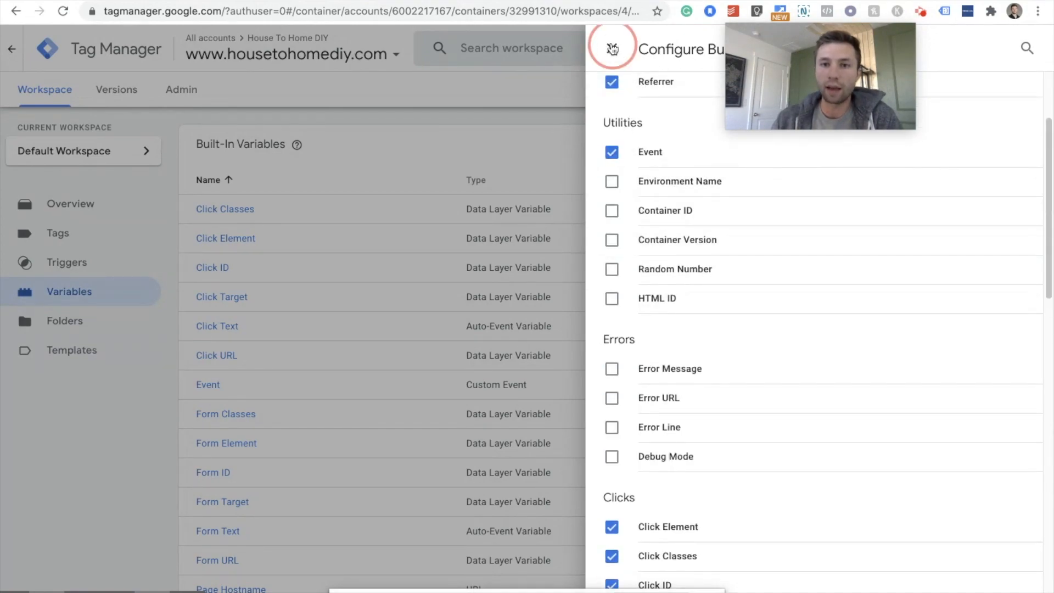
click(611, 48)
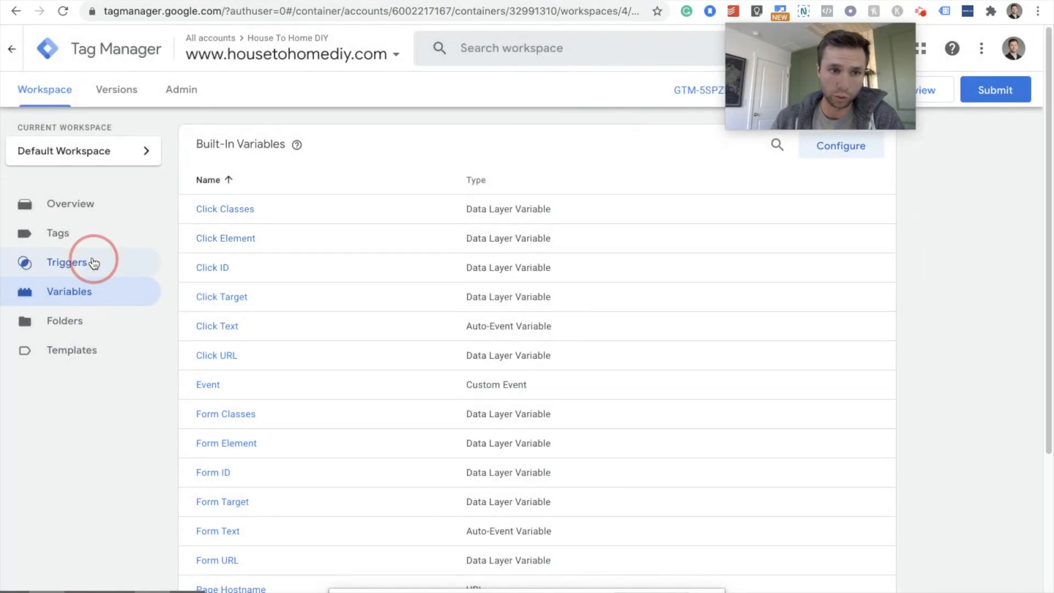
Set the Generic Form Submit trigger to Form Submission type firing on All Forms
click(66, 262)
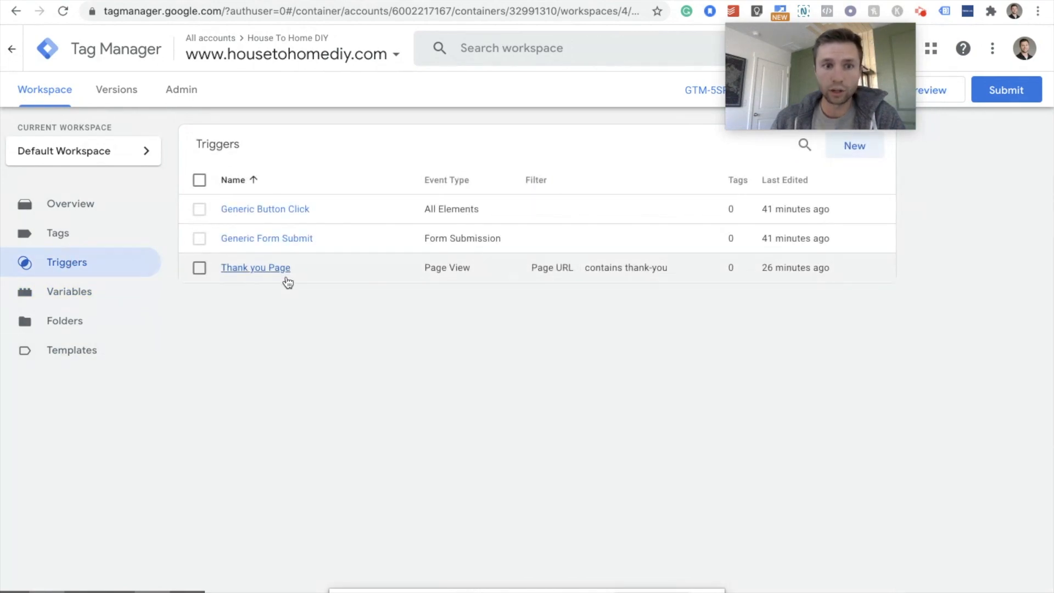
mouse_move(278, 239)
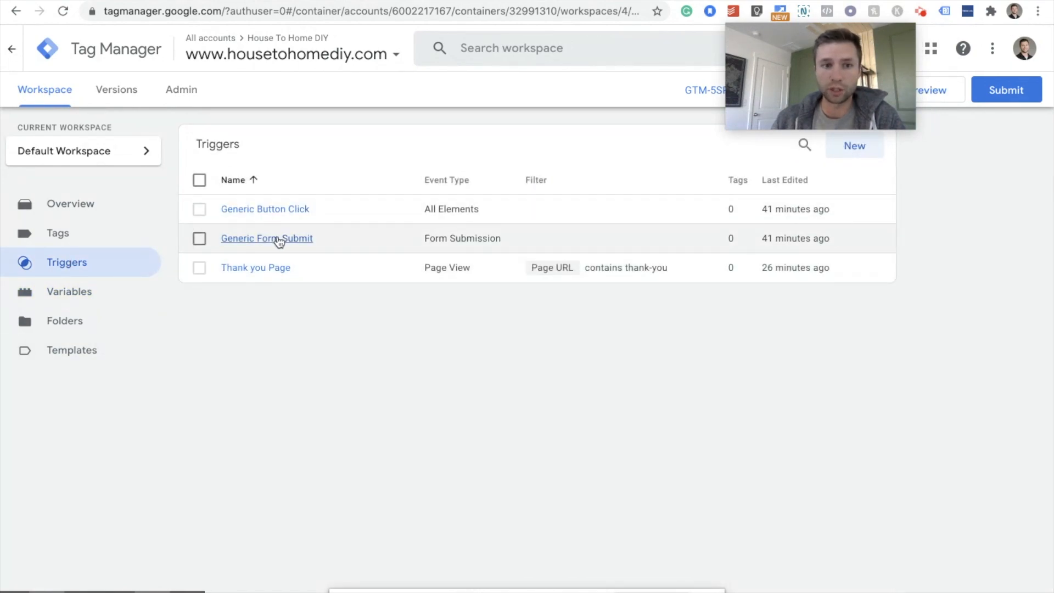
click(266, 237)
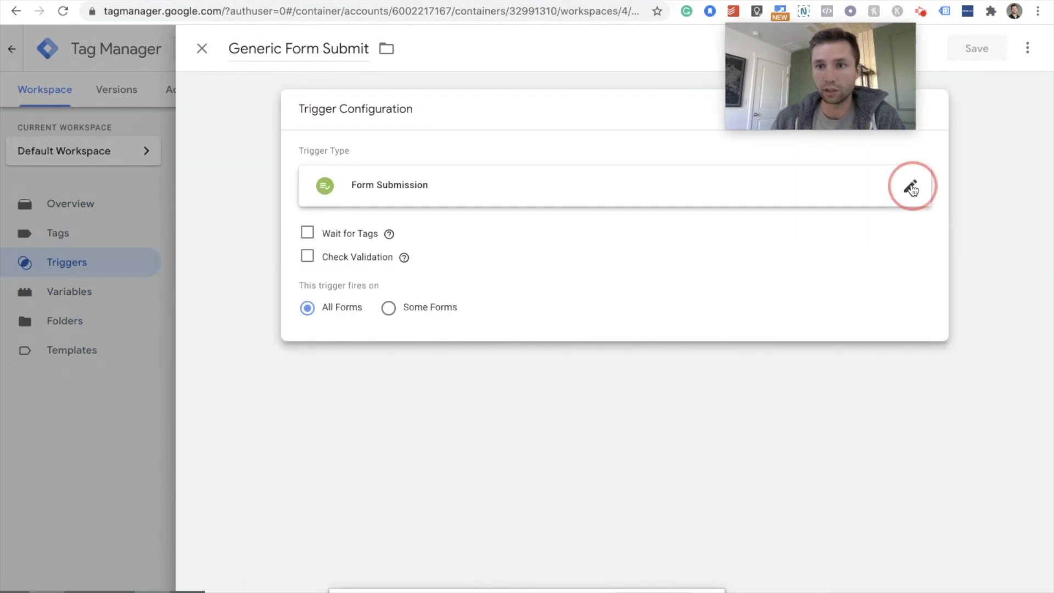
click(911, 186)
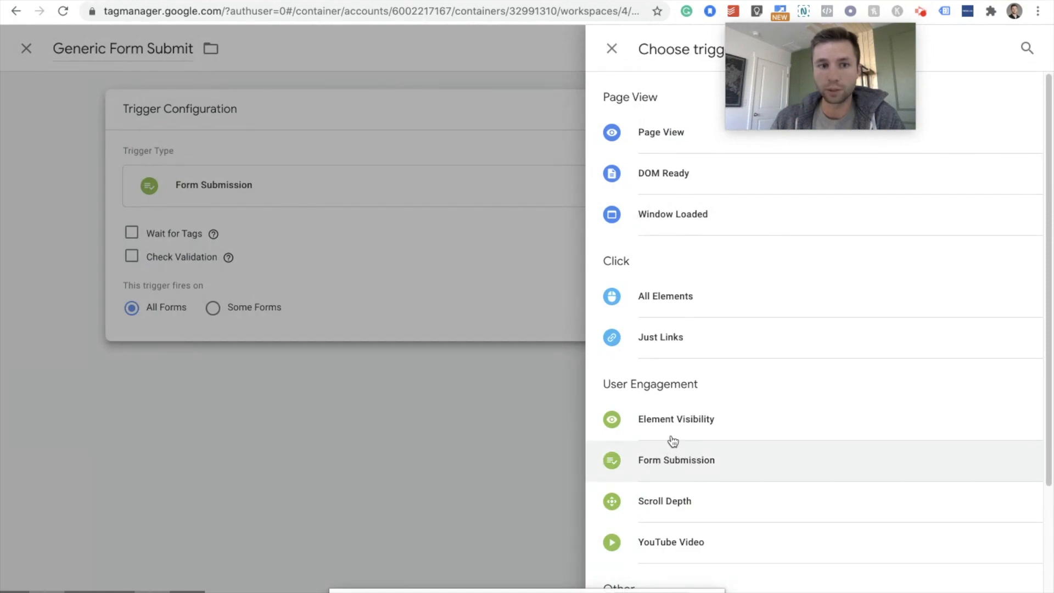
click(676, 460)
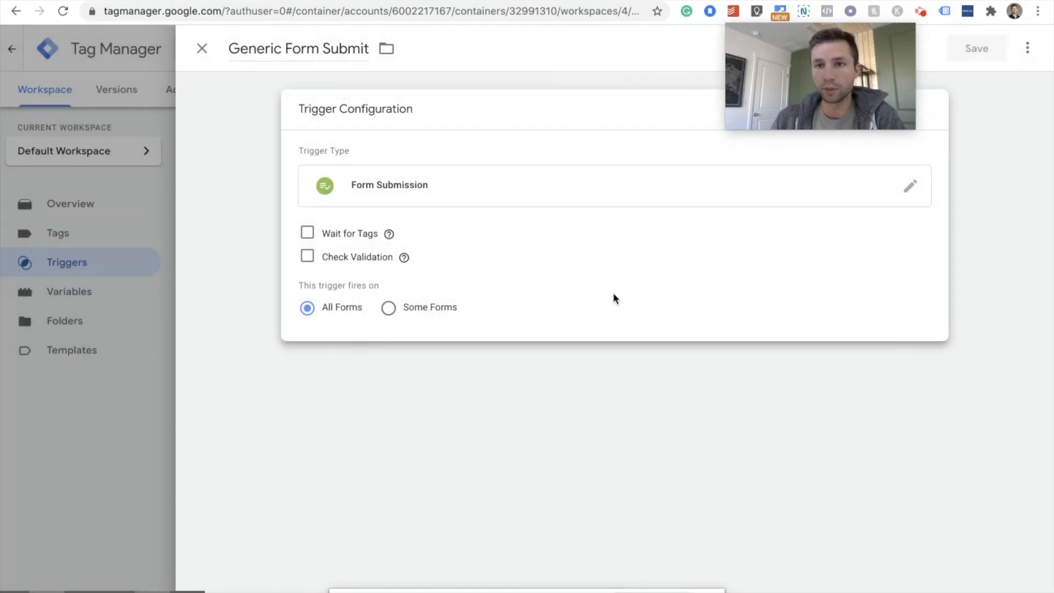
mouse_move(194, 88)
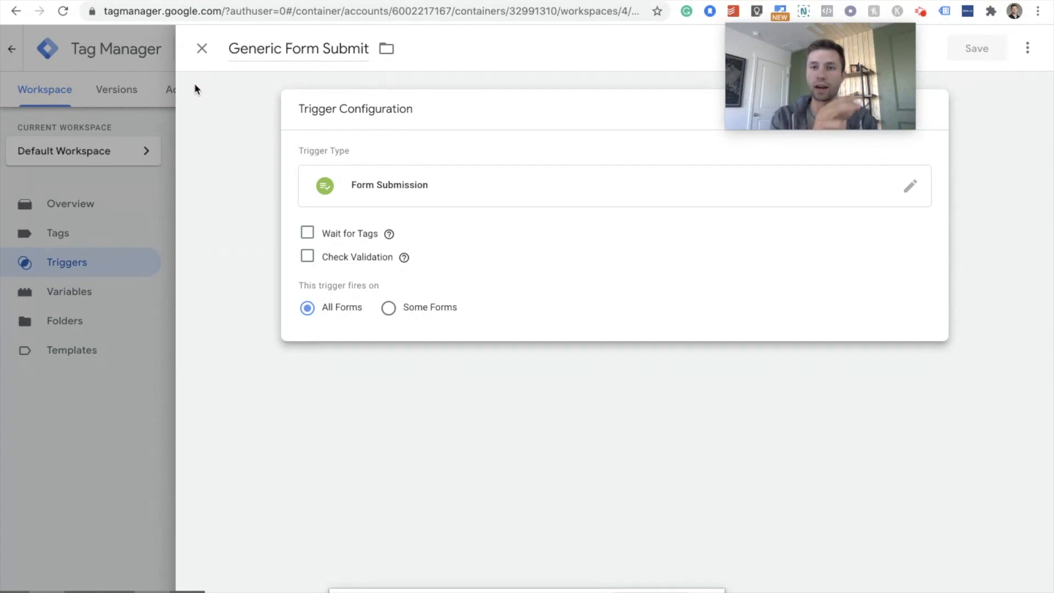
mouse_move(175, 57)
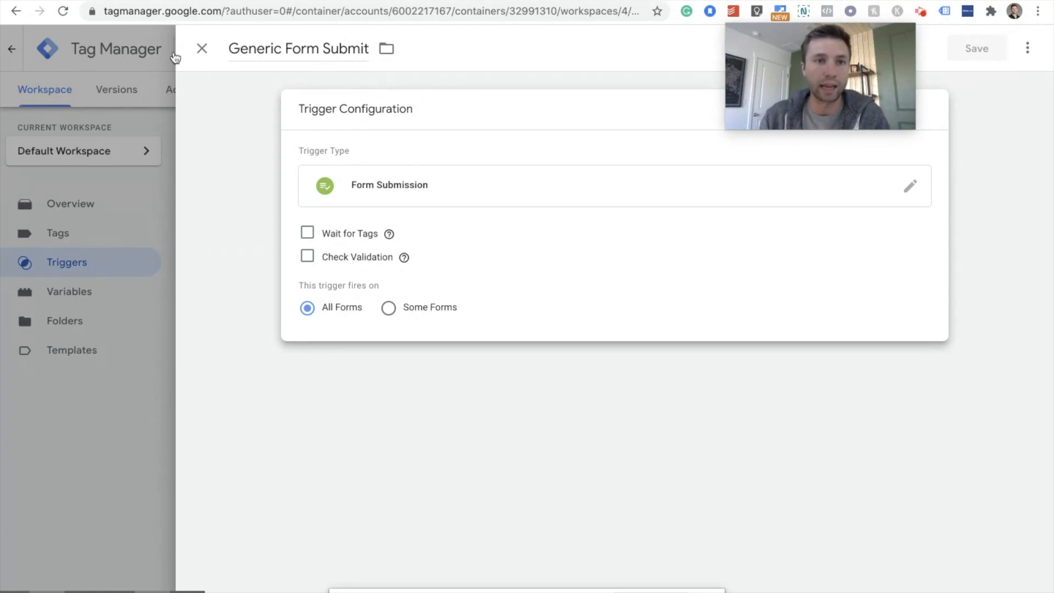
click(201, 48)
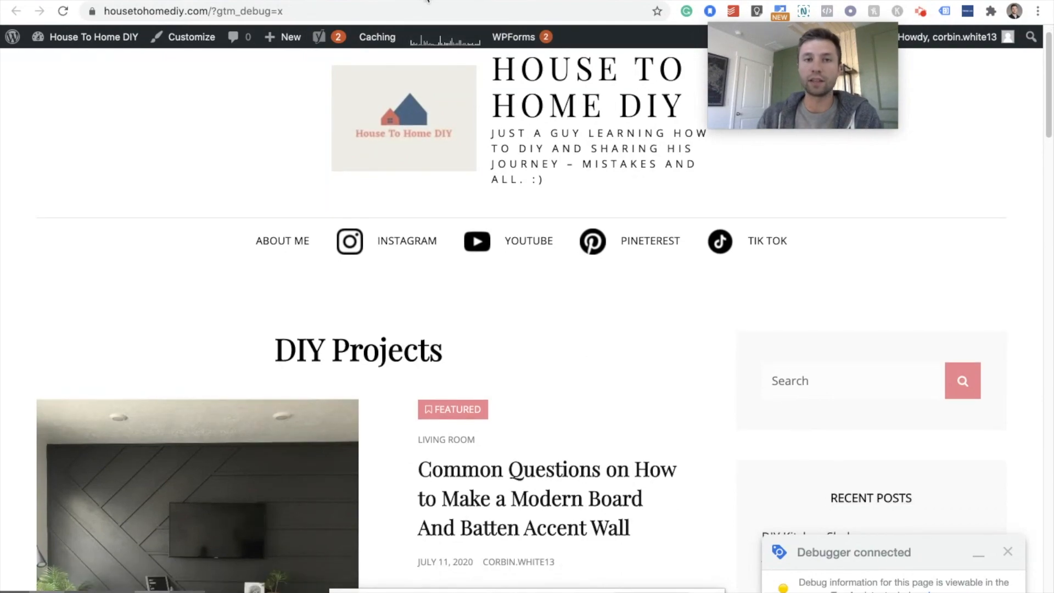
Enter name and email in the Subscribe widget and submit it so a Form Submit event fires
scroll(down, 3)
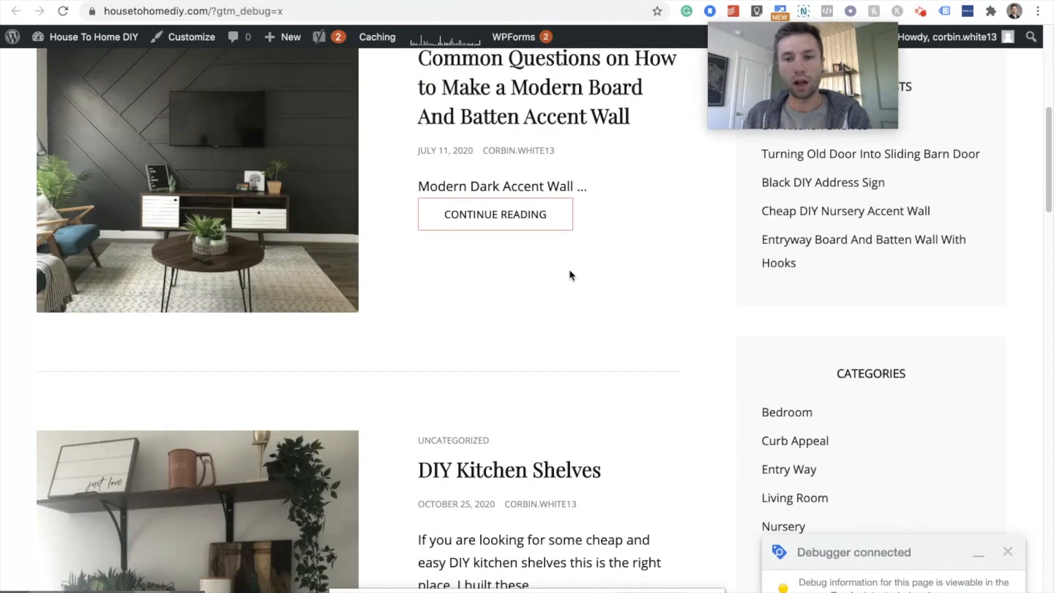
scroll(down, 3)
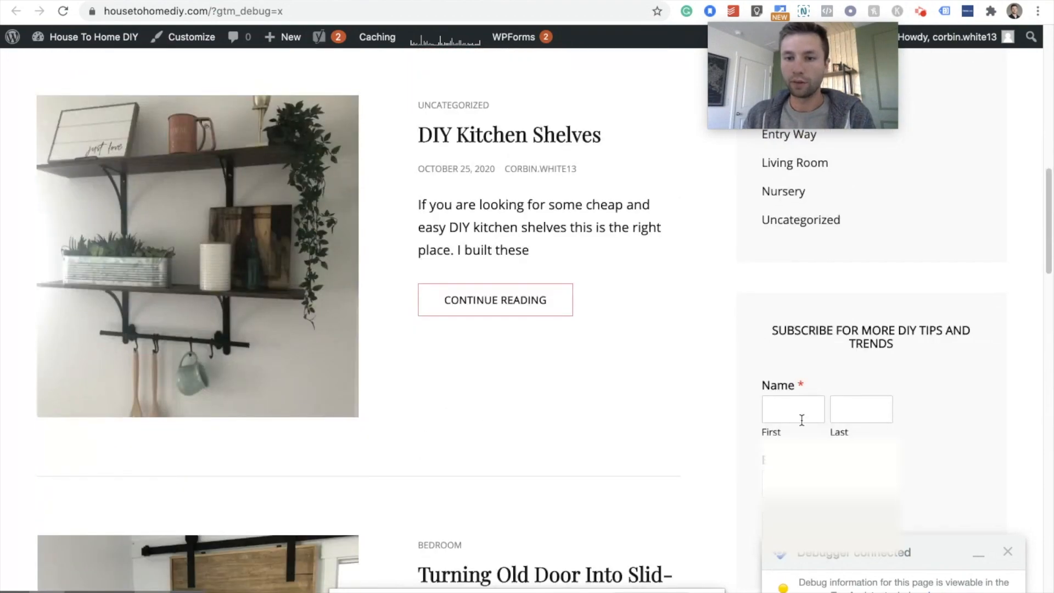
scroll(down, 3)
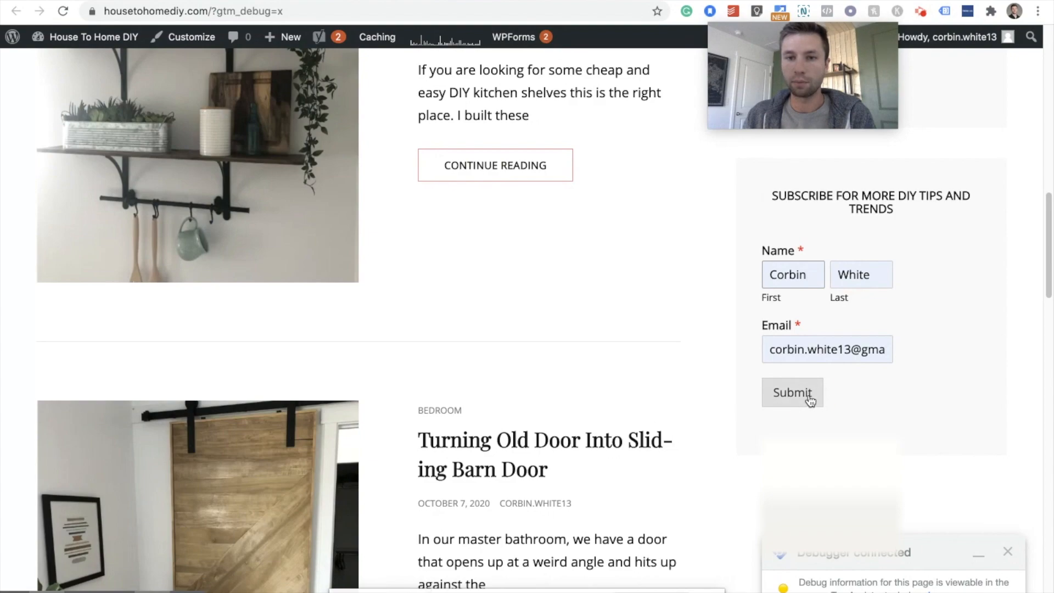
click(791, 393)
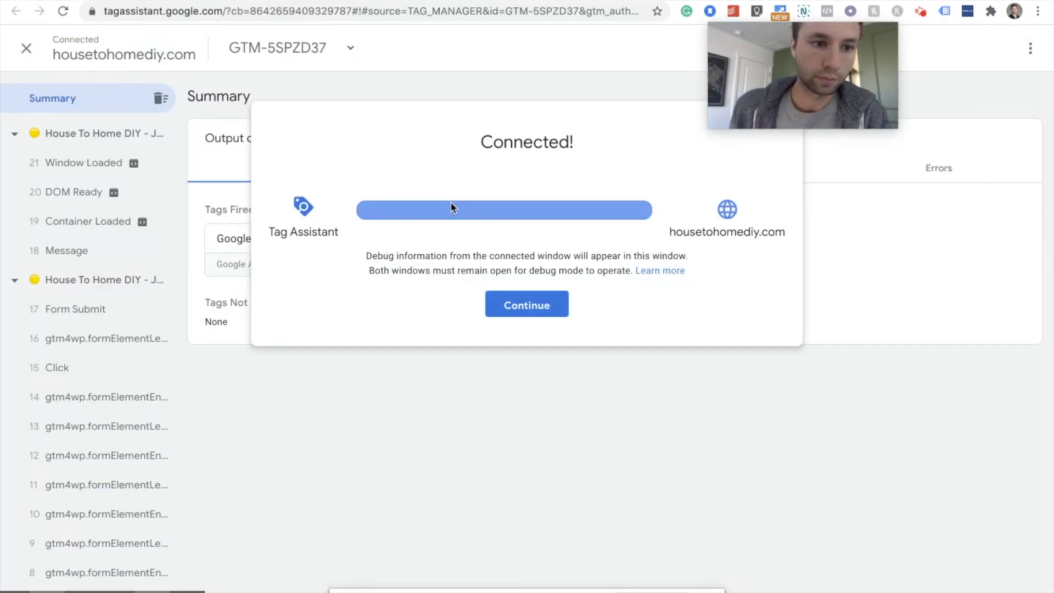
Read the Form Submit event's variables in Tag Assistant, finding Form ID wpforms-form-214
click(526, 304)
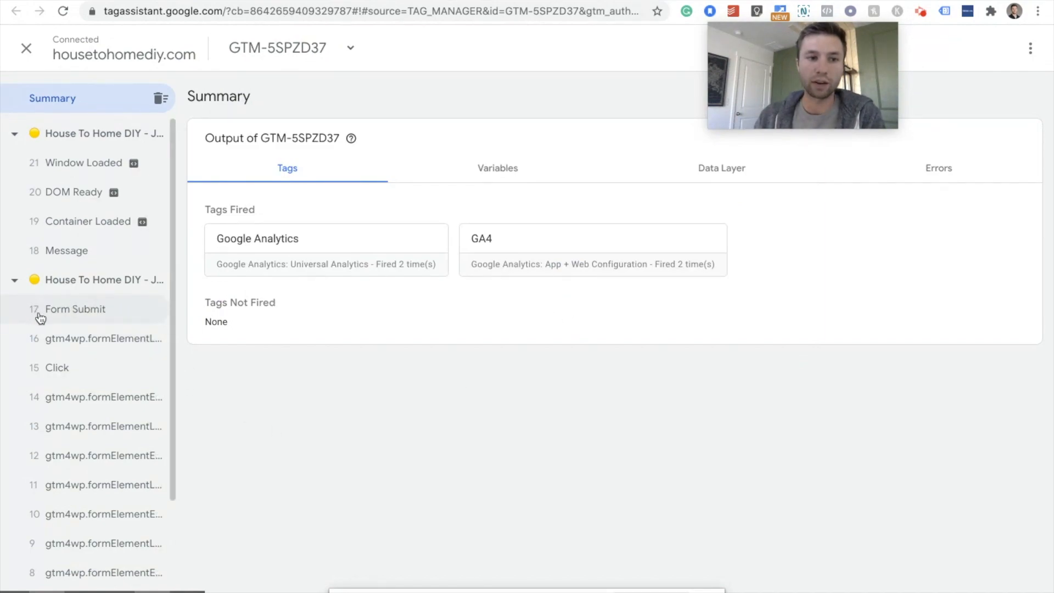
mouse_move(75, 309)
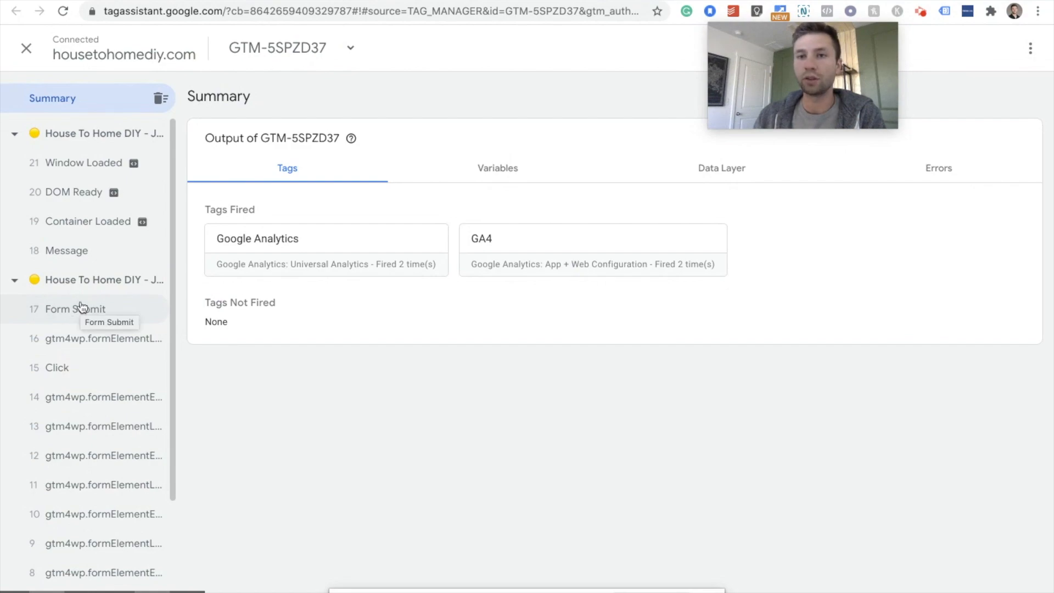
mouse_move(112, 317)
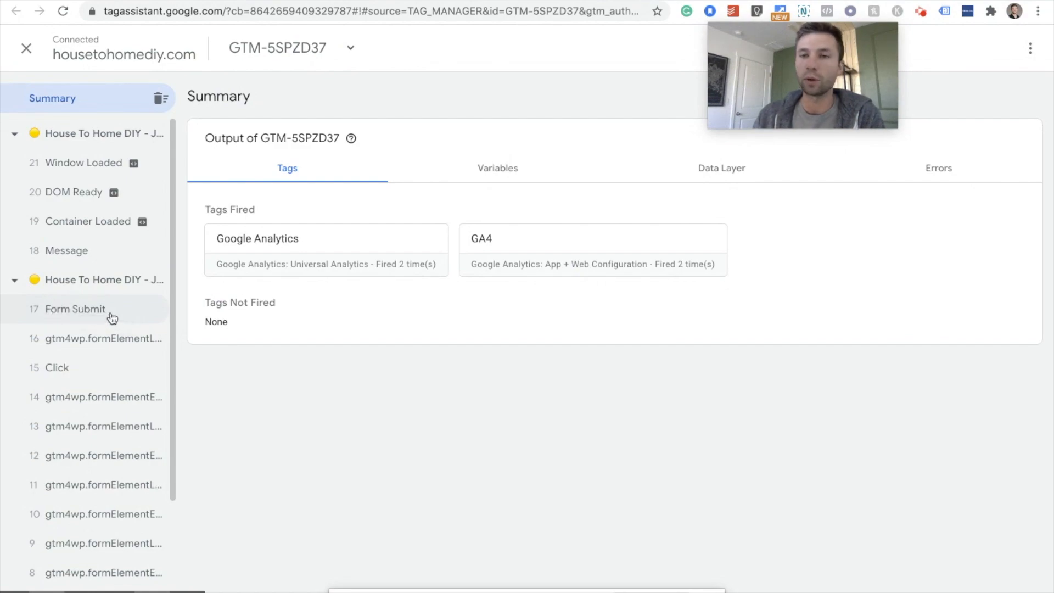
mouse_move(74, 314)
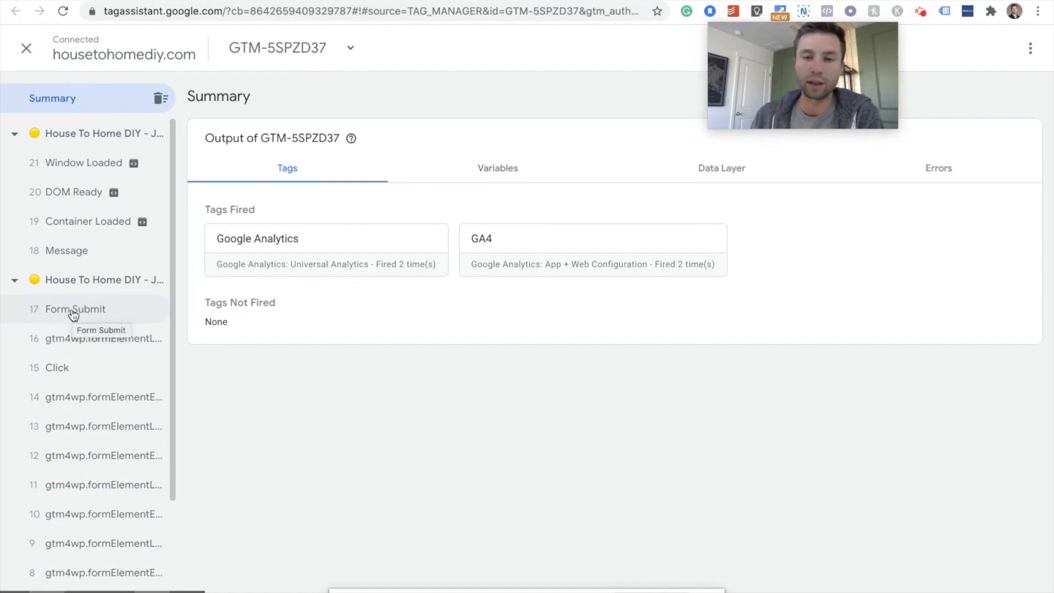
click(75, 309)
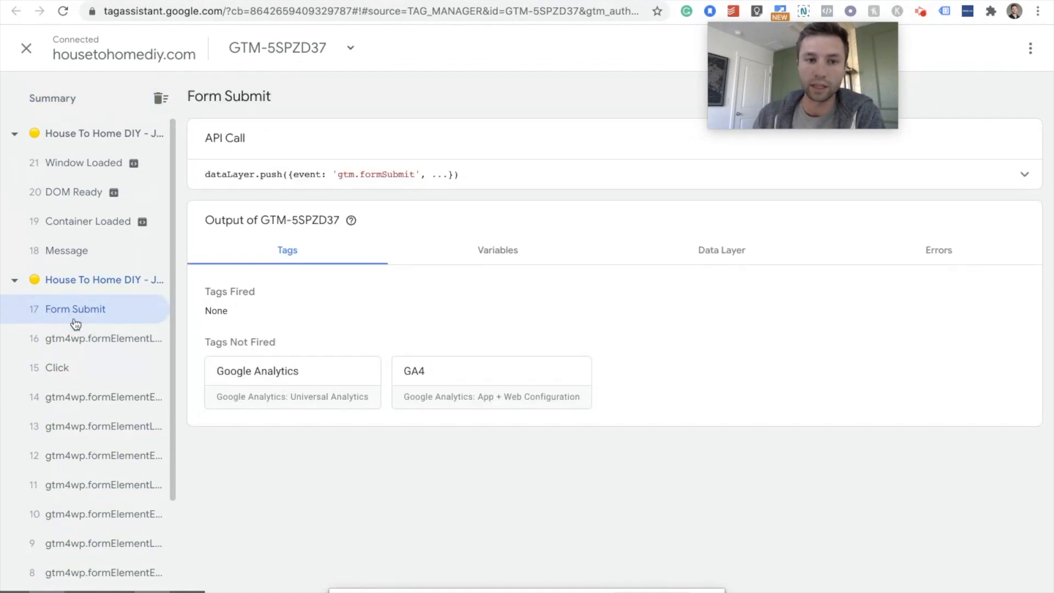
click(497, 249)
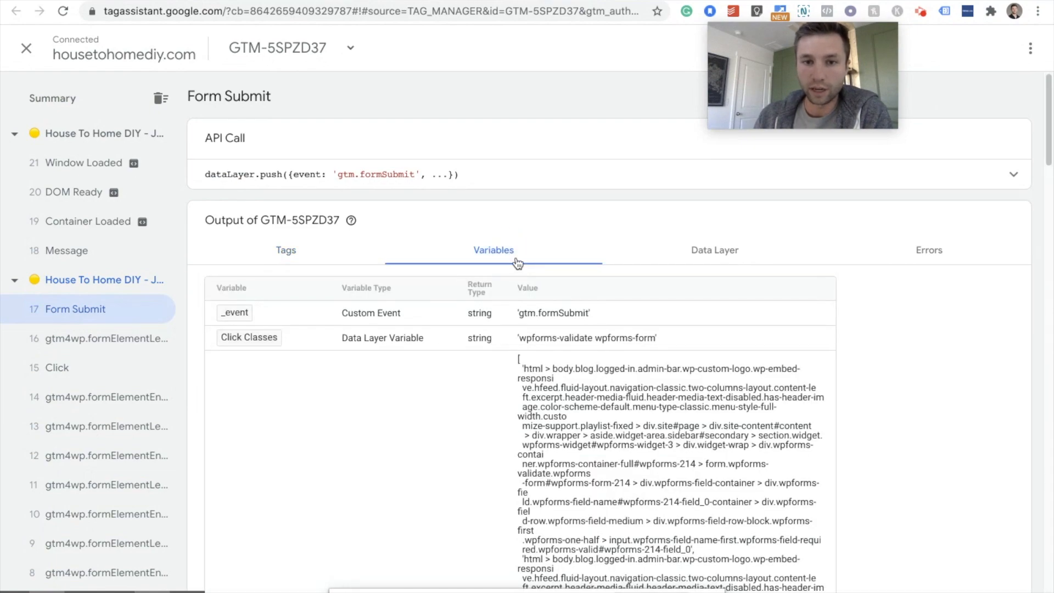
mouse_move(493, 372)
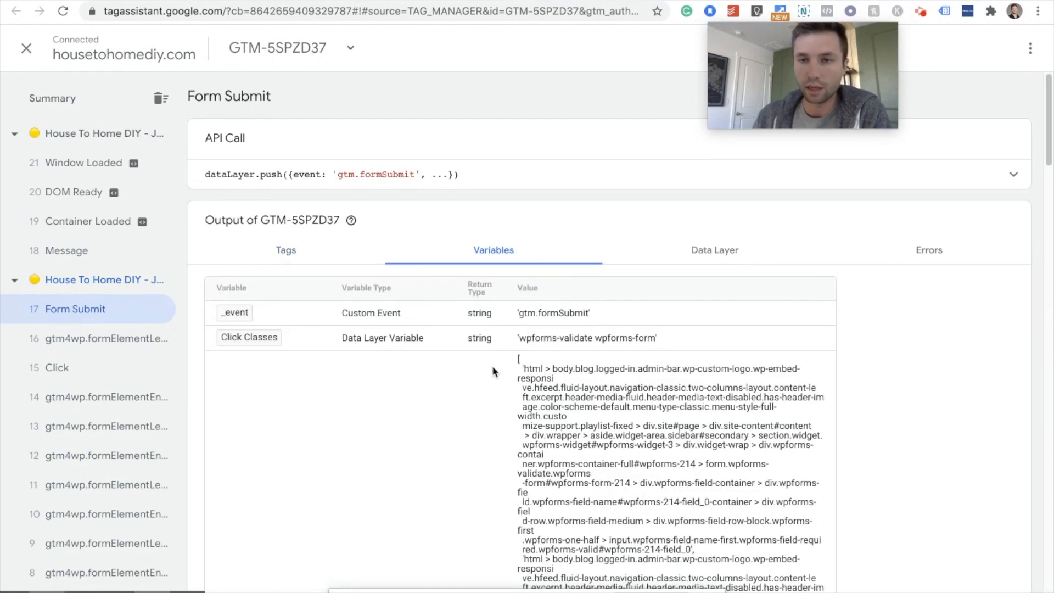
scroll(down, 3)
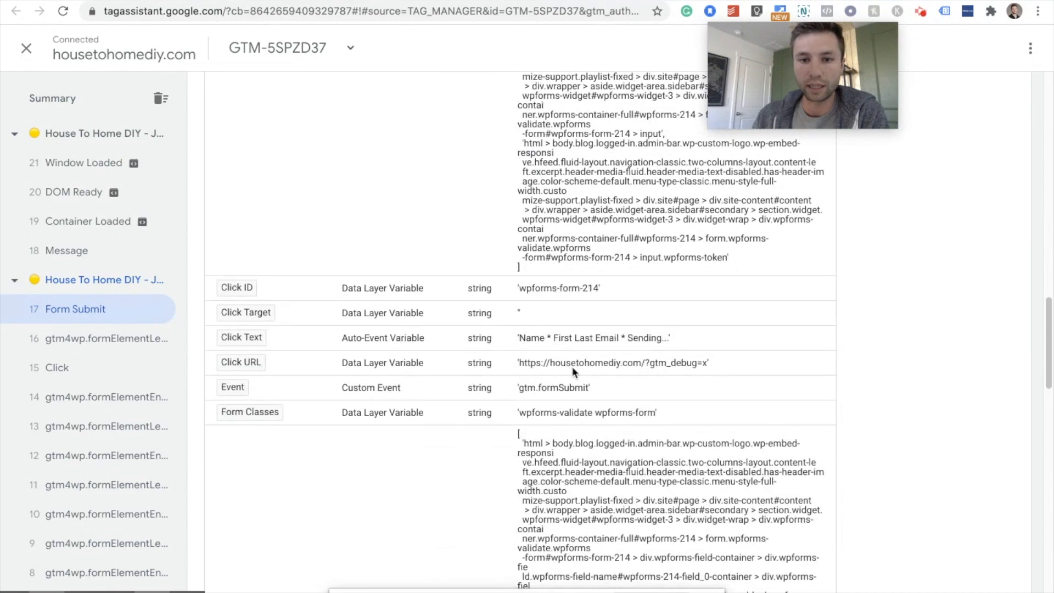
scroll(down, 3)
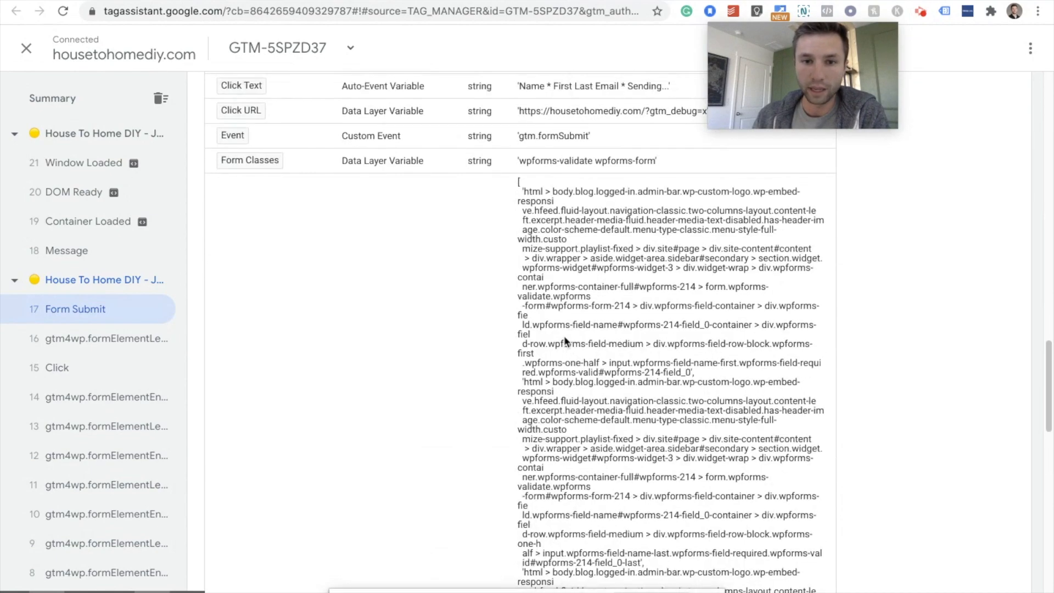
scroll(up, 3)
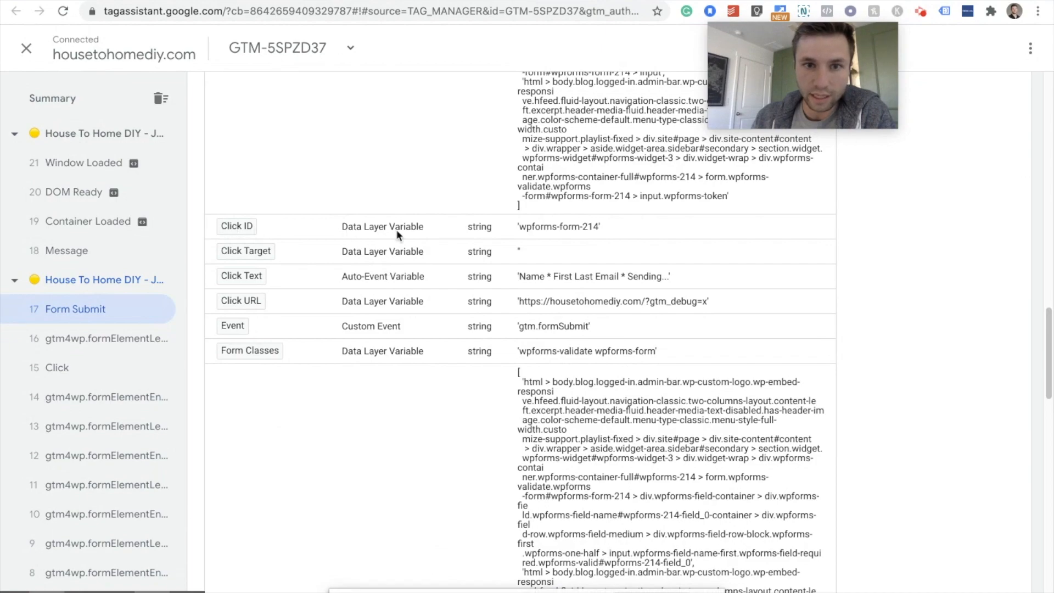
mouse_move(529, 230)
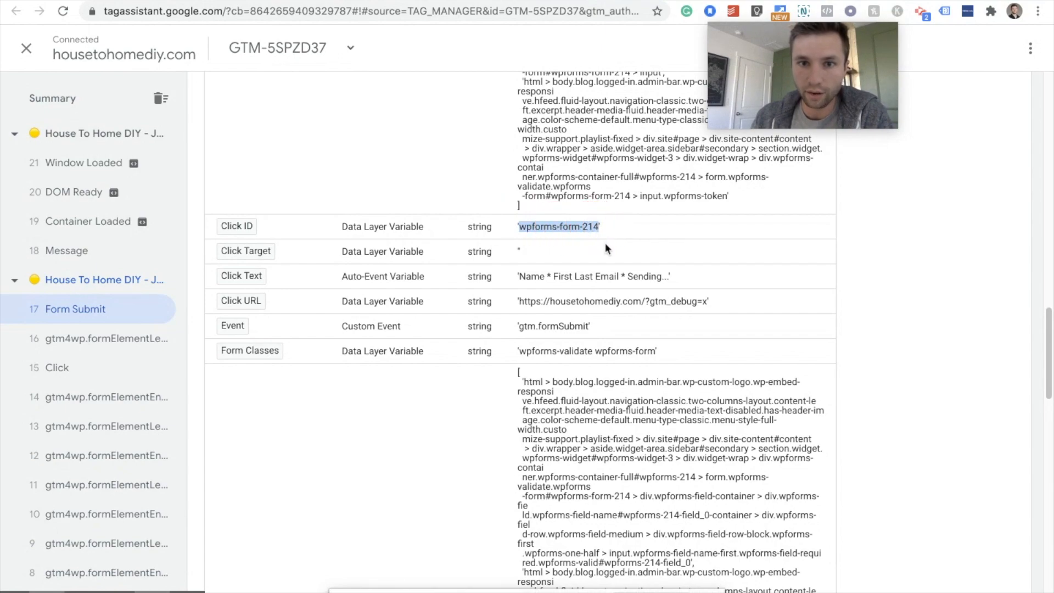
scroll(down, 3)
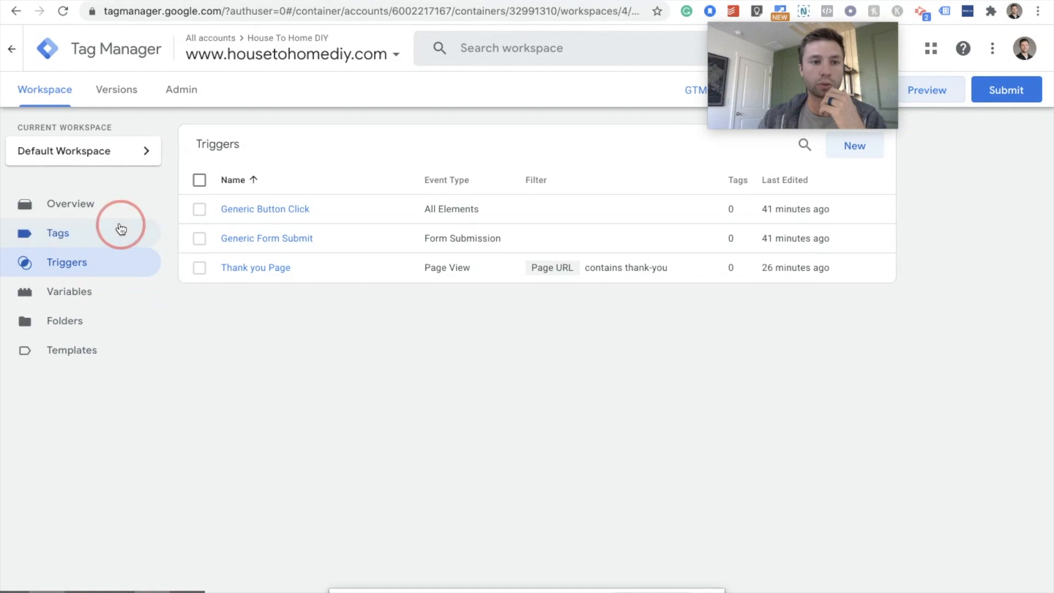
Create a new tag named Email Form Submit GA4 and bring up the tag type list
click(57, 232)
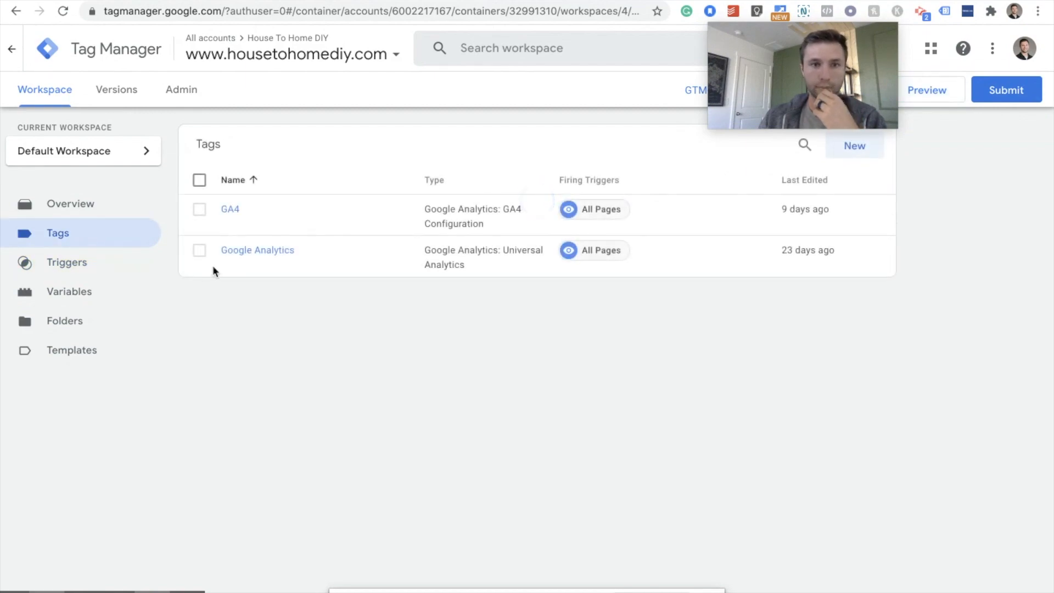
click(853, 145)
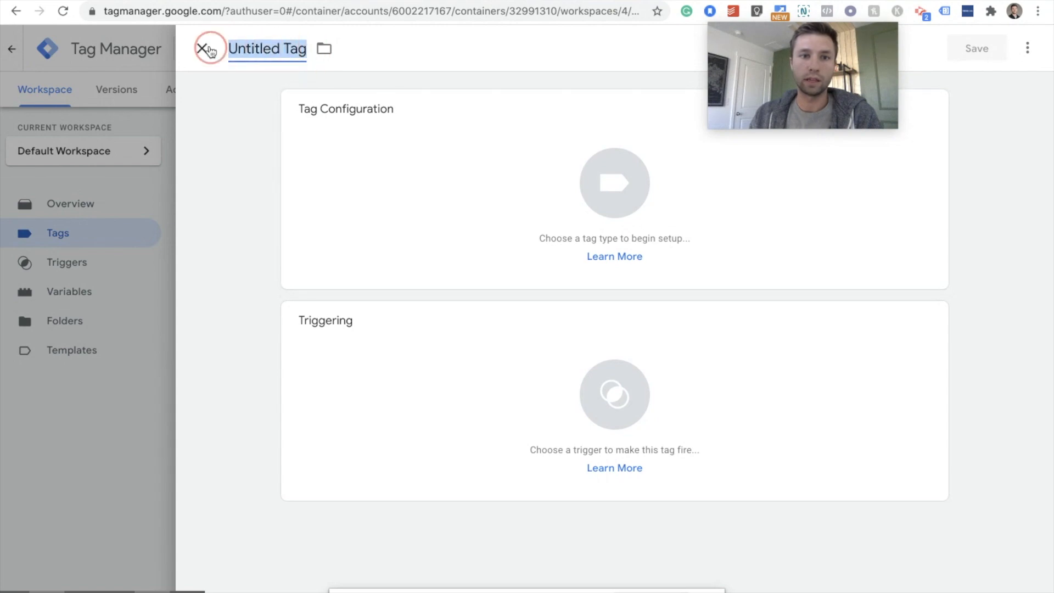
text(Em)
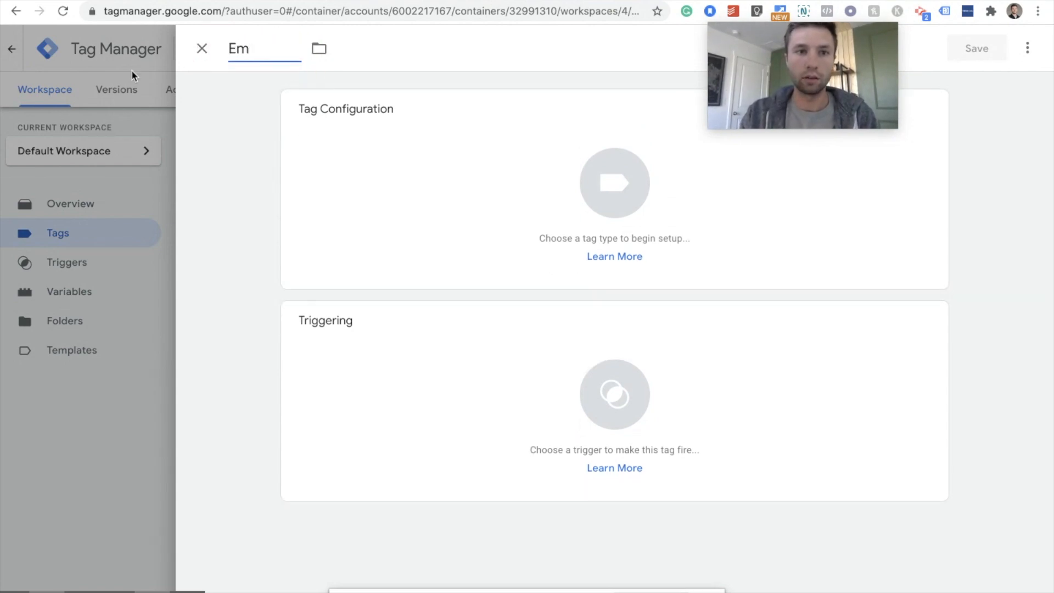
text(ail)
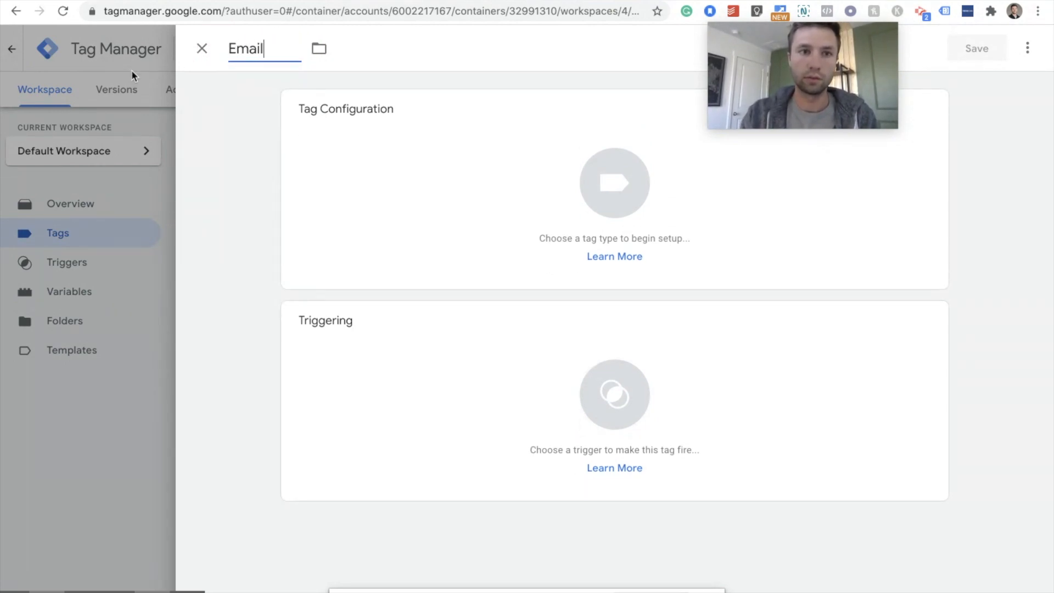
text(Form Sub)
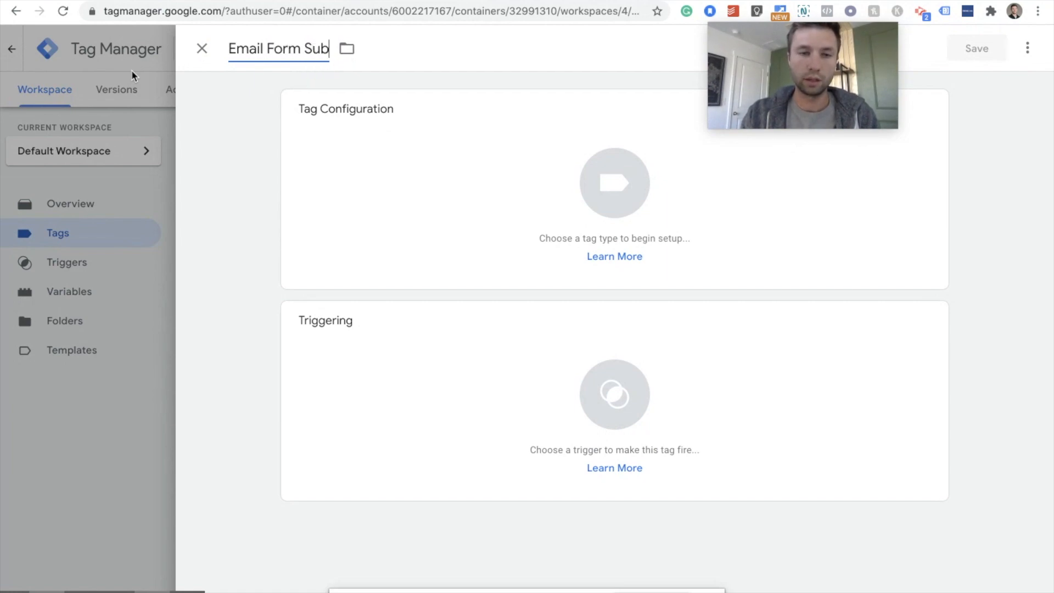
text(mit GA$)
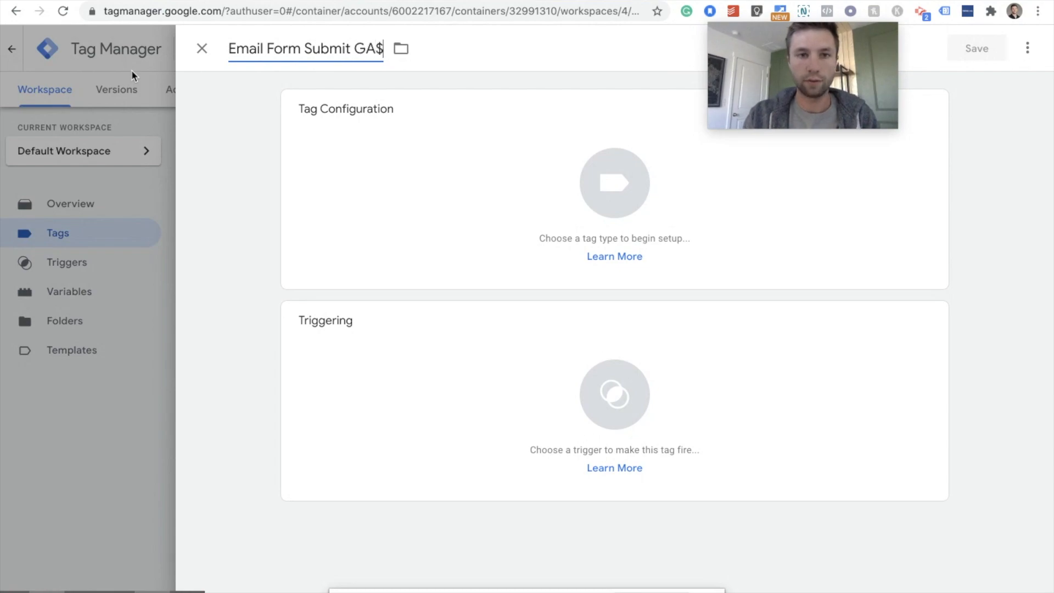
text(4)
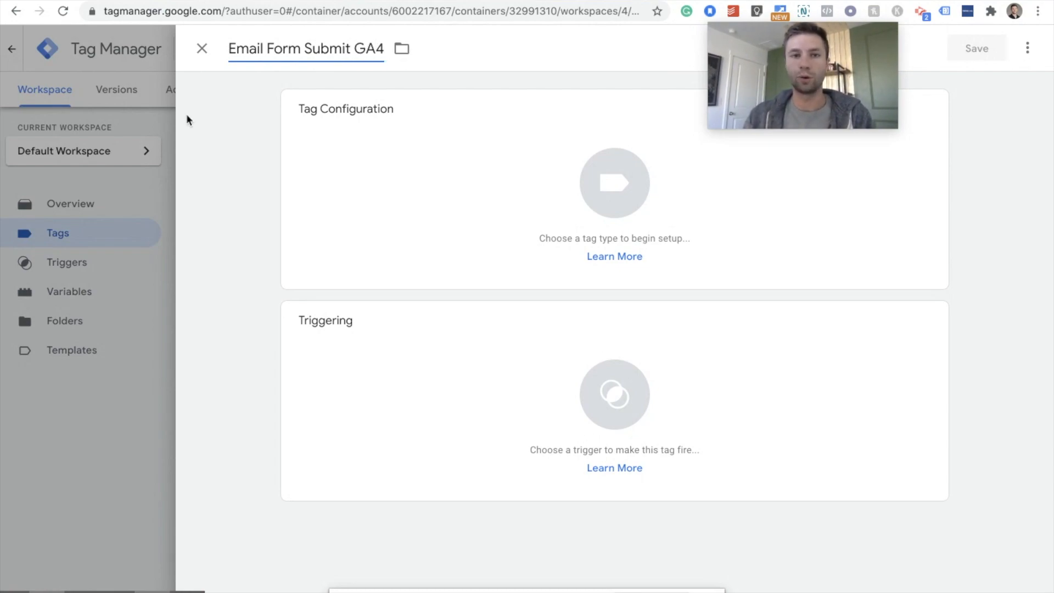
click(613, 183)
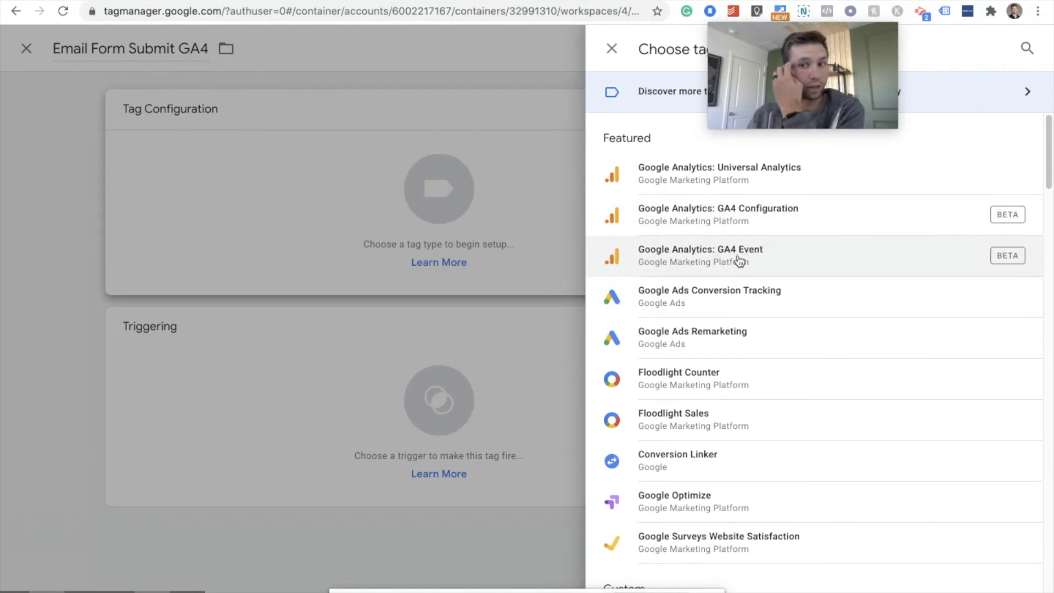
Make it a GA4 Event tag using the GA4 configuration tag with event name Email_Submit_GTM
click(700, 255)
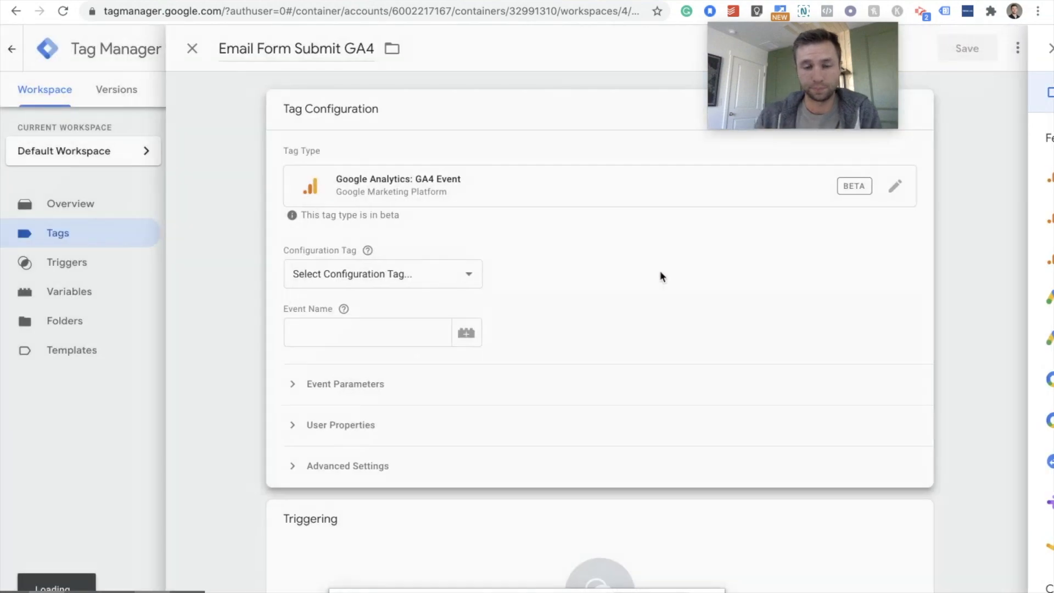
click(382, 274)
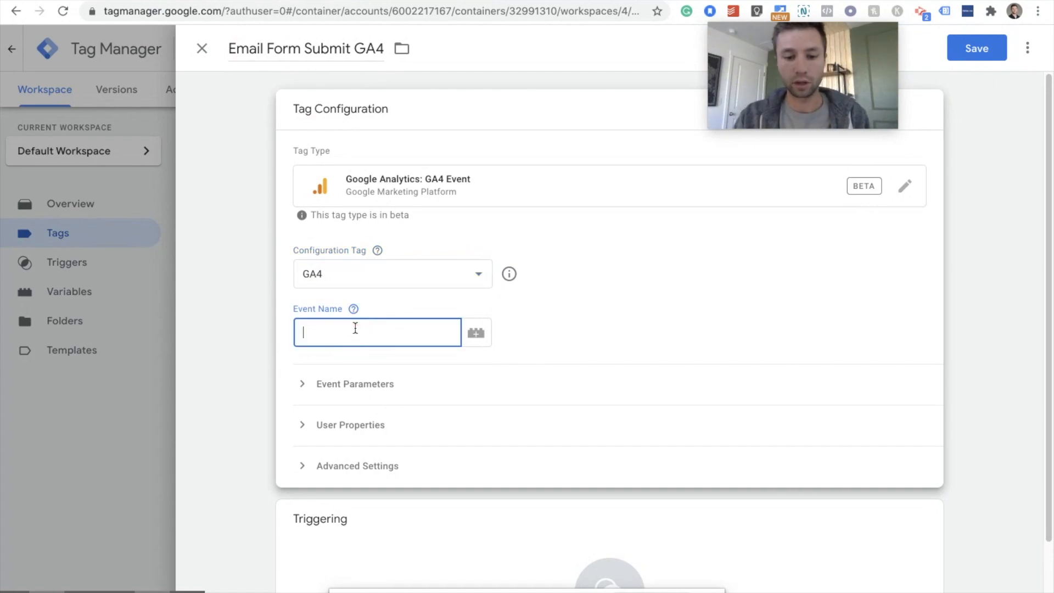
text(Email)
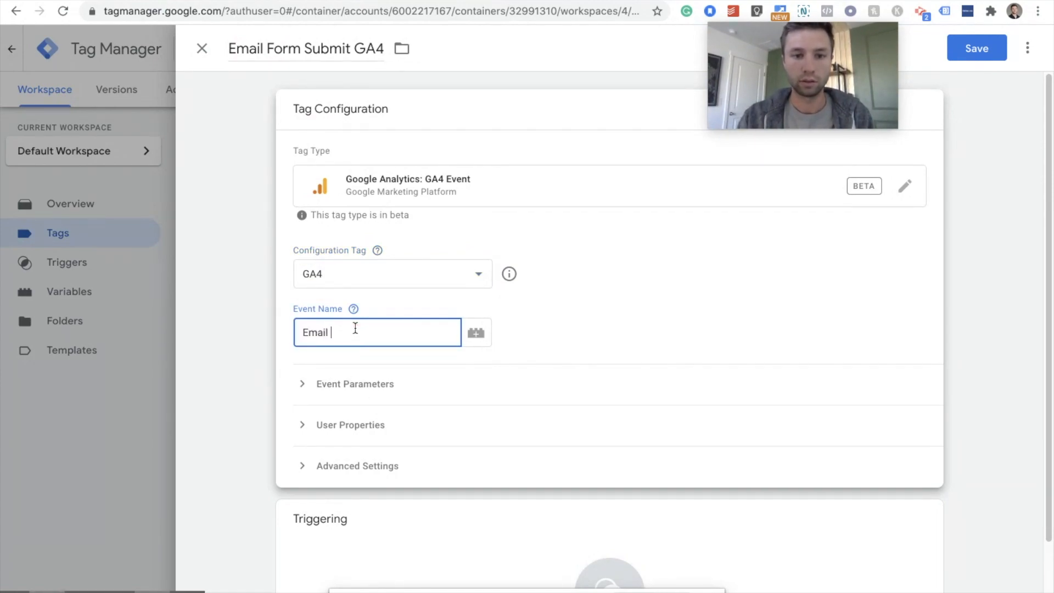
text(_Submio)
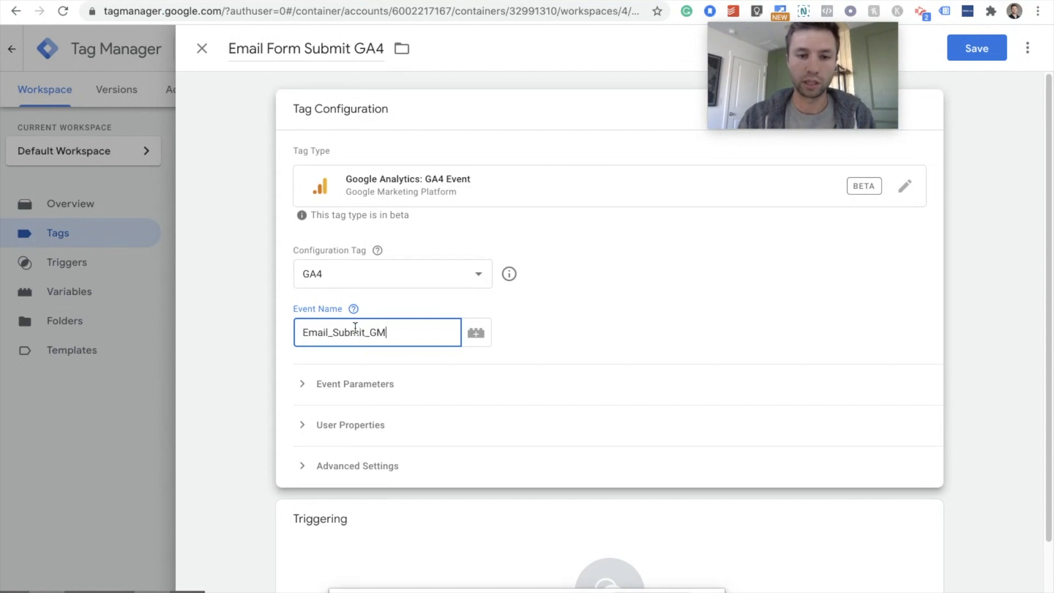
text(TM)
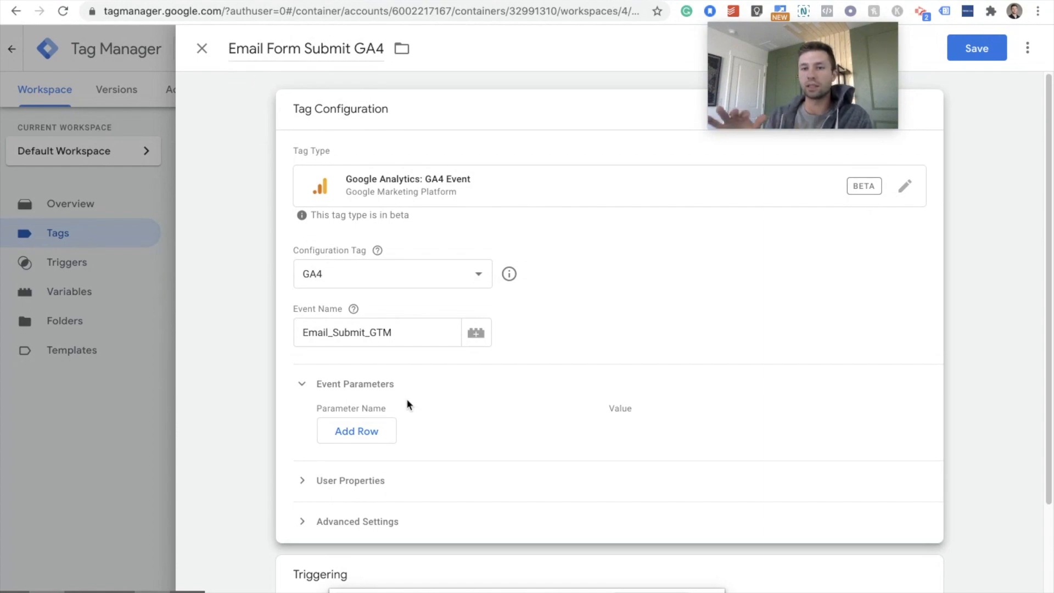
mouse_move(389, 448)
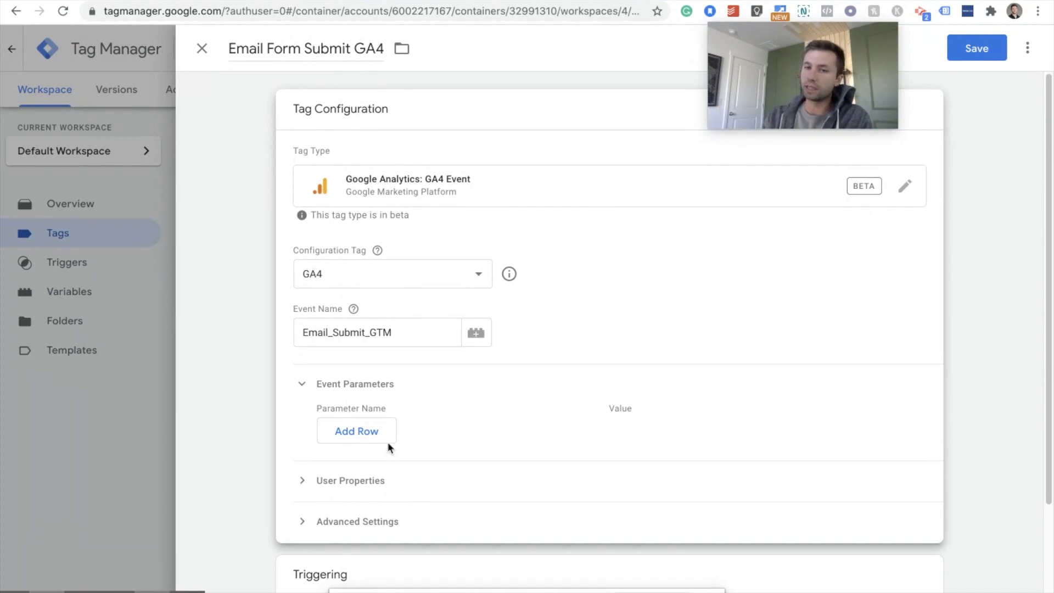
mouse_move(537, 433)
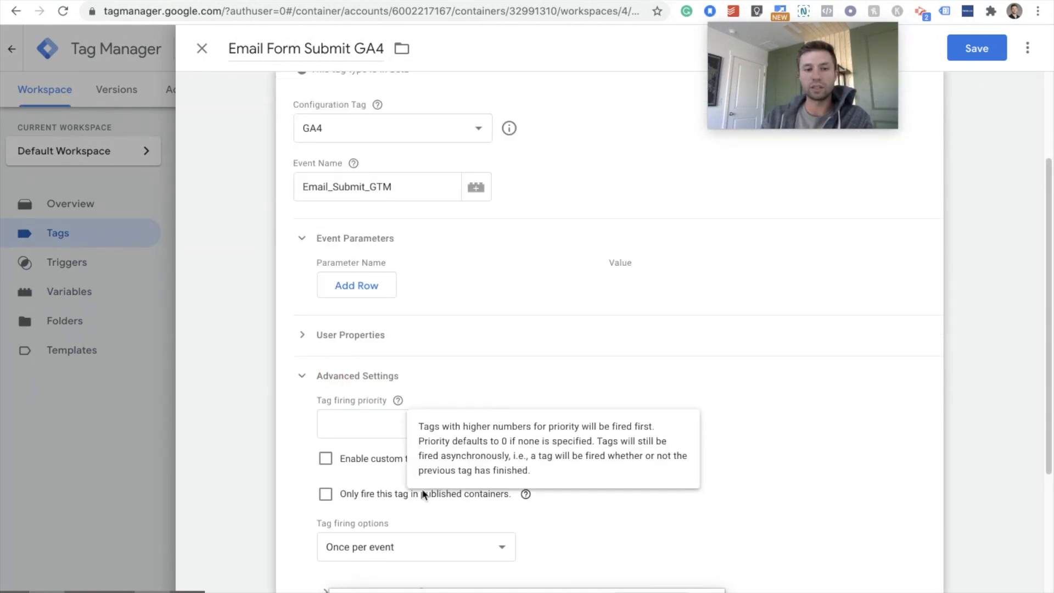
mouse_move(572, 478)
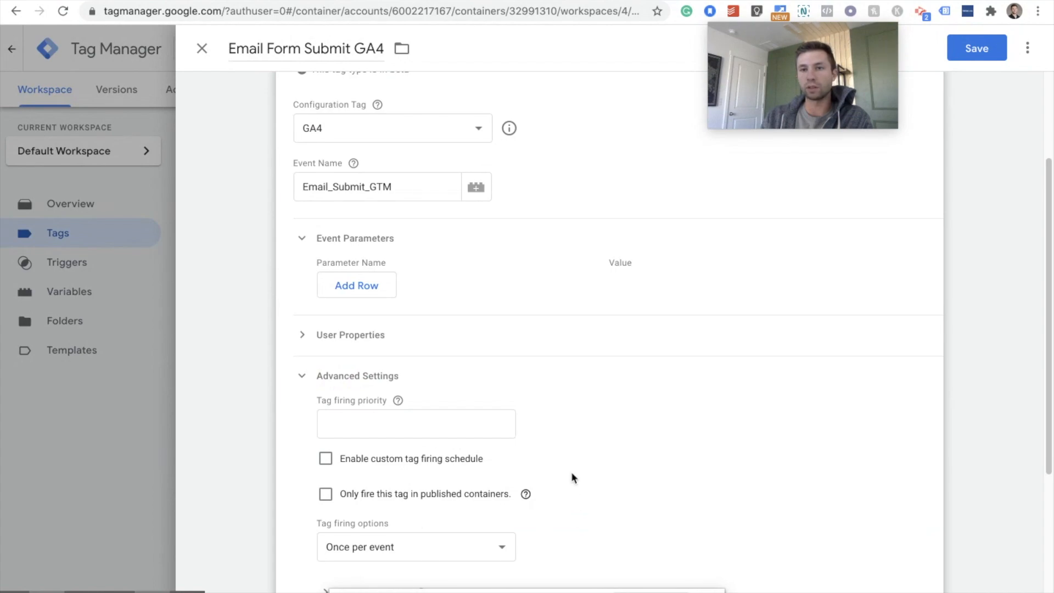
scroll(down, 3)
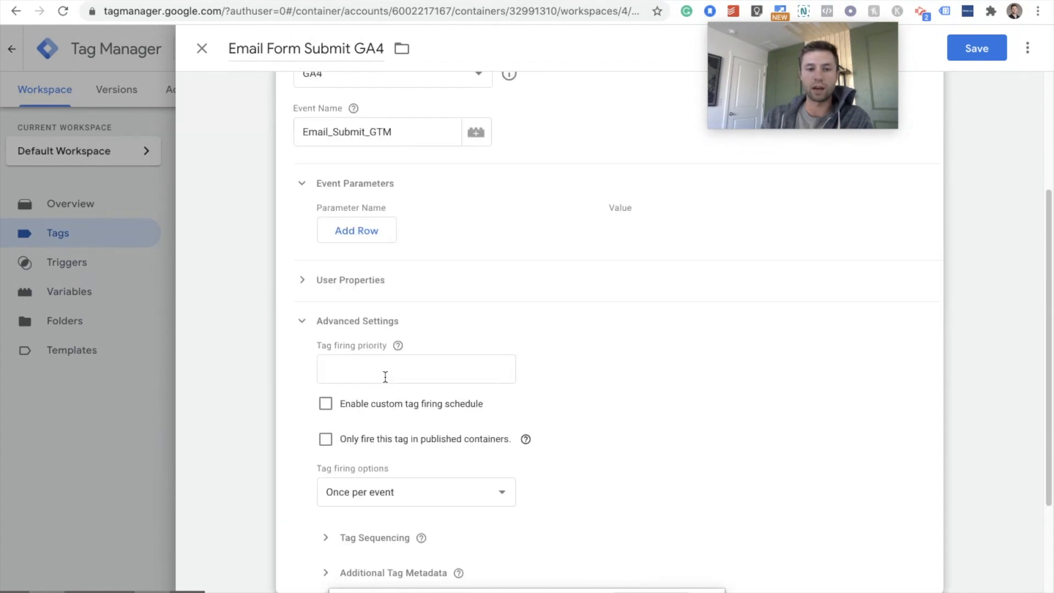
scroll(down, 3)
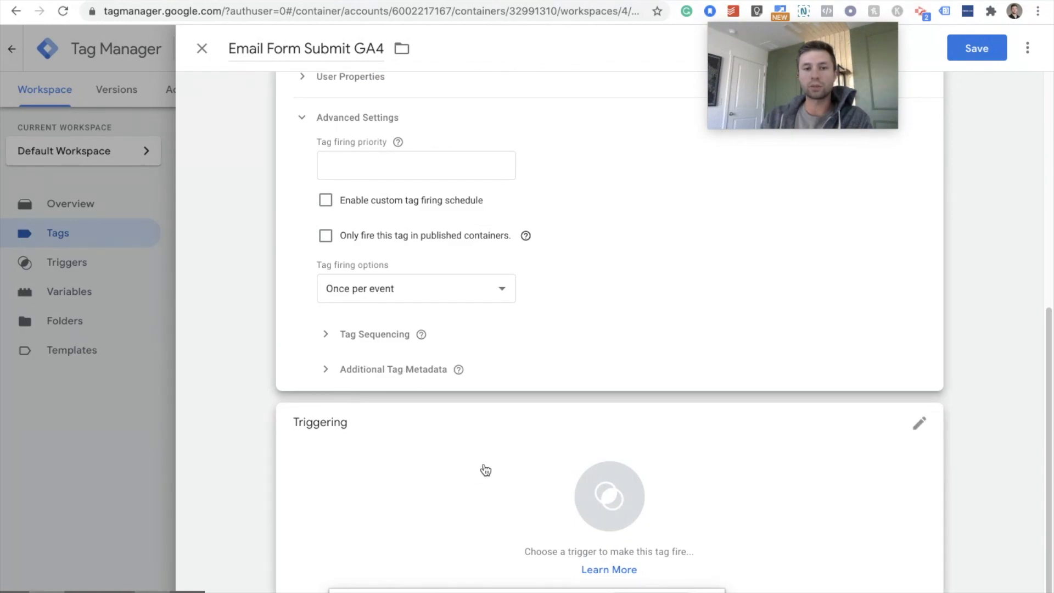
Add a new trigger to the tag and name it Email Form Trigger
click(918, 423)
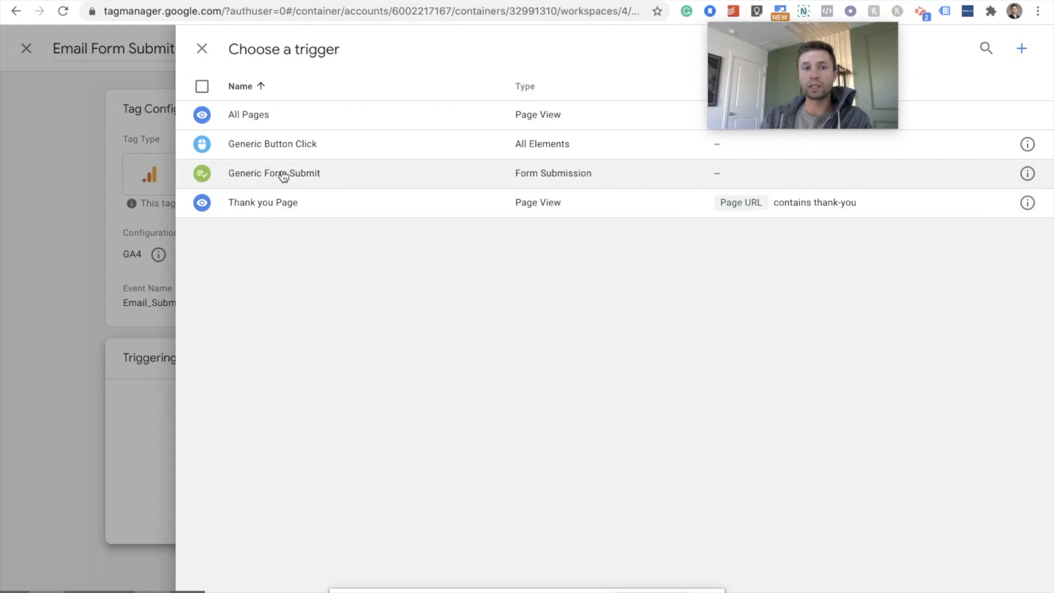
click(275, 173)
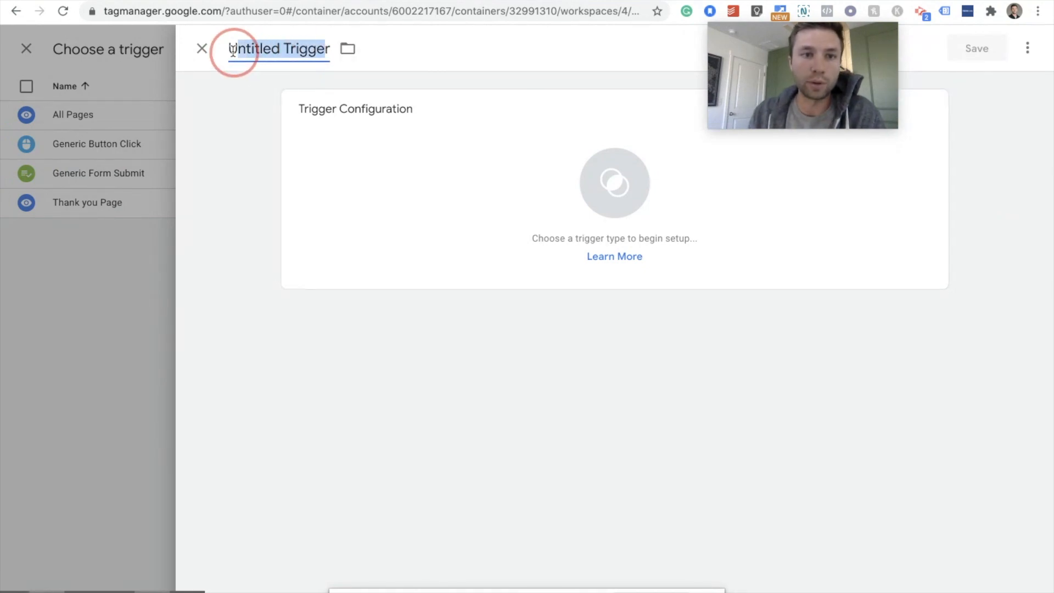
key(ctrl+a)
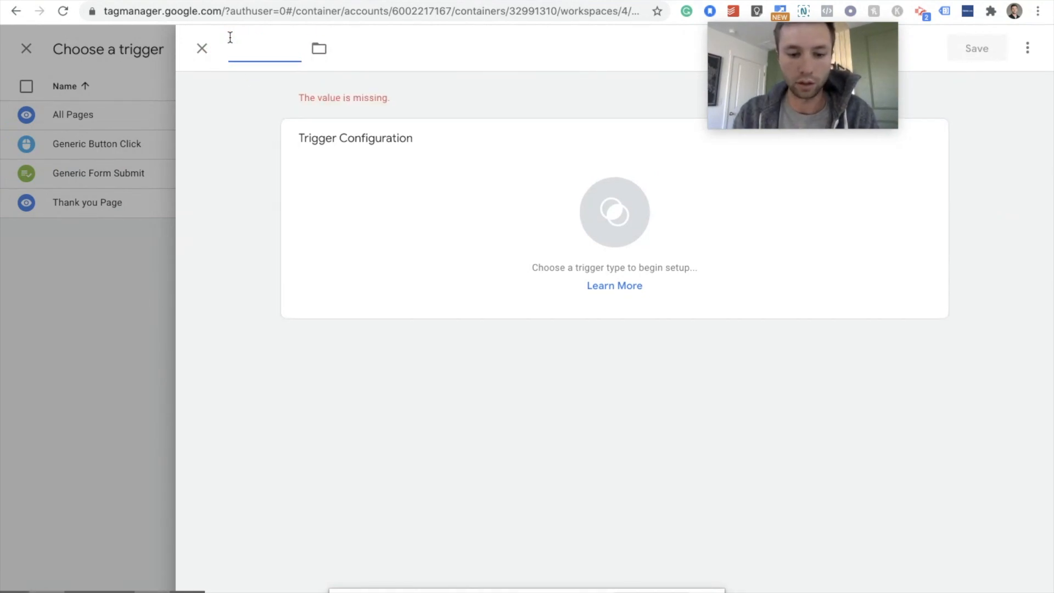
text(EMai)
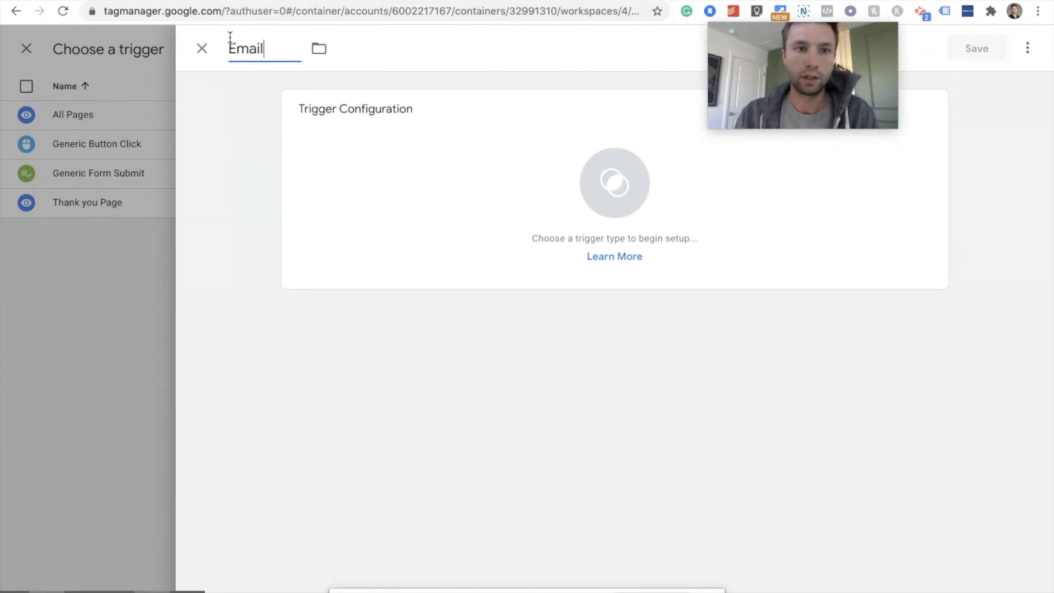
text(Form Trigger)
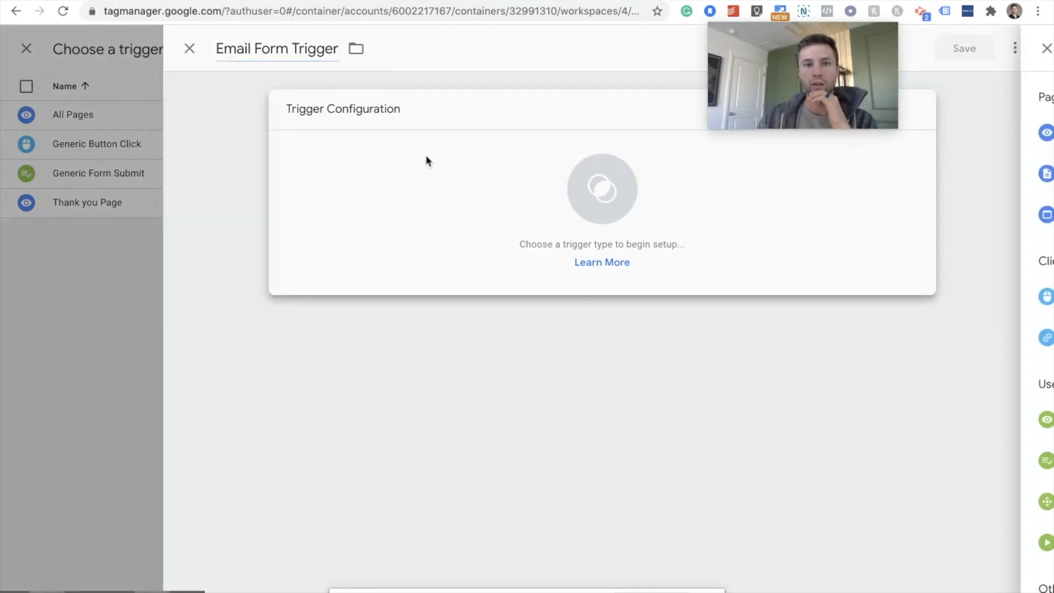
Make it a Form Submission trigger limited to Some Forms
click(602, 188)
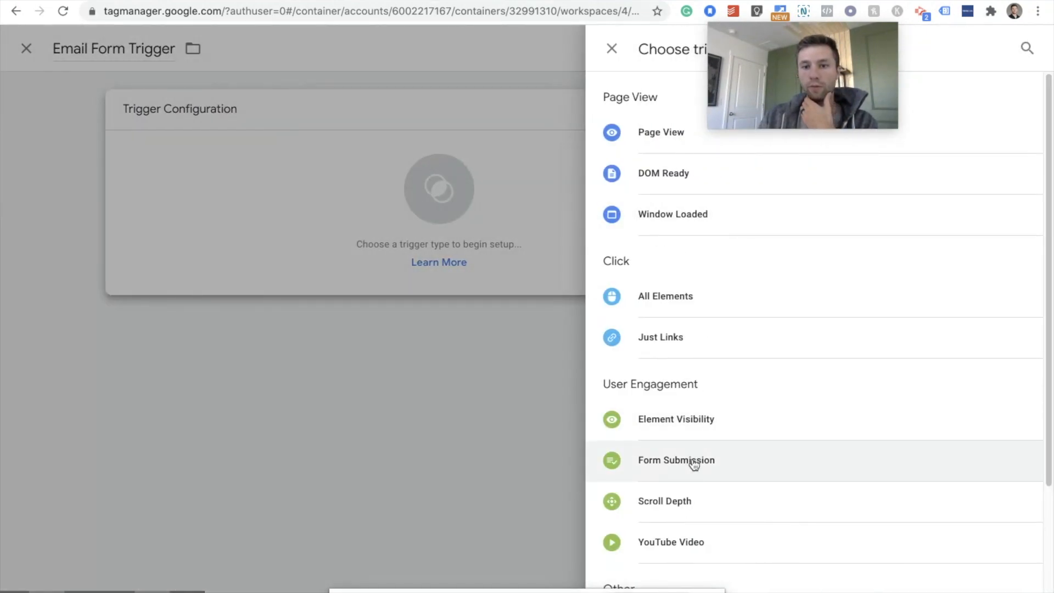
click(675, 460)
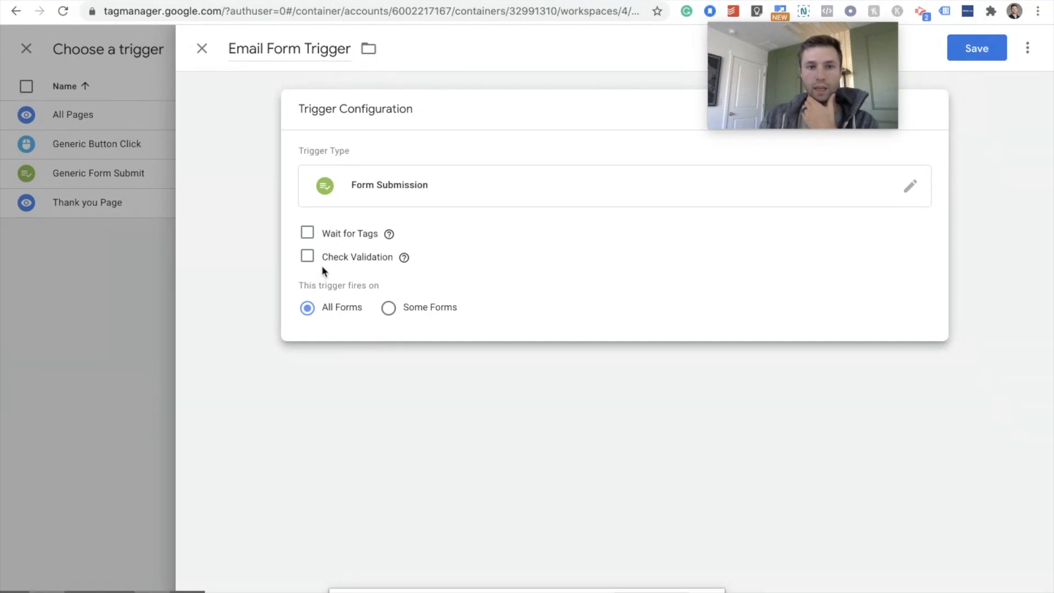
click(388, 307)
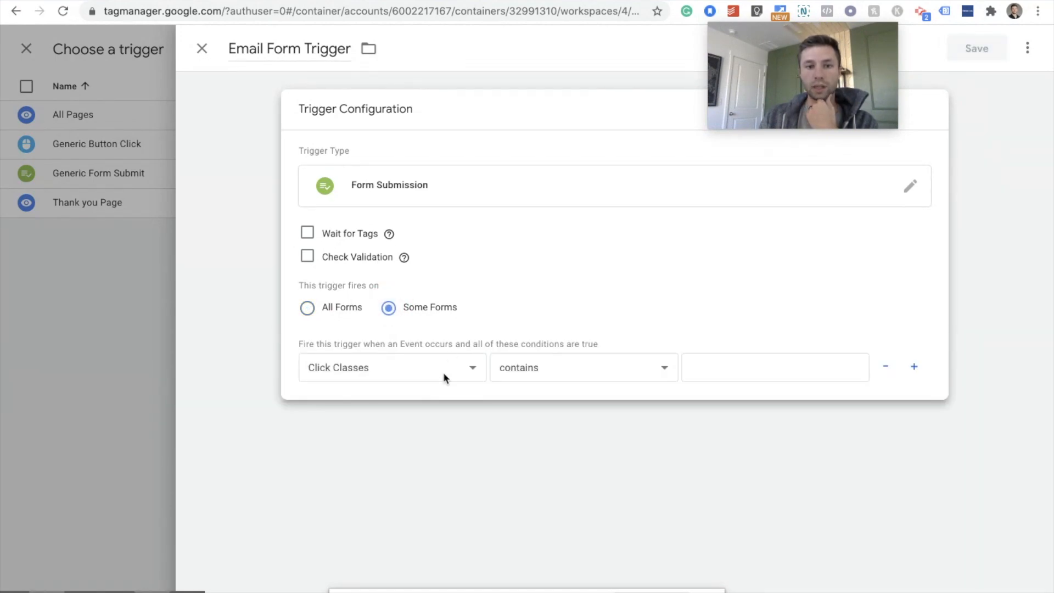
click(391, 367)
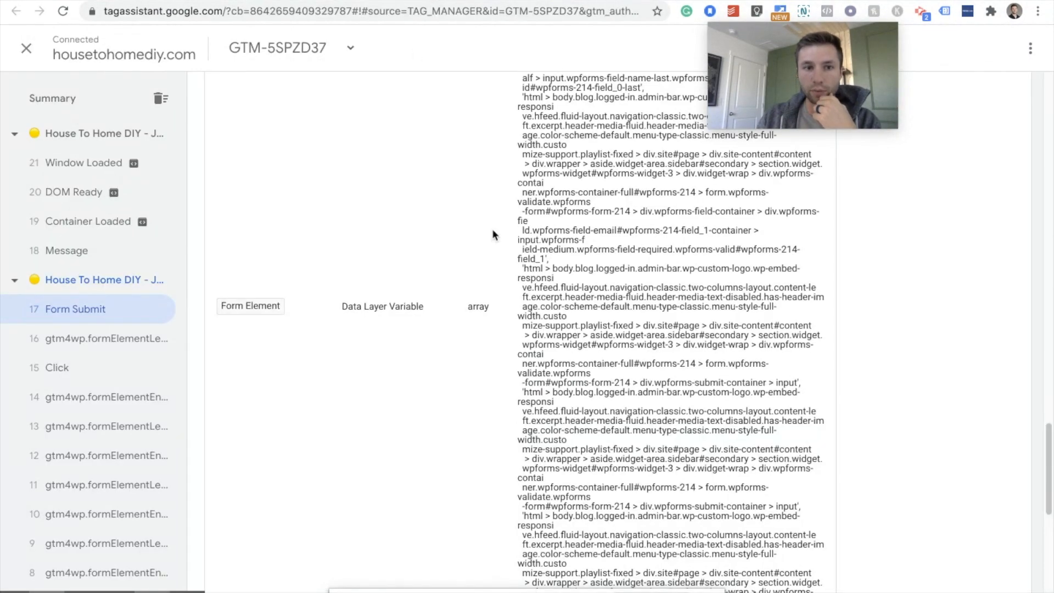
Locate the Form ID value wpforms-form-214 among the Form Submit event's variables
scroll(down, 3)
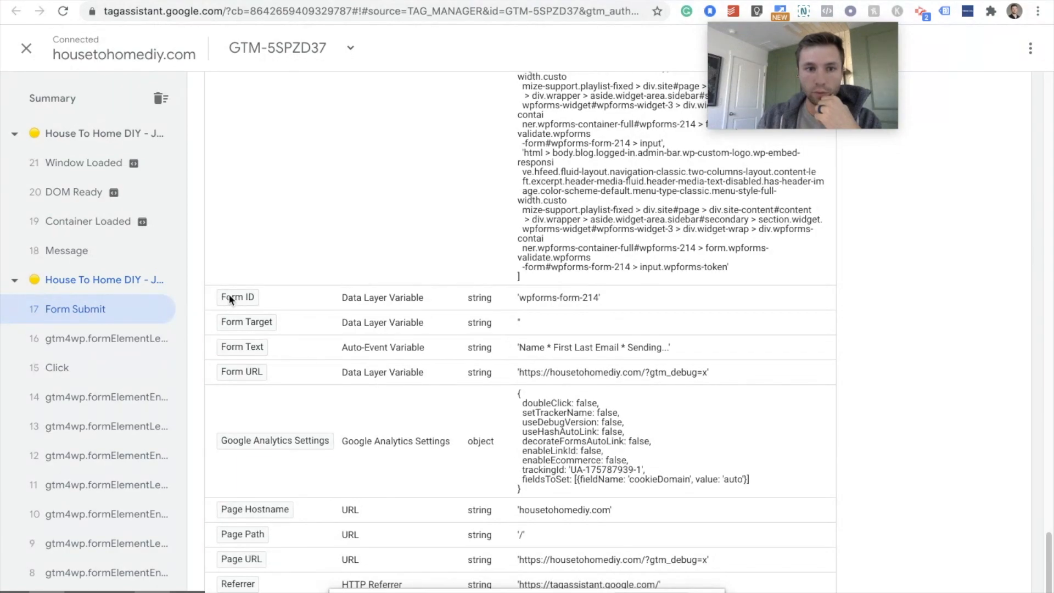
mouse_move(589, 310)
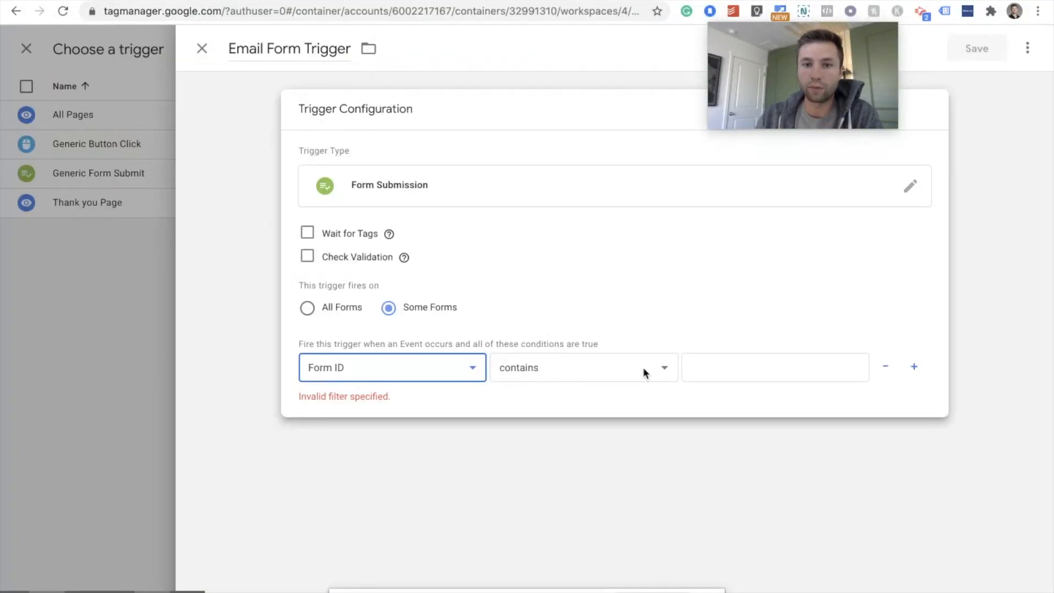
Set the condition Form ID contains wpforms-form-214, then save Email Form Trigger and the Email Form Submit GA4 tag
text(wpforms:form:214)
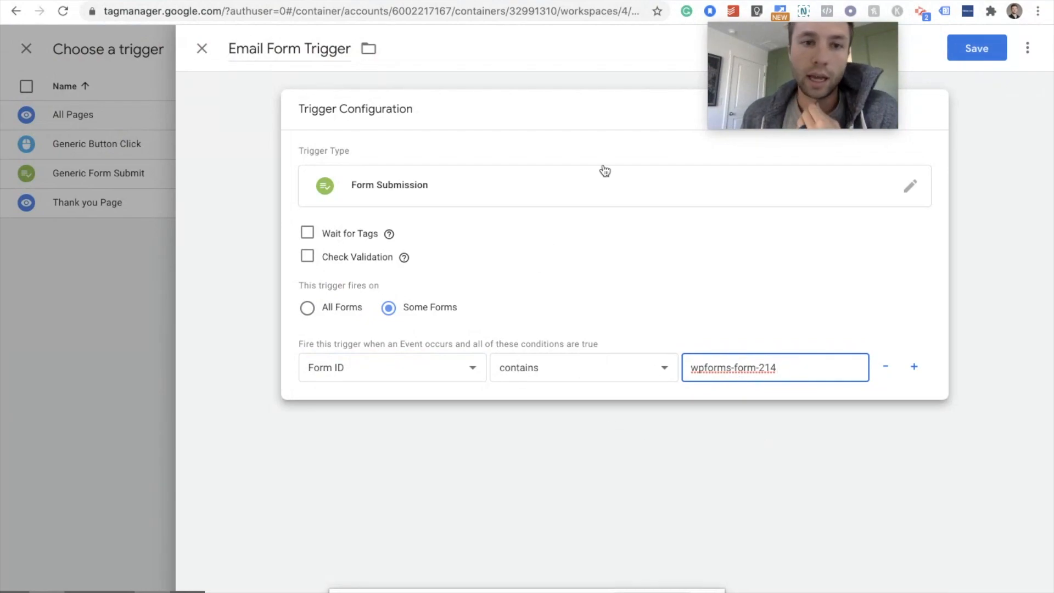
click(975, 47)
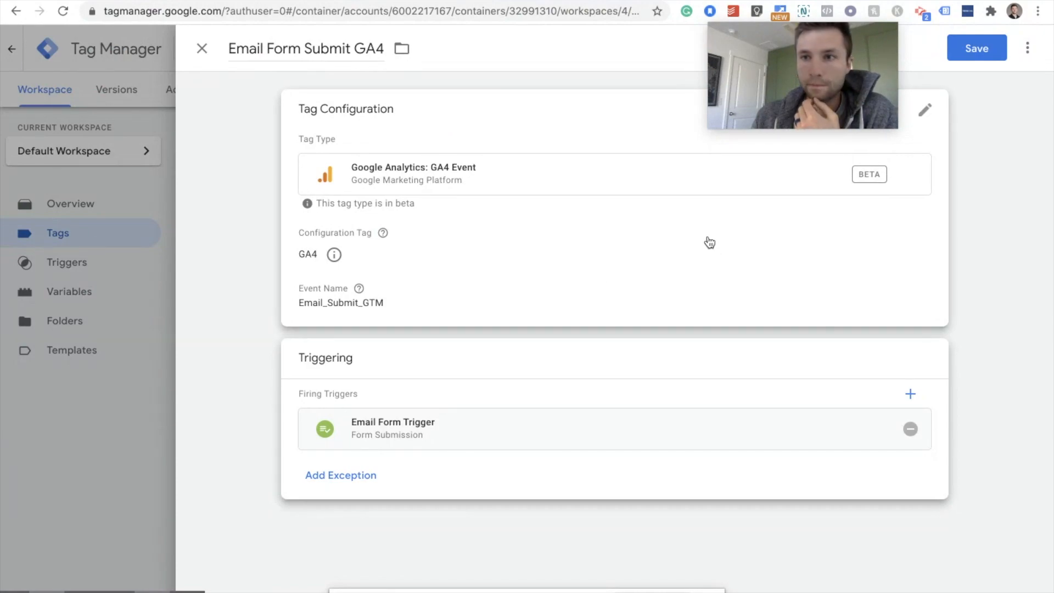
click(975, 48)
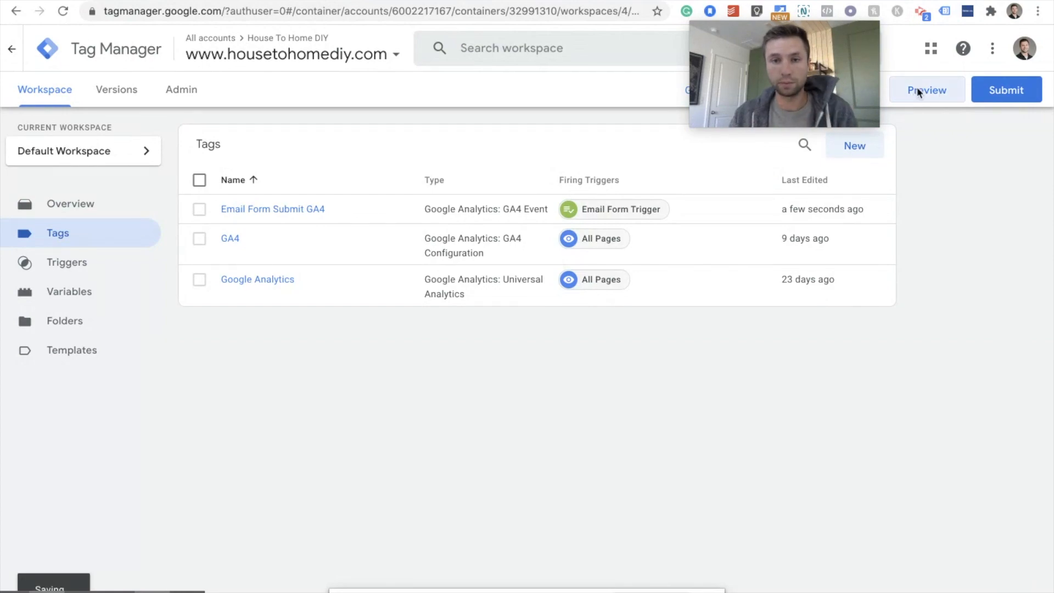
Preview the workspace, connect Tag Assistant to housetohomediy.com and submit the newsletter subscribe form
click(925, 90)
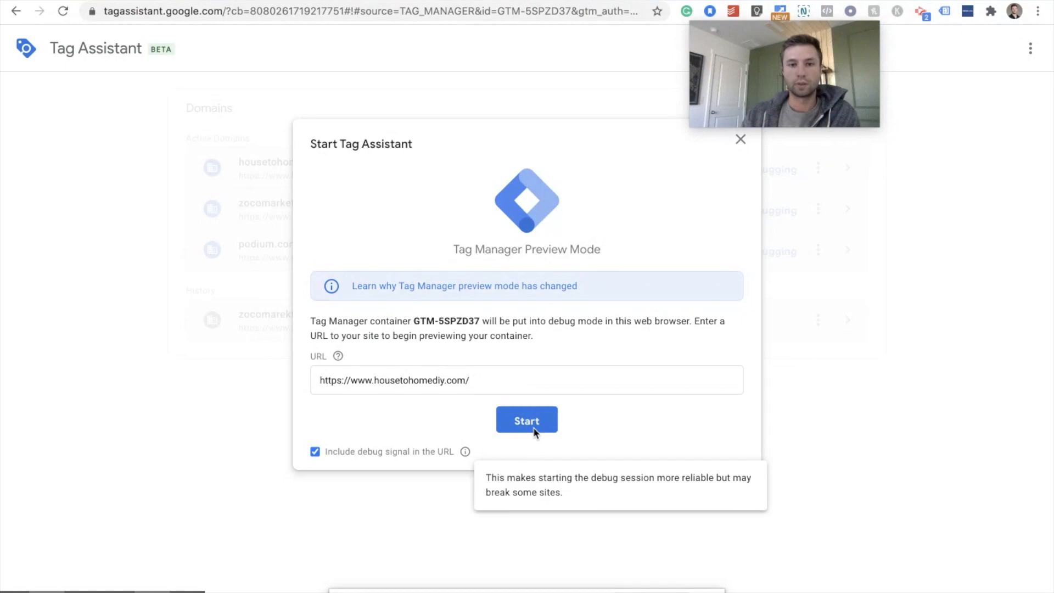
click(526, 419)
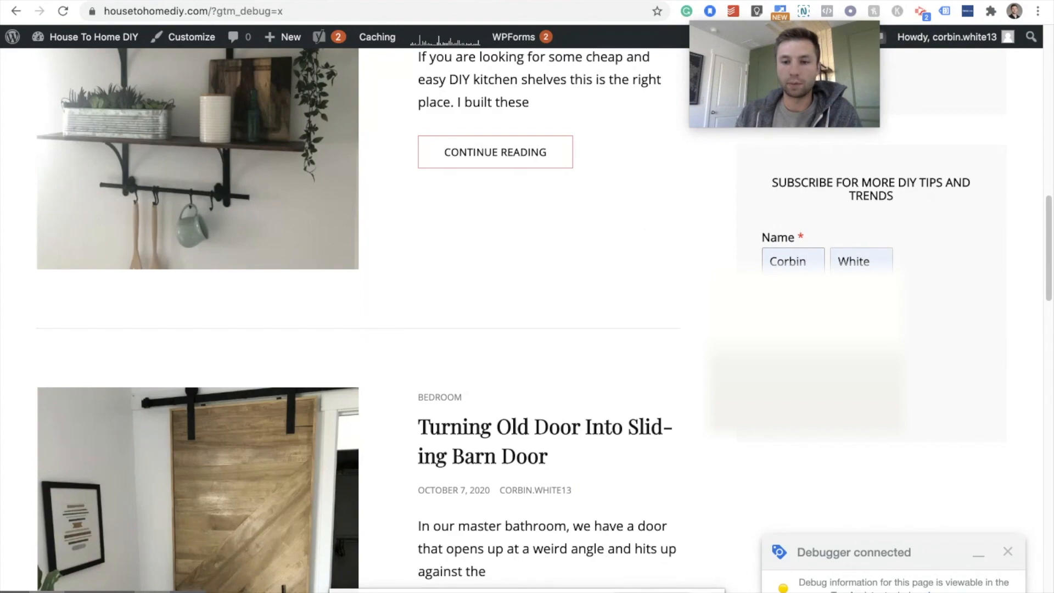
click(799, 378)
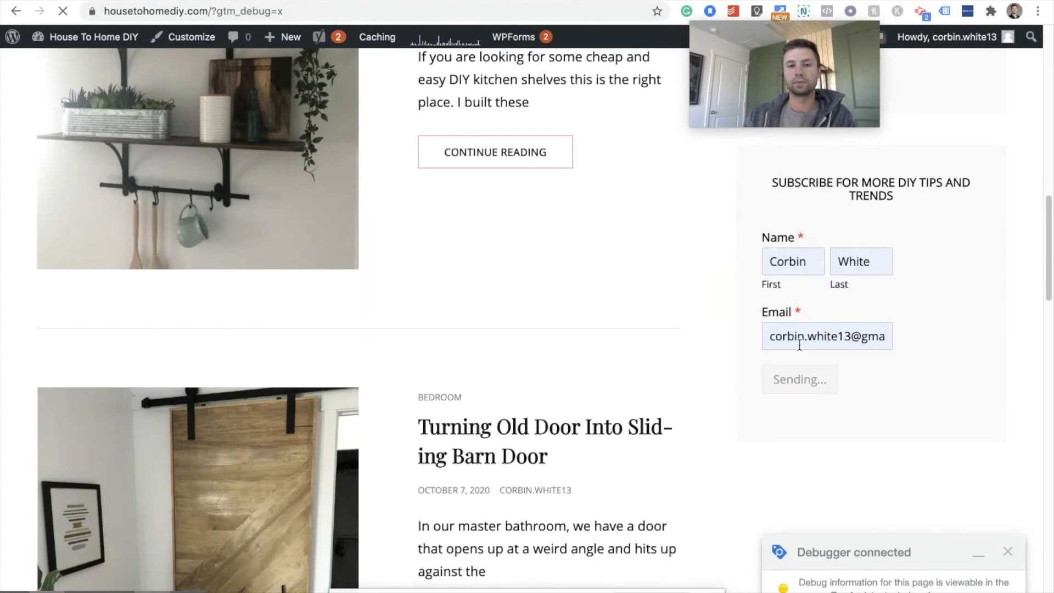
click(799, 378)
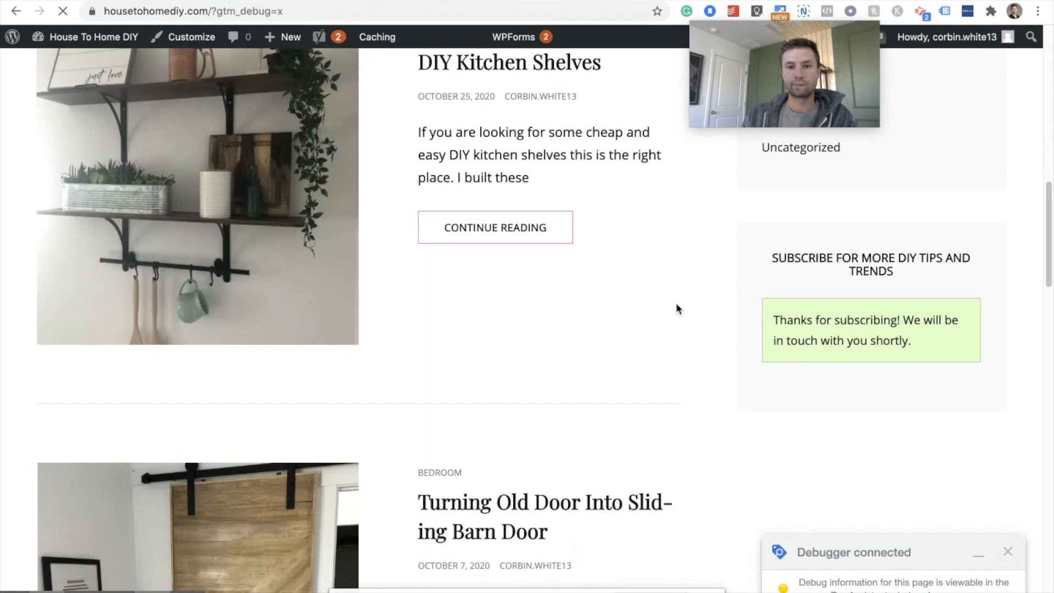
scroll(down, 3)
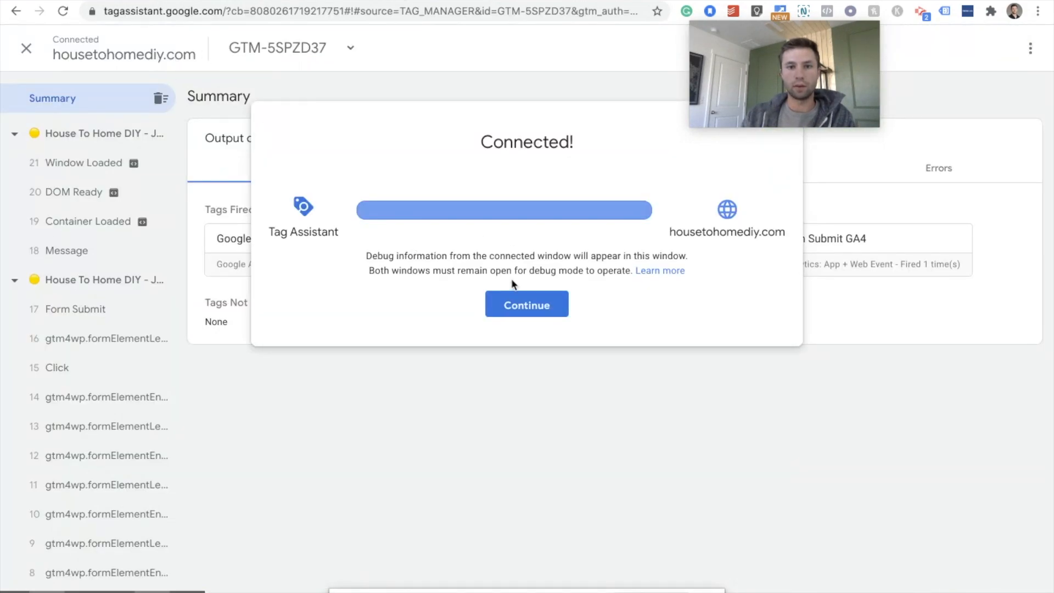
Confirm on the Form Submit event that Email Form Submit GA4 fired with Email Form Trigger conditions met
click(526, 304)
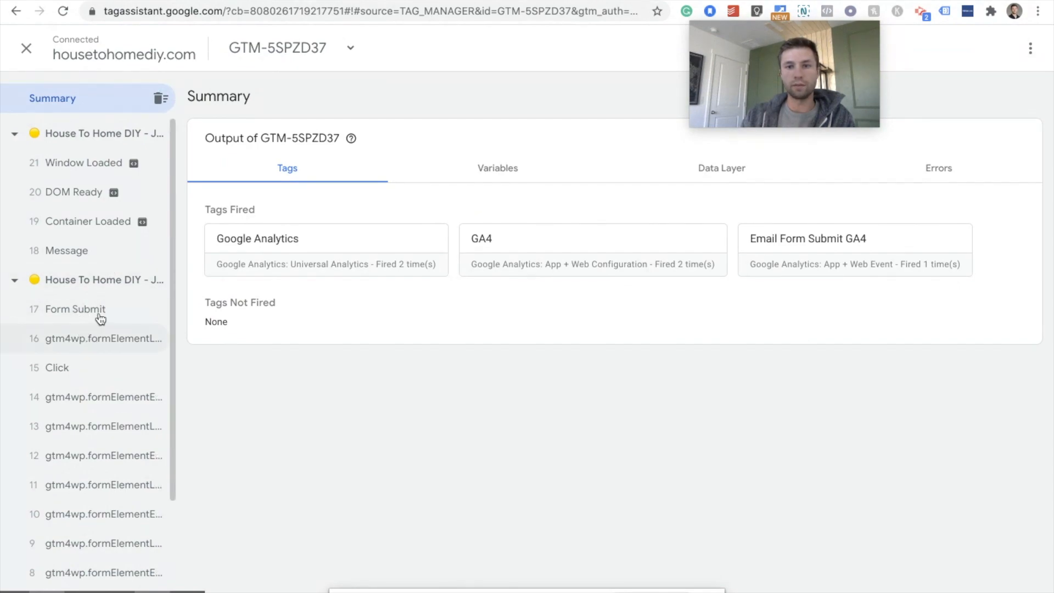
click(75, 308)
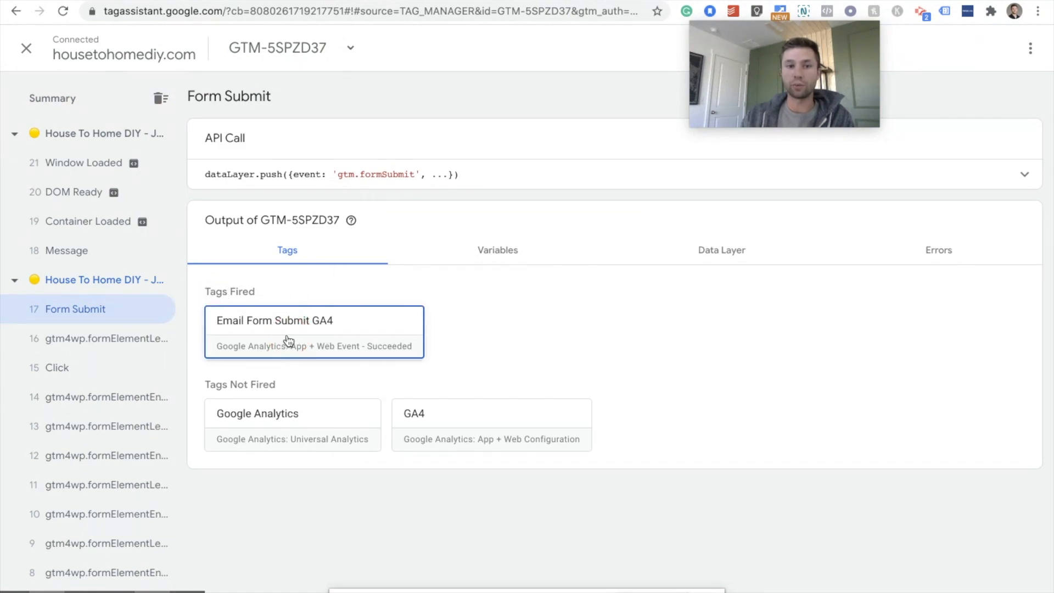
click(274, 320)
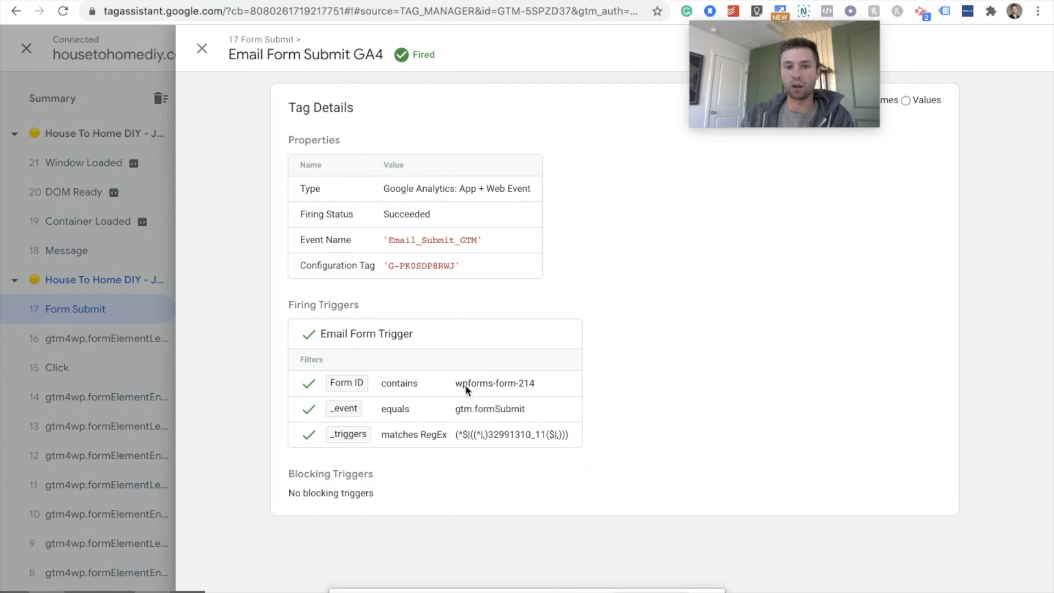
mouse_move(325, 388)
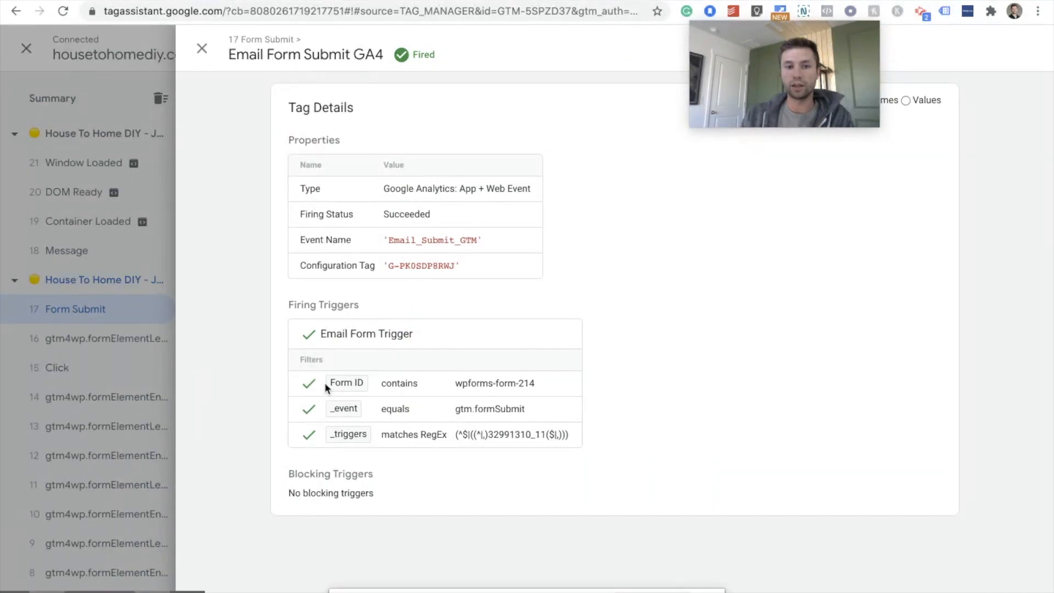
mouse_move(485, 390)
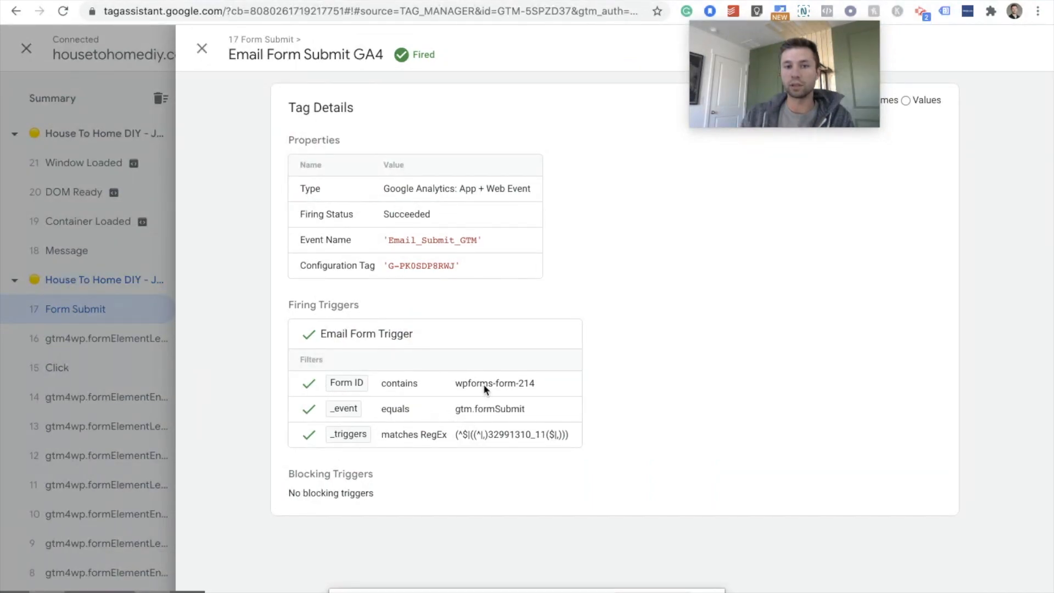
mouse_move(535, 362)
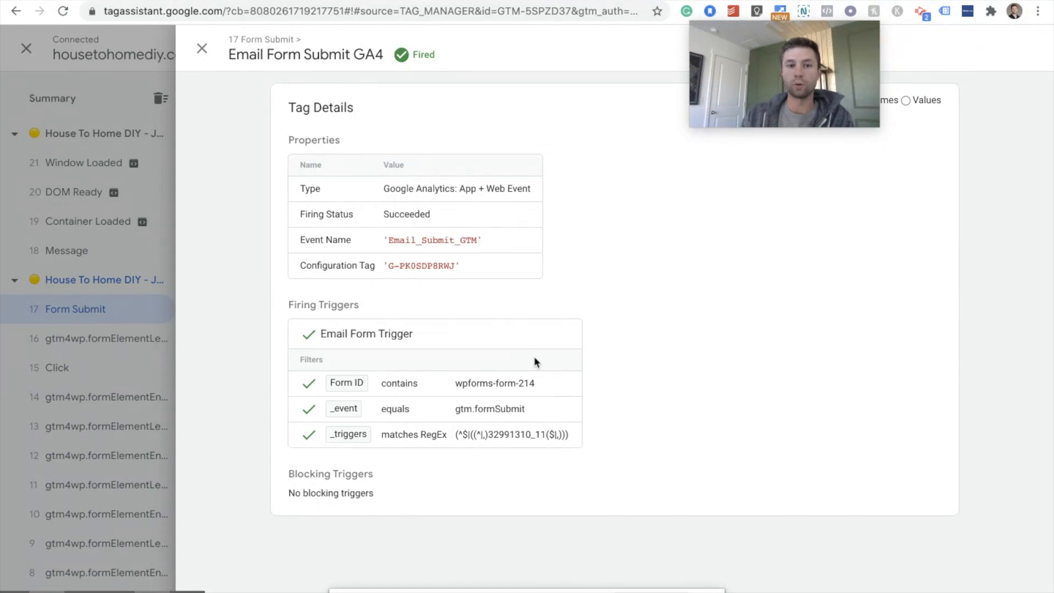
mouse_move(202, 48)
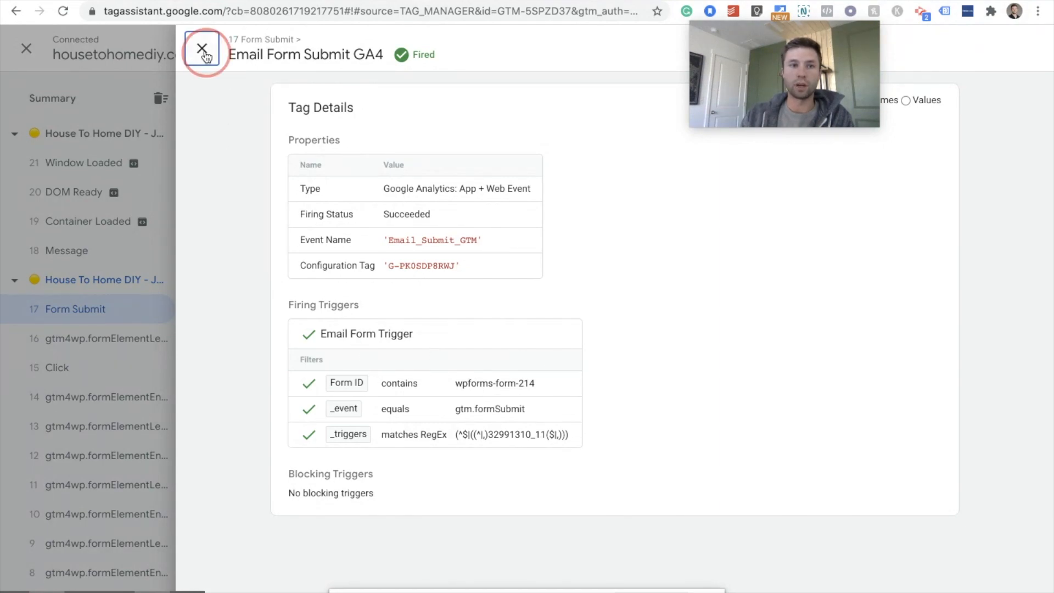
click(202, 48)
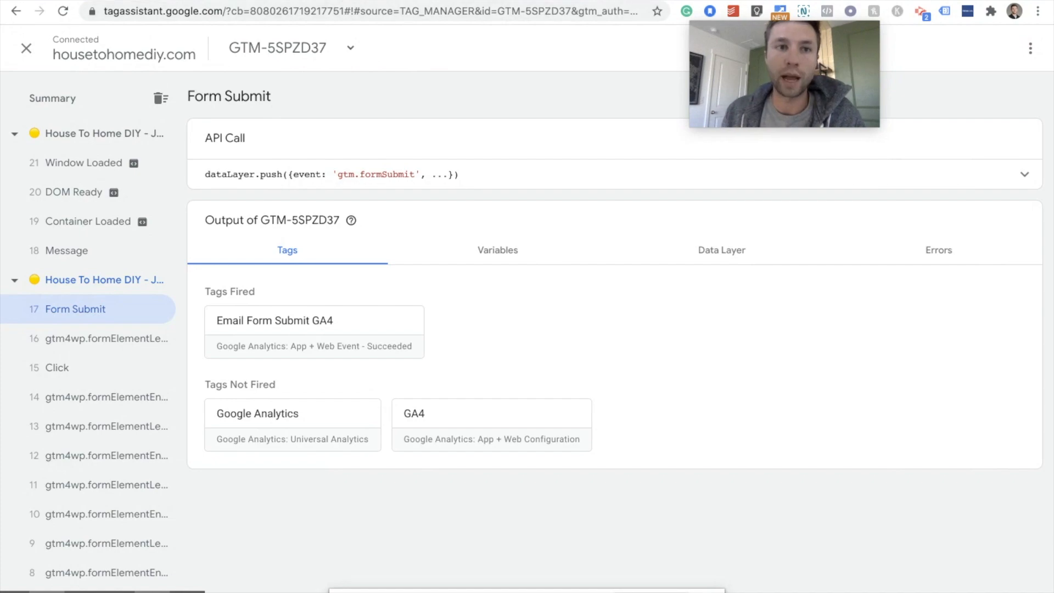
Publish the workspace as a new live container version named 'Email Form Submit'
click(16, 12)
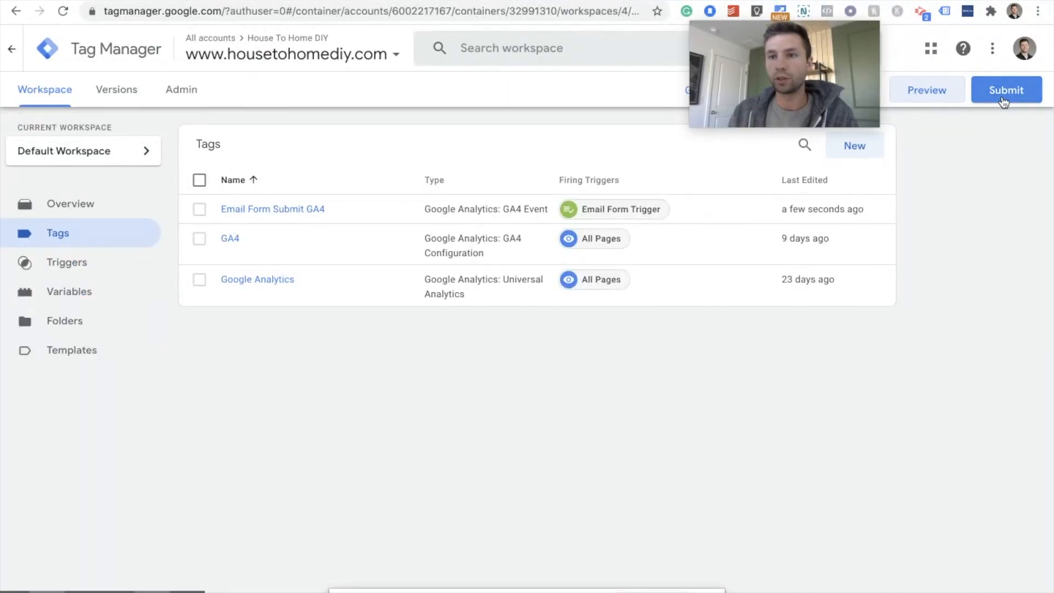
click(1005, 90)
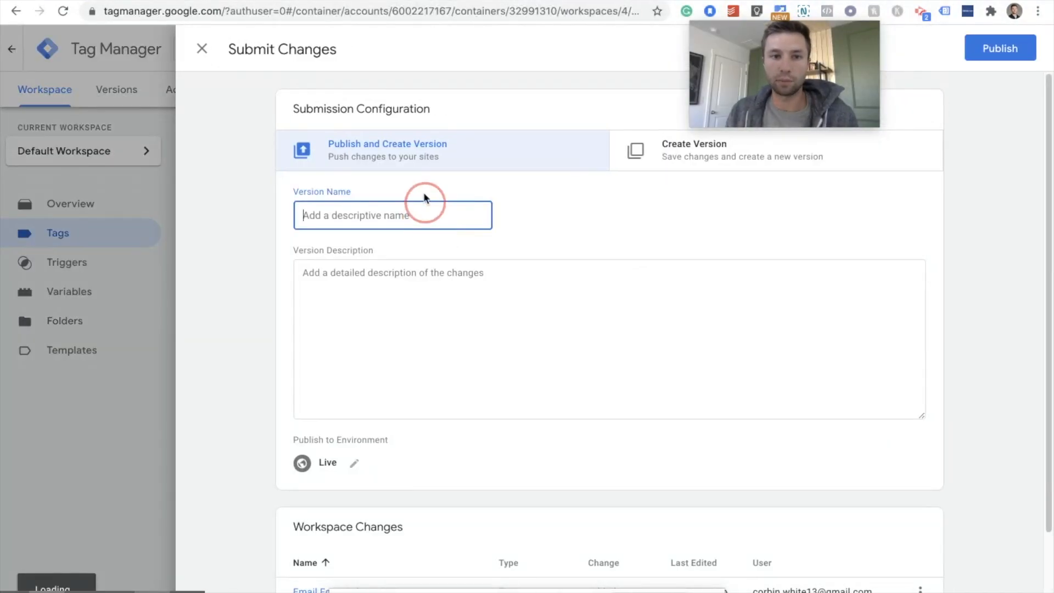
text(ERm)
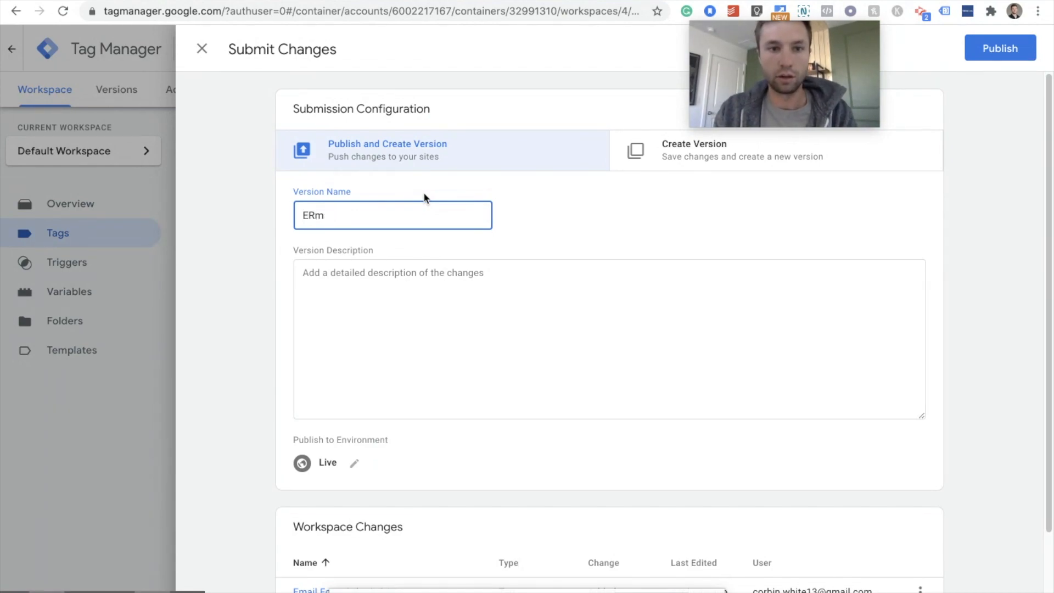
text(Eme)
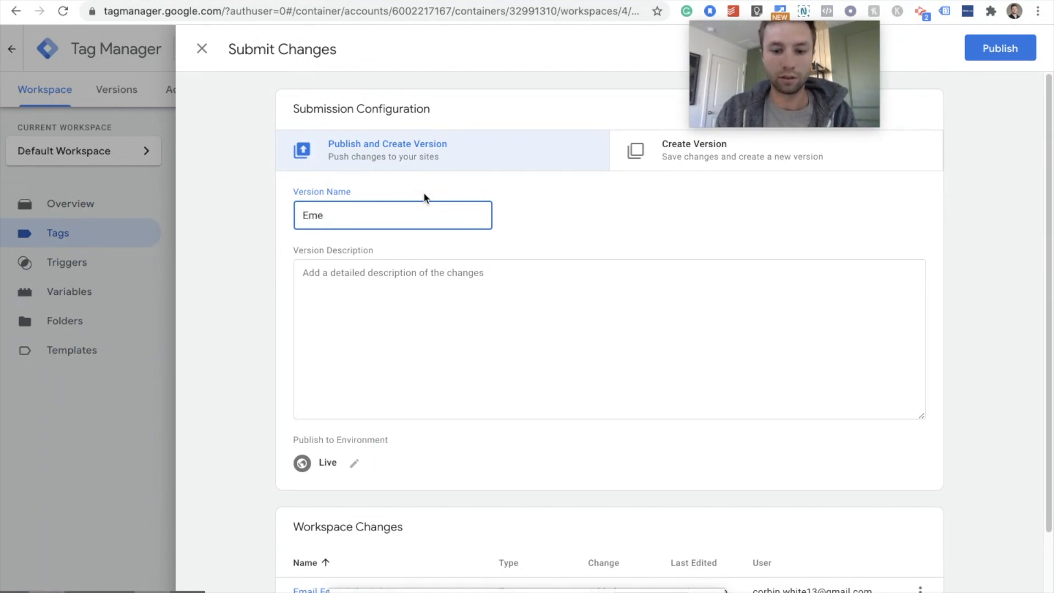
text(Email FOrm Su)
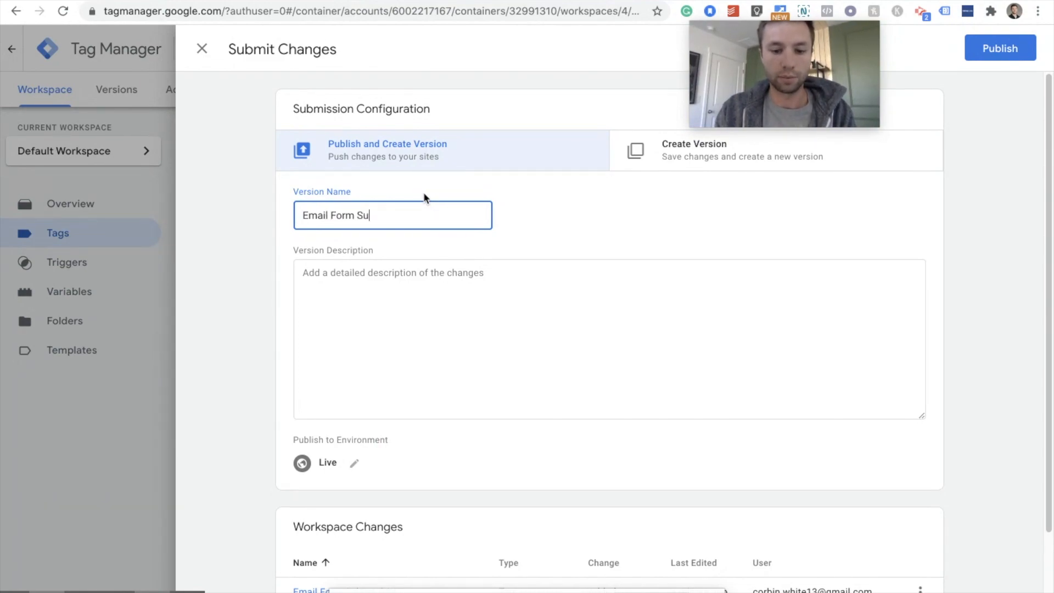
text(bmit)
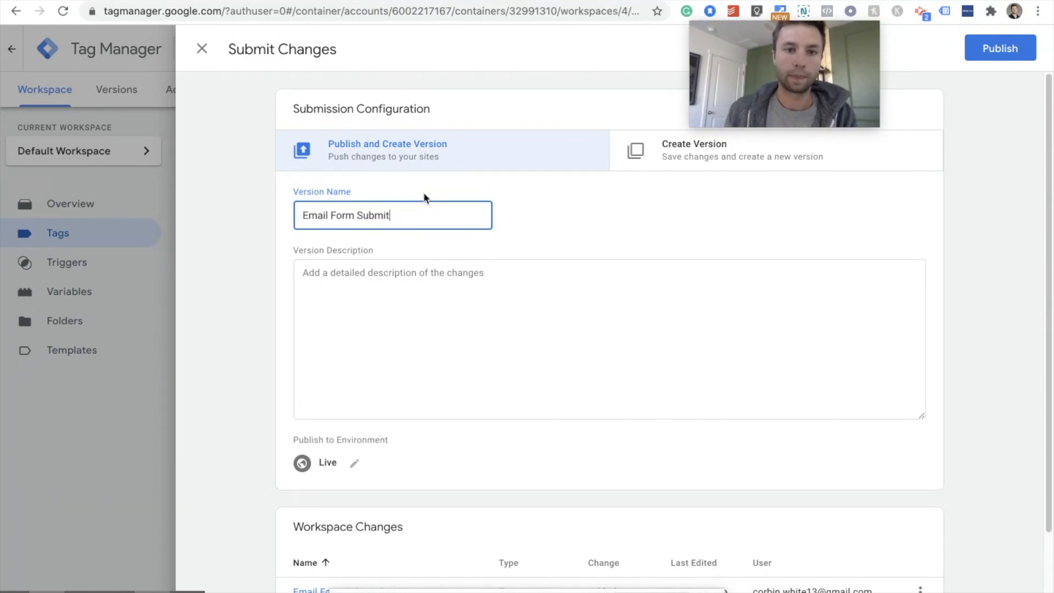
click(999, 47)
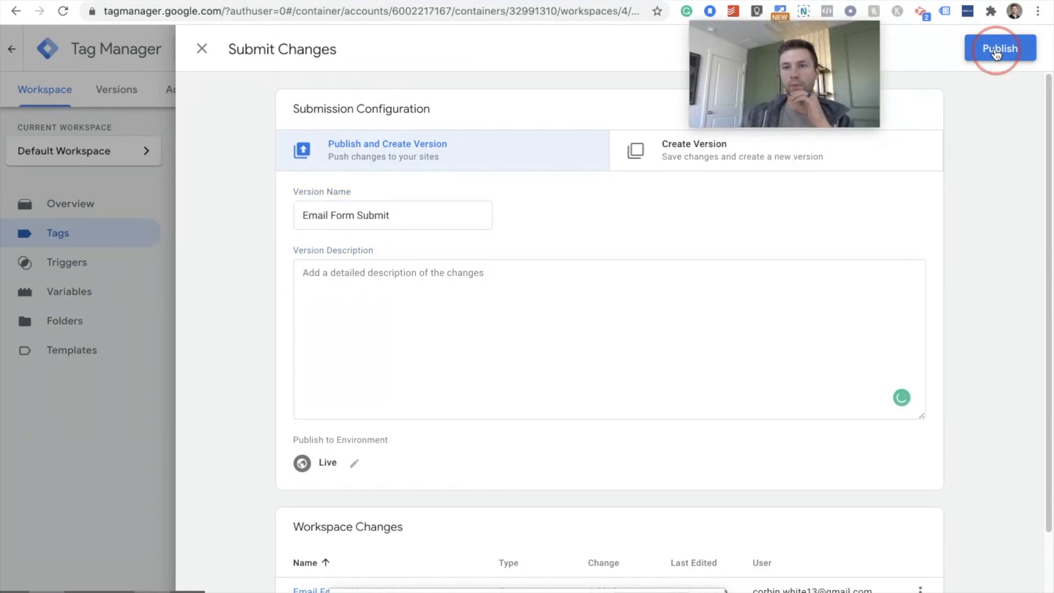
click(999, 48)
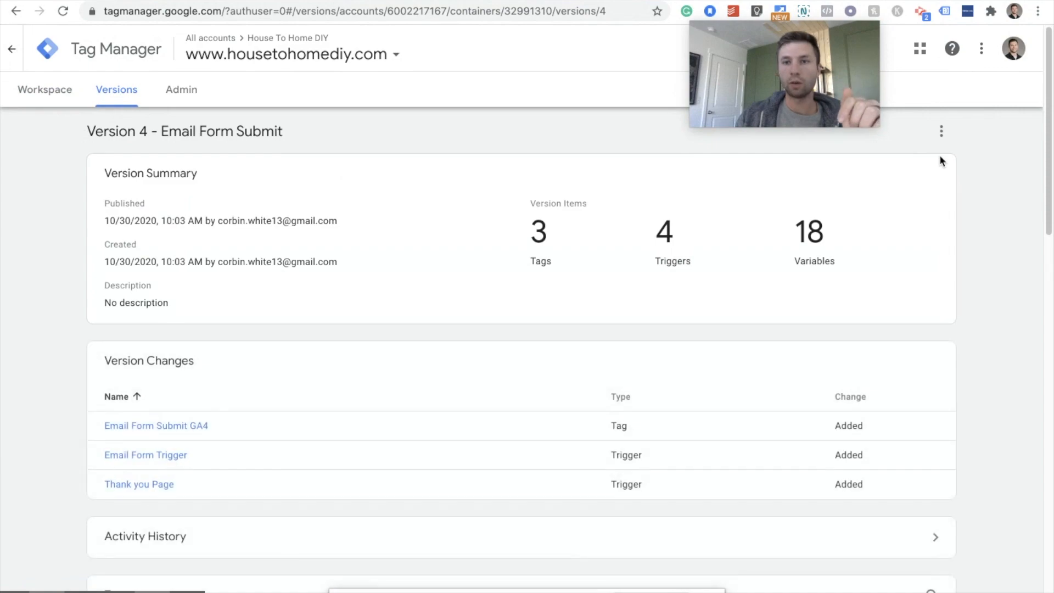
Show the All events report for the House to Home DIY property in Google Analytics
click(365, 11)
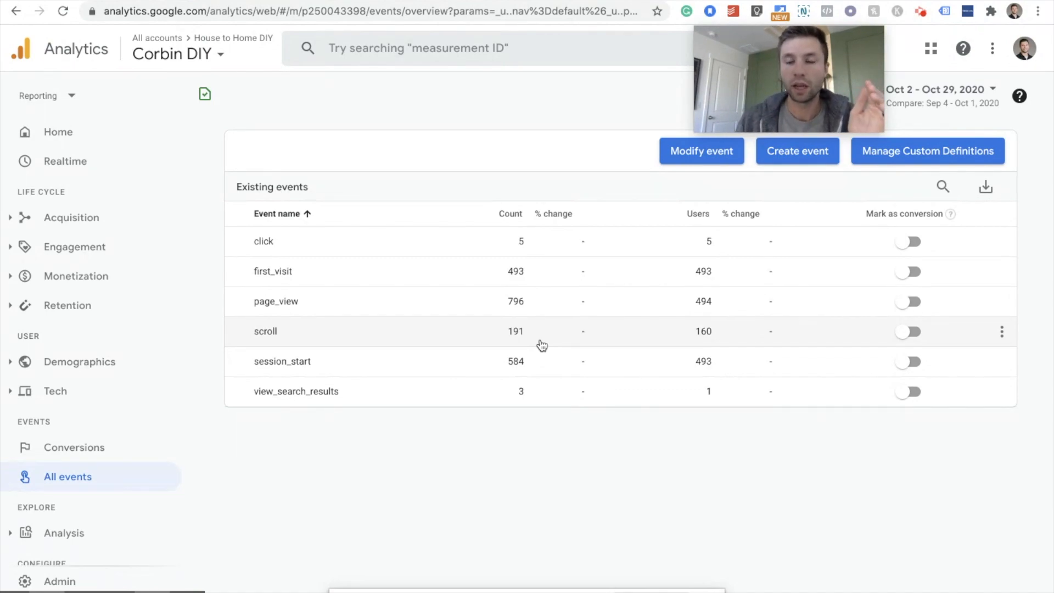
mouse_move(578, 332)
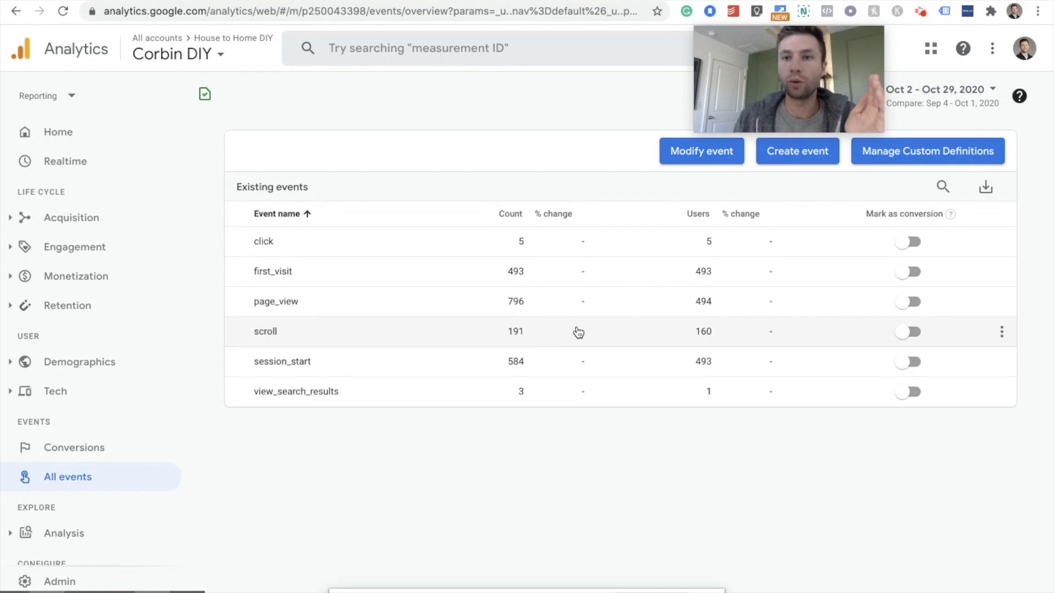
mouse_move(603, 318)
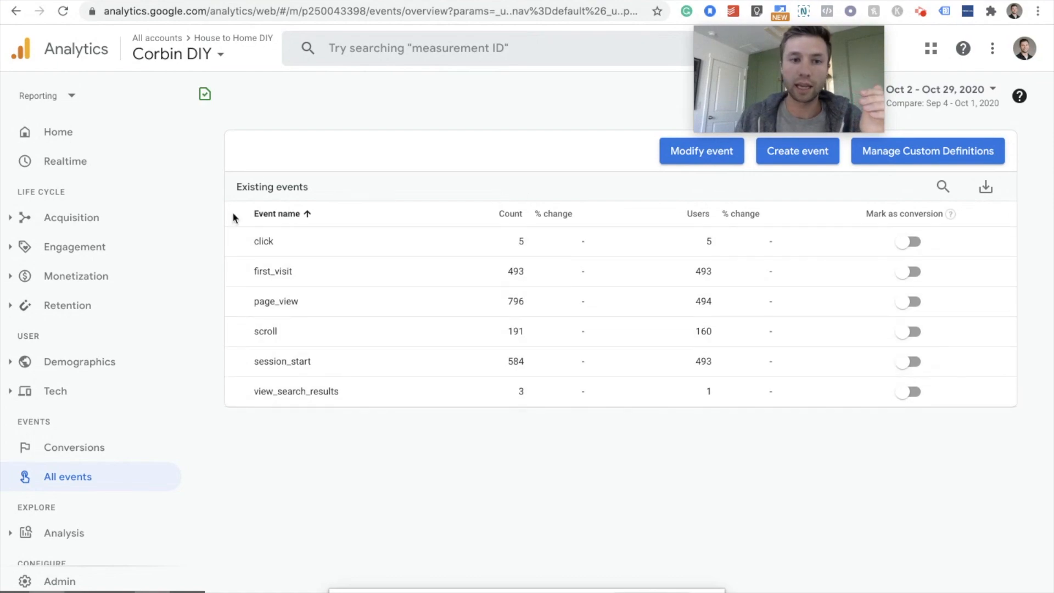
mouse_move(608, 280)
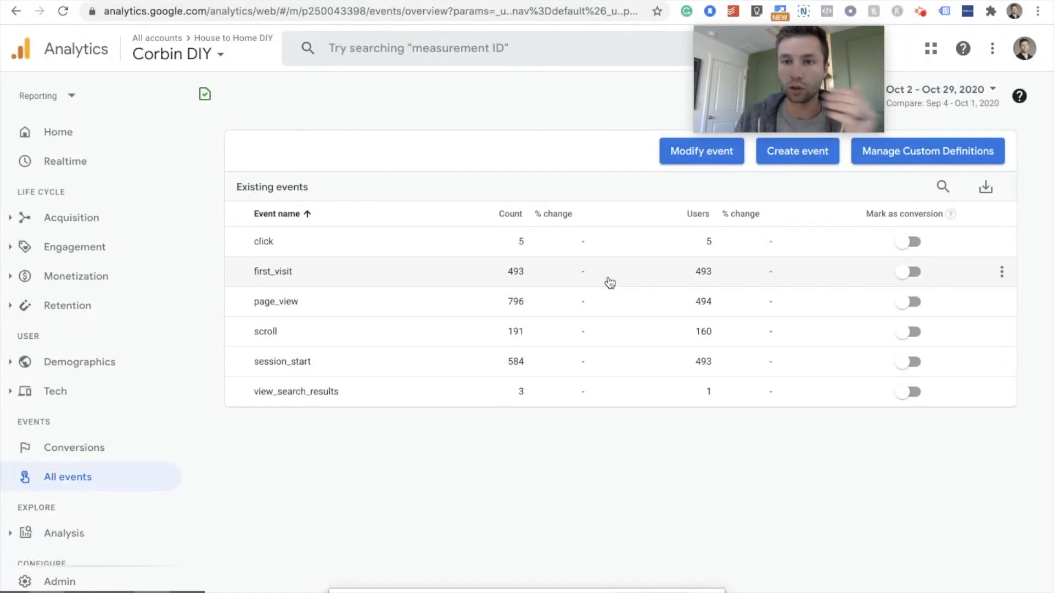
mouse_move(589, 297)
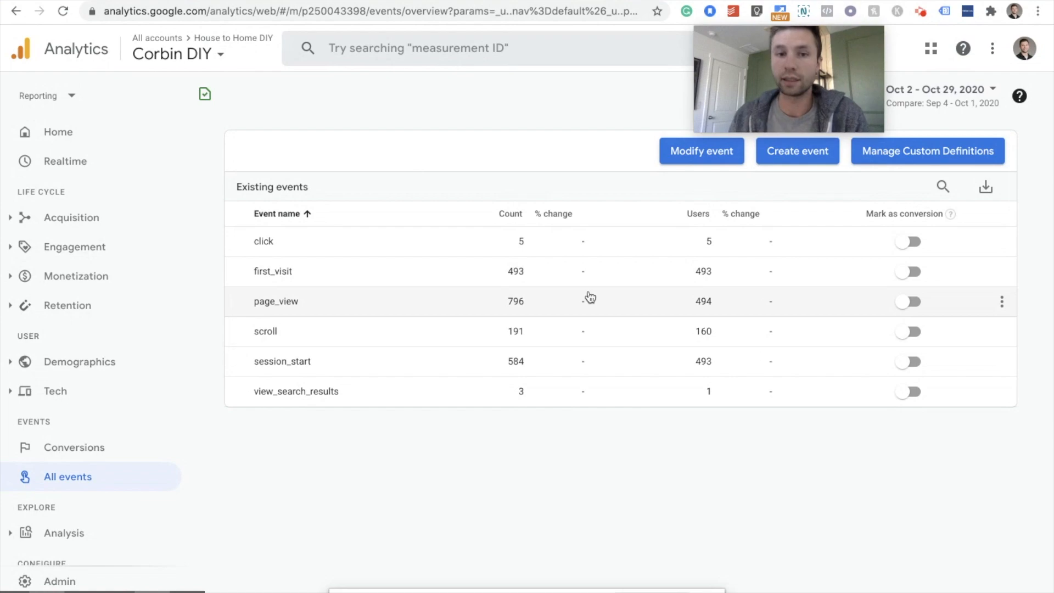
mouse_move(575, 275)
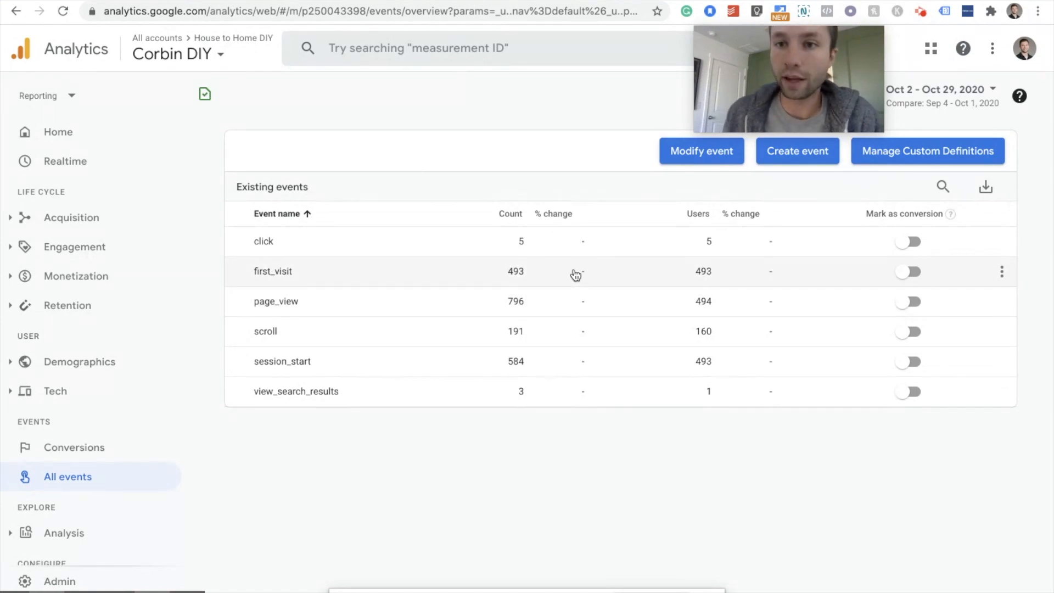
mouse_move(393, 292)
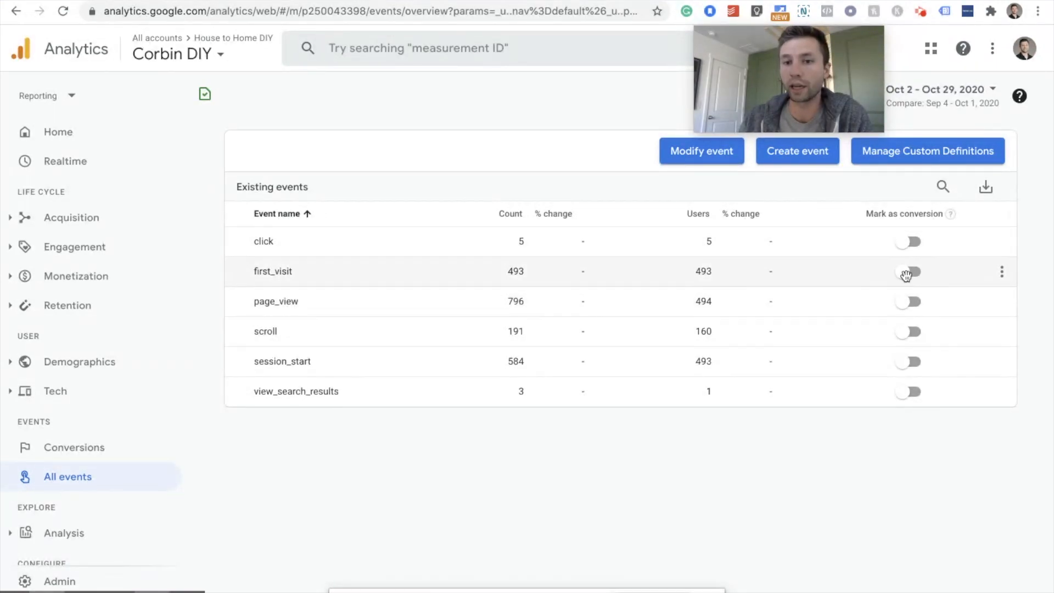
mouse_move(213, 231)
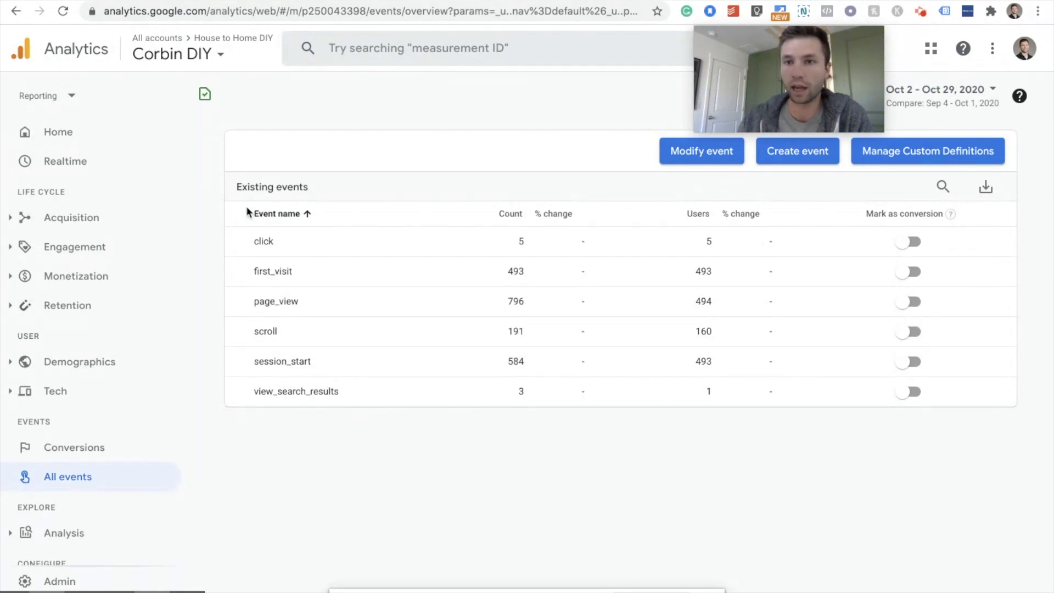
mouse_move(771, 328)
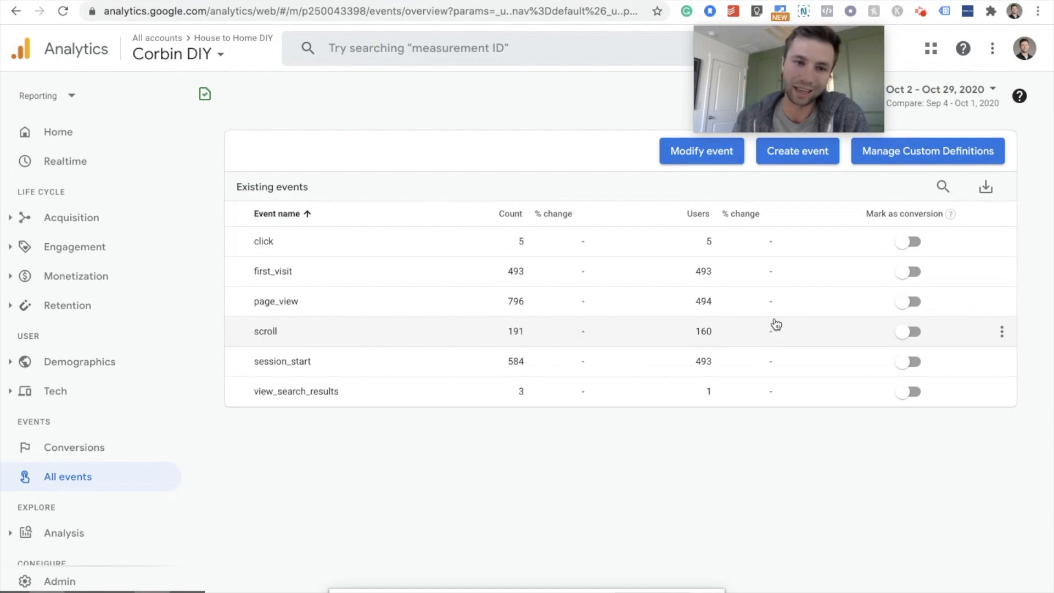
mouse_move(781, 338)
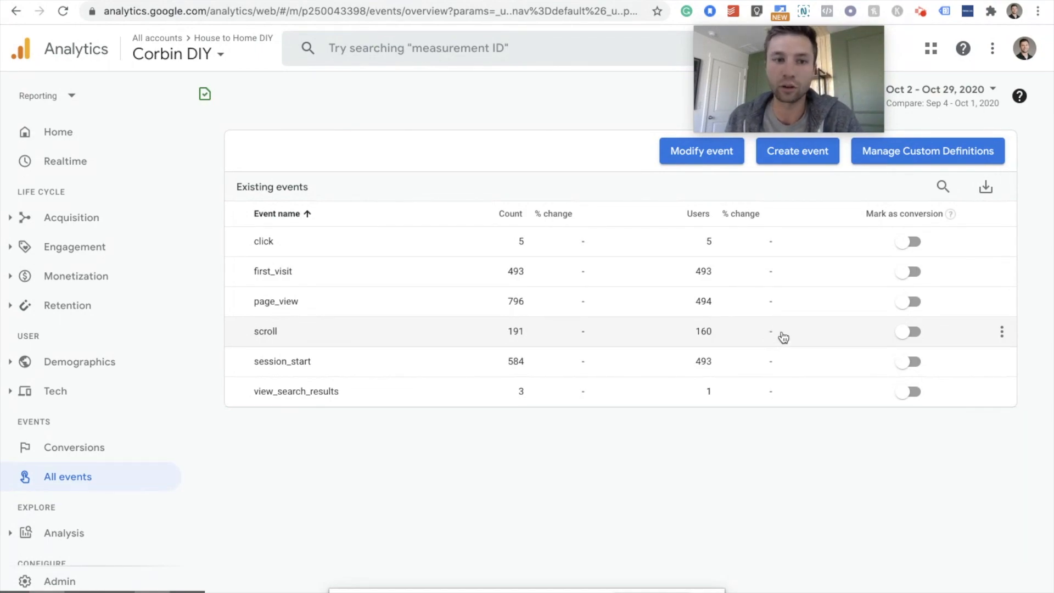
mouse_move(759, 359)
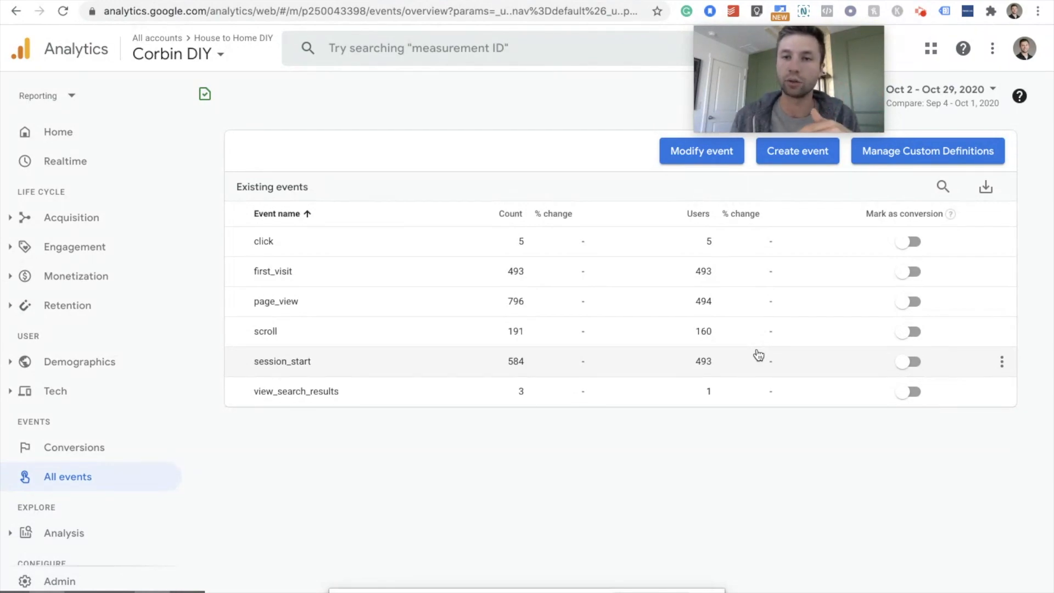
mouse_move(255, 170)
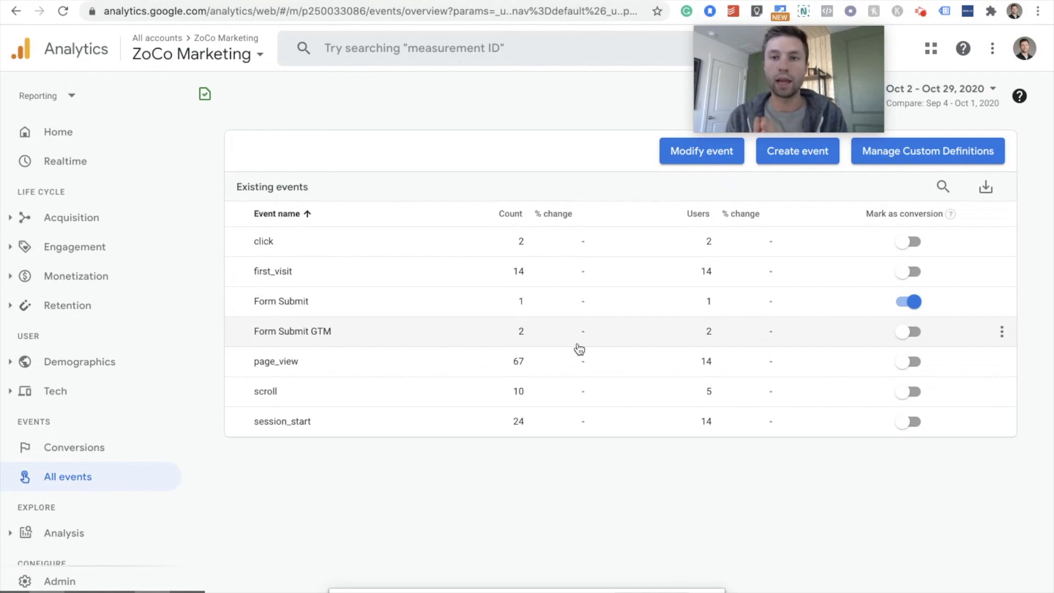
mouse_move(312, 348)
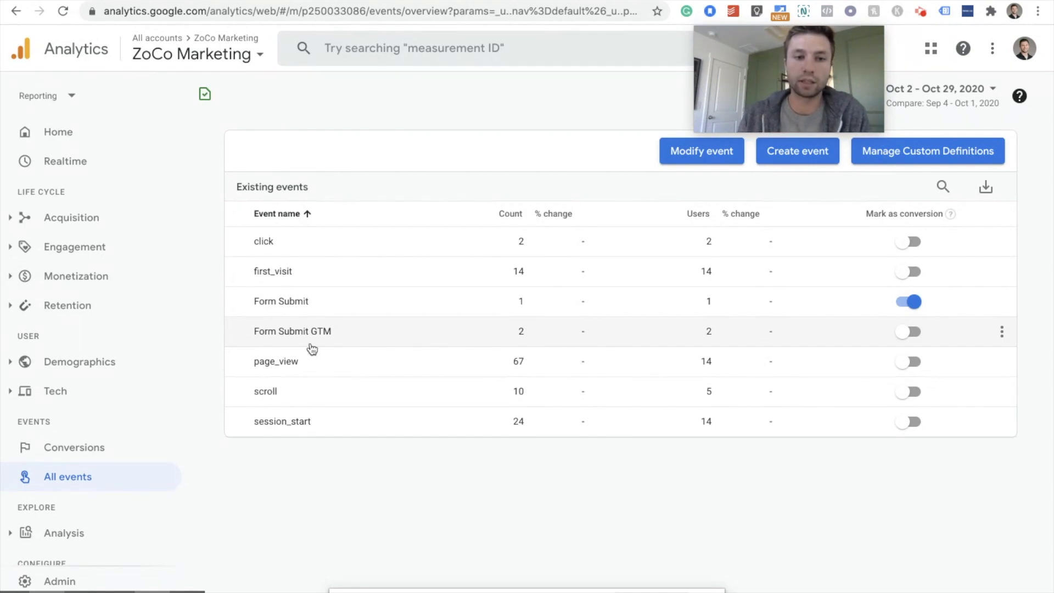
mouse_move(328, 337)
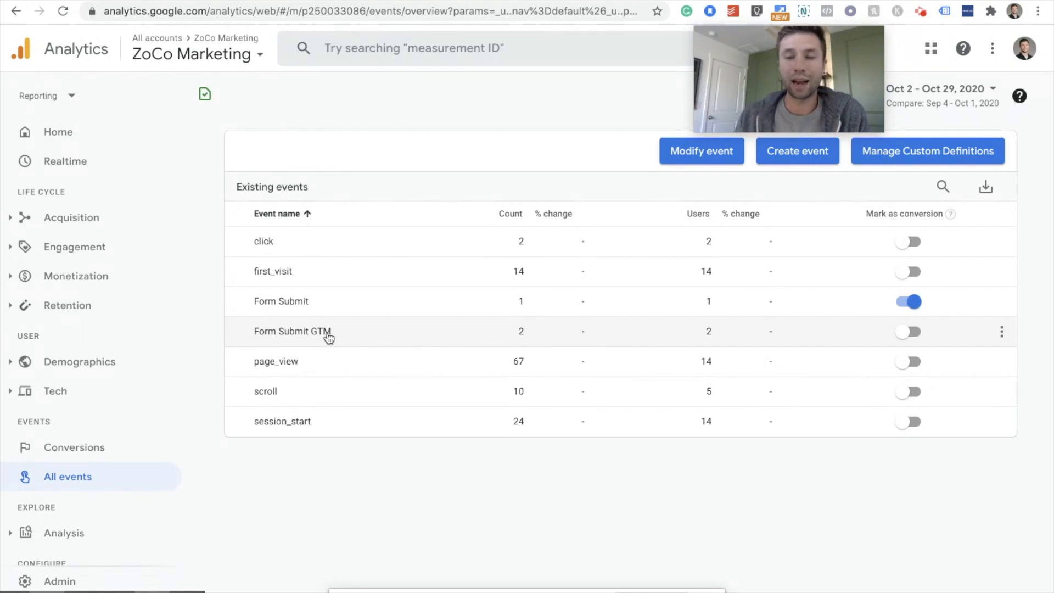
mouse_move(331, 336)
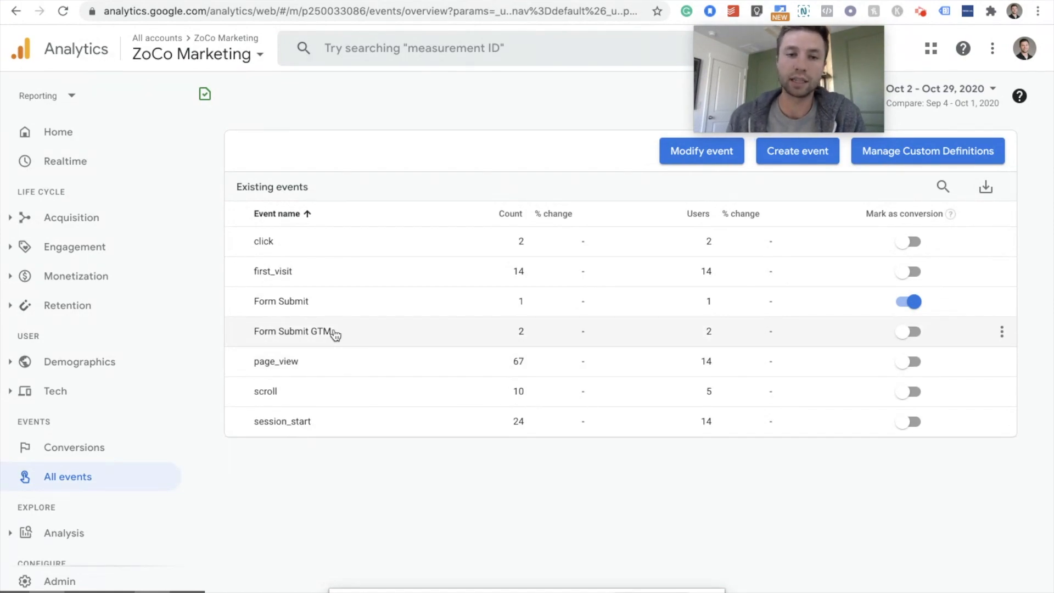
mouse_move(345, 361)
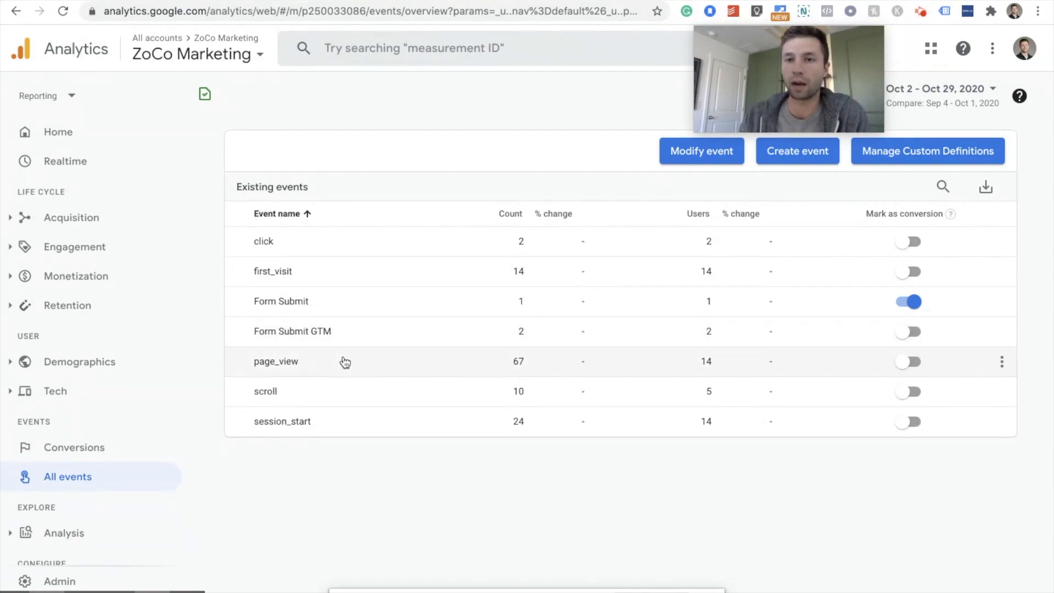
mouse_move(321, 305)
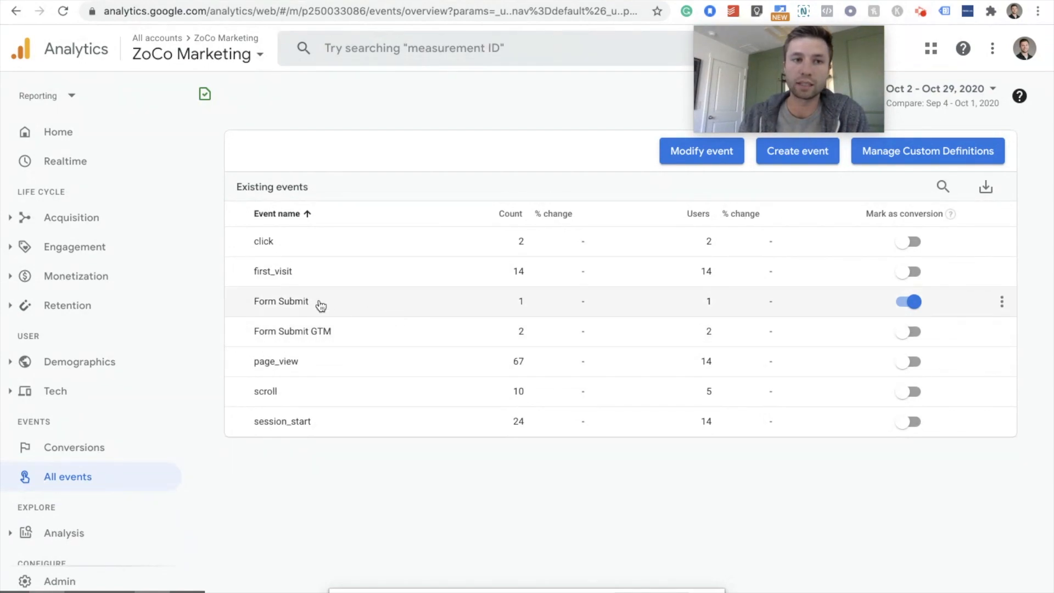
mouse_move(238, 323)
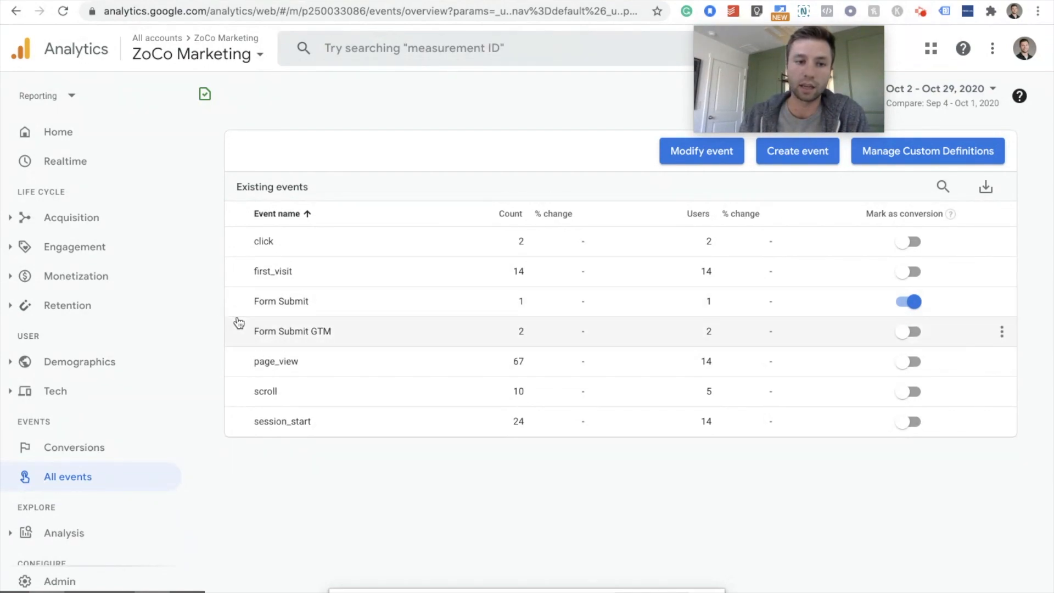
mouse_move(248, 335)
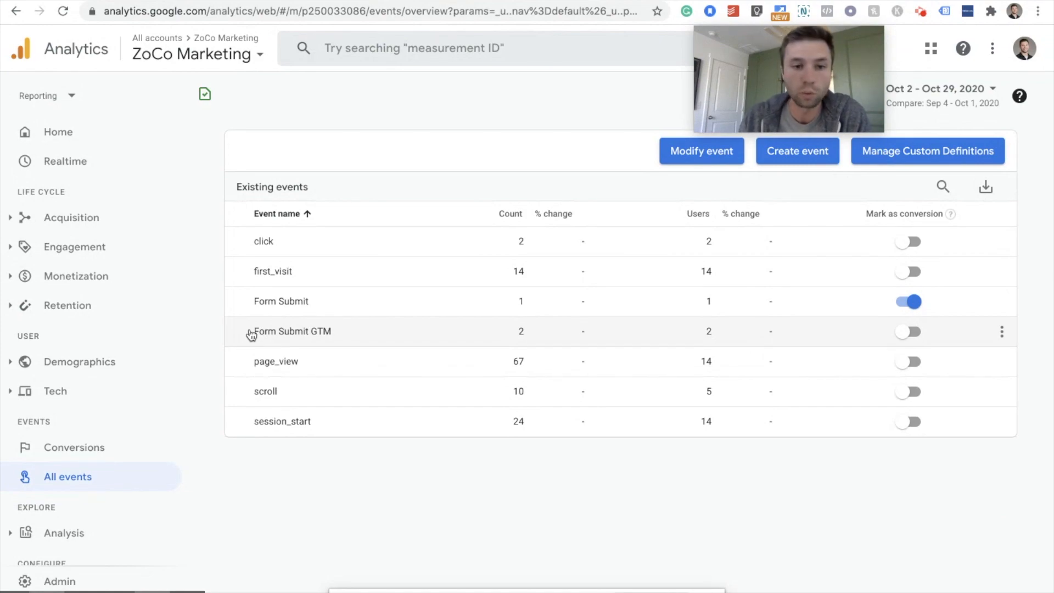
mouse_move(376, 338)
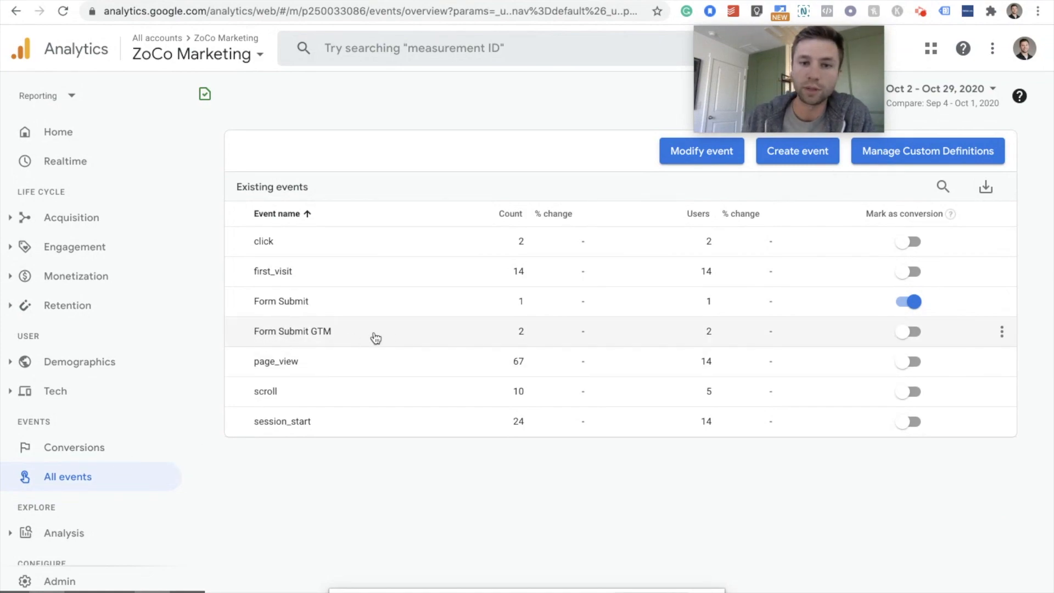
mouse_move(899, 321)
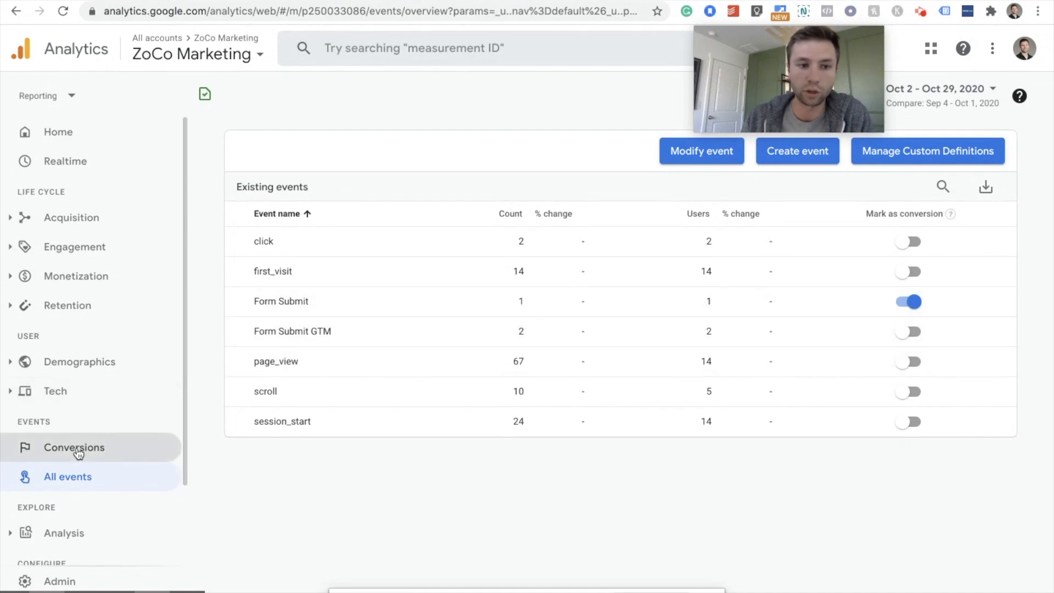
Review ZoCo Marketing's Conversions report (Form Submit, purchase) and return to All events
click(73, 447)
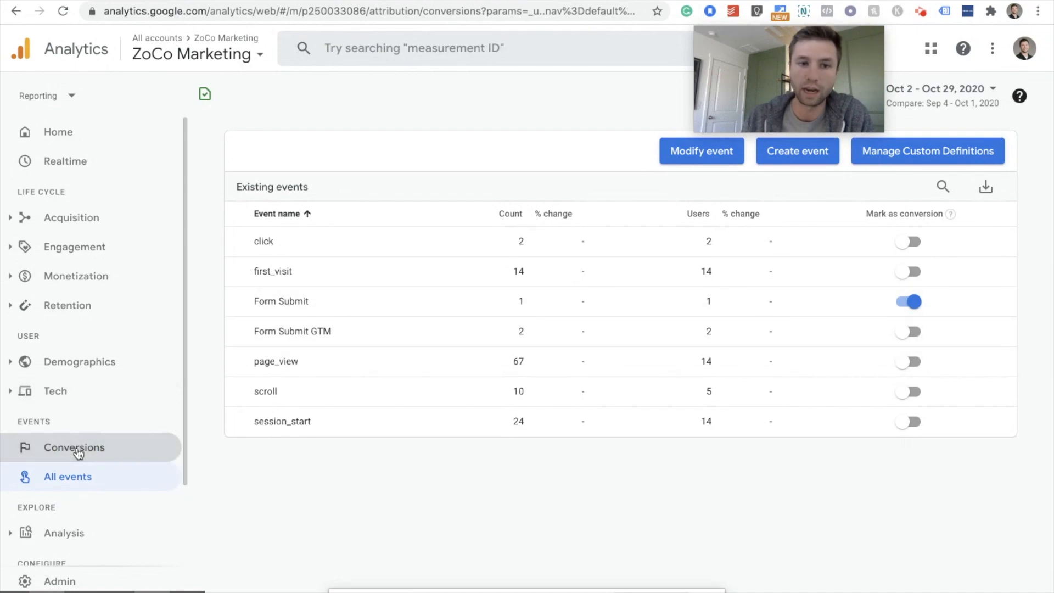
click(74, 446)
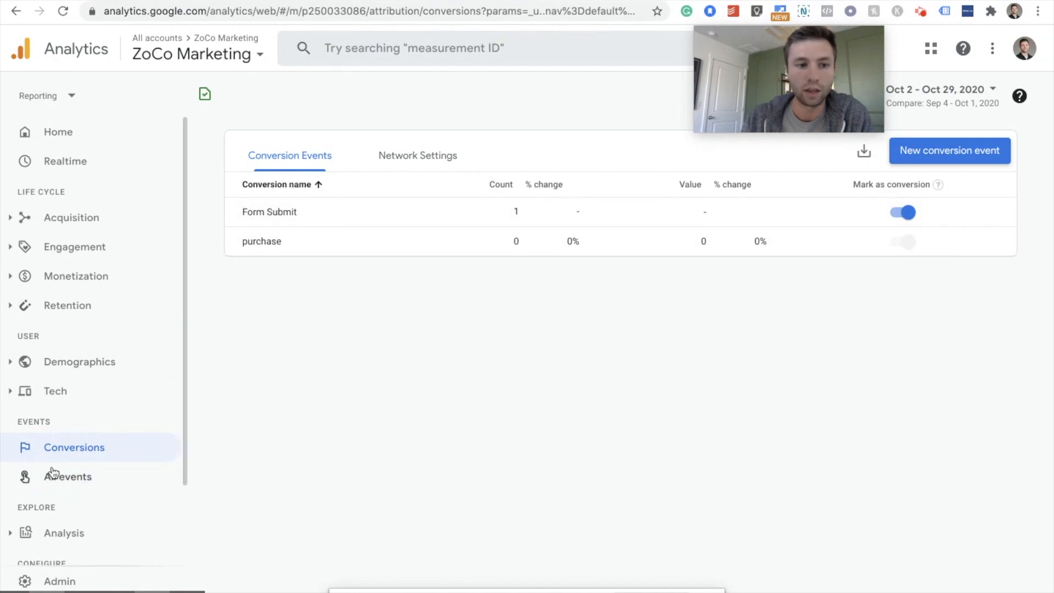
click(67, 476)
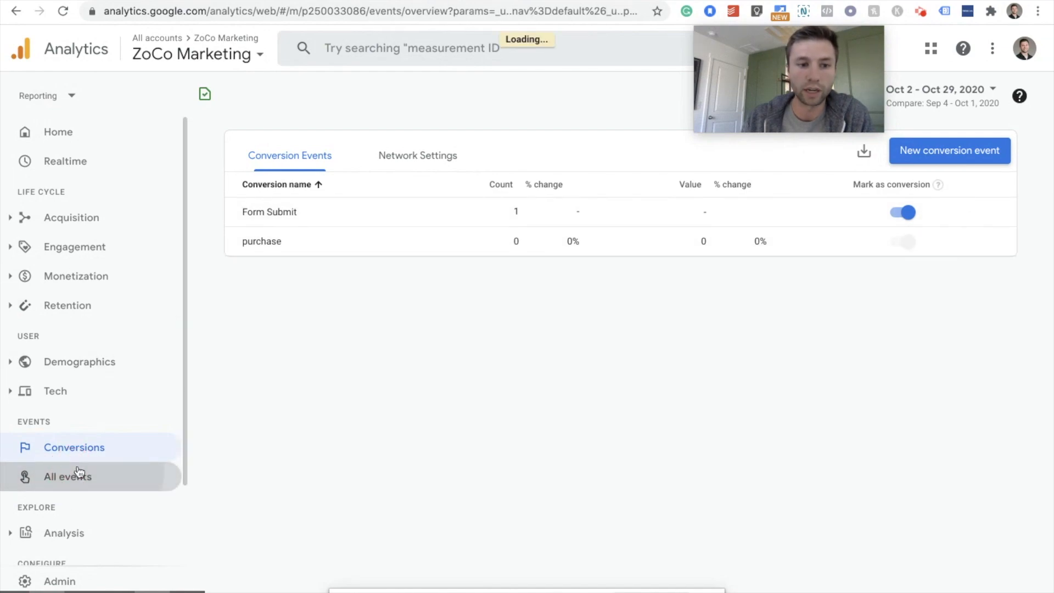
Mark Form Submit GTM as a conversion and verify it appears in the Conversions report
click(67, 477)
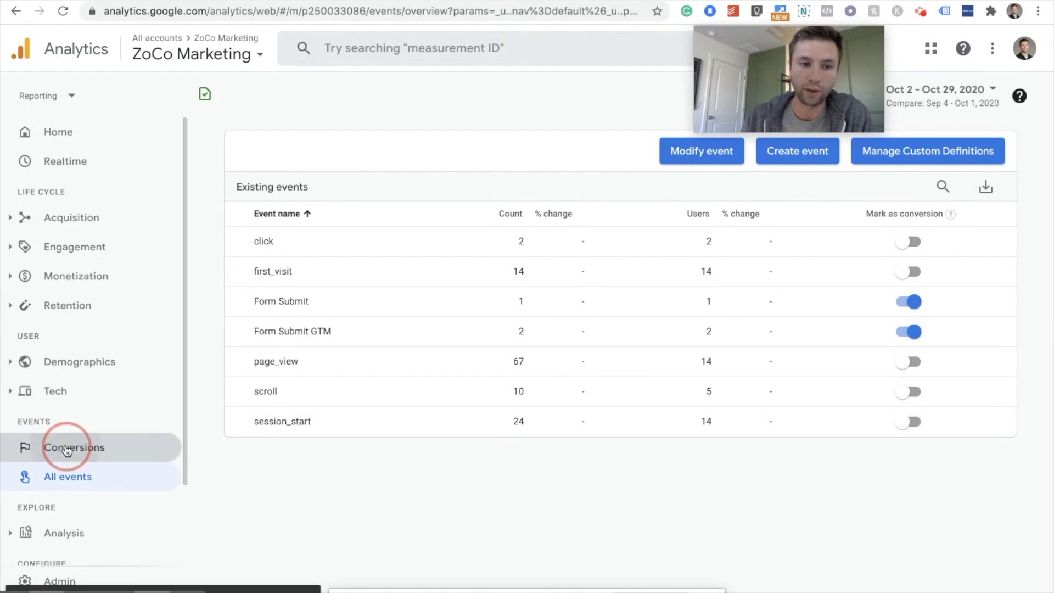
click(74, 447)
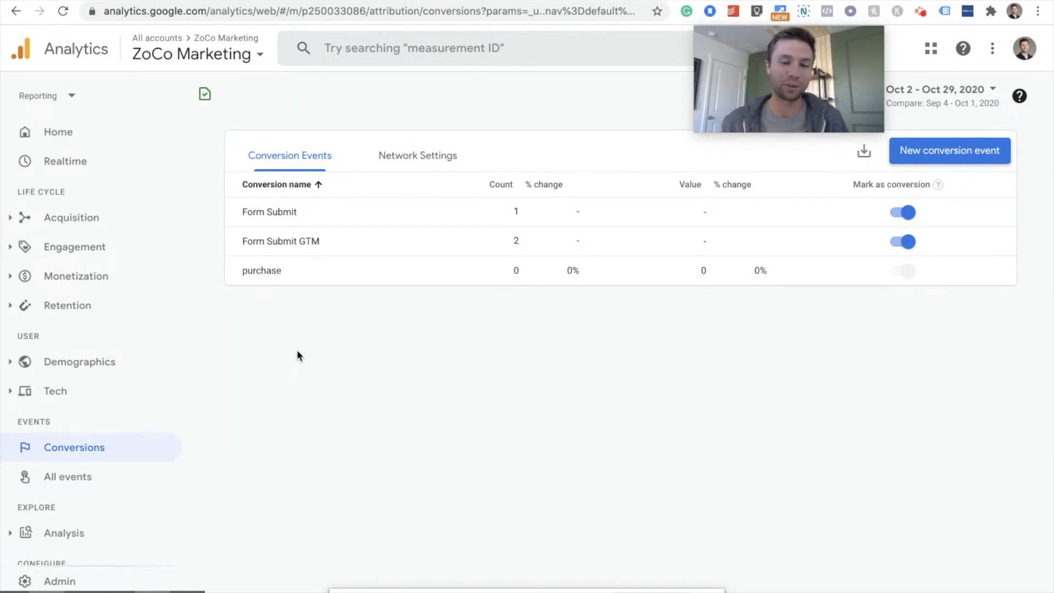
mouse_move(407, 387)
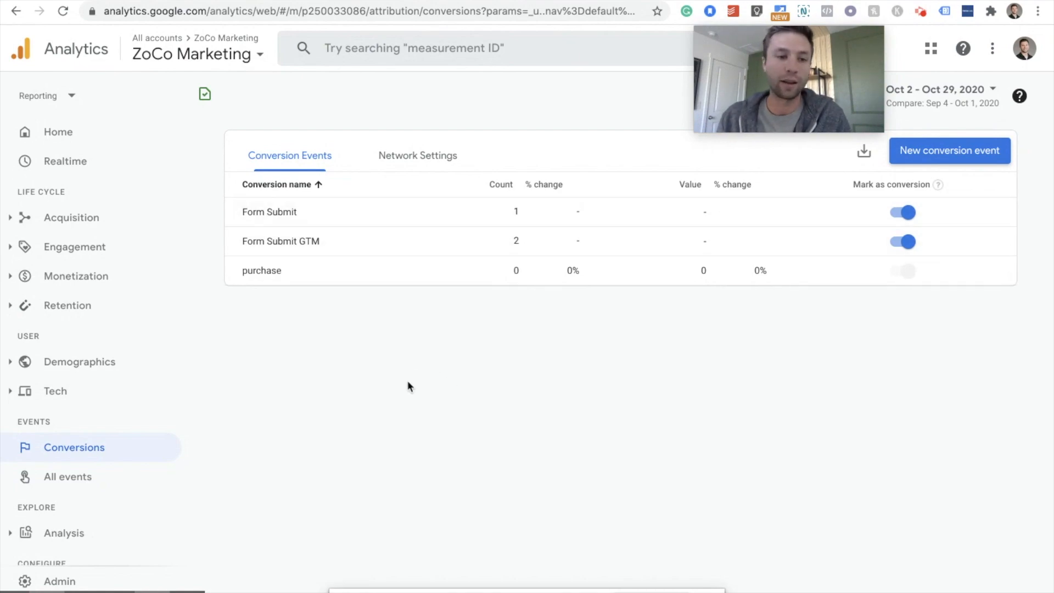
mouse_move(386, 386)
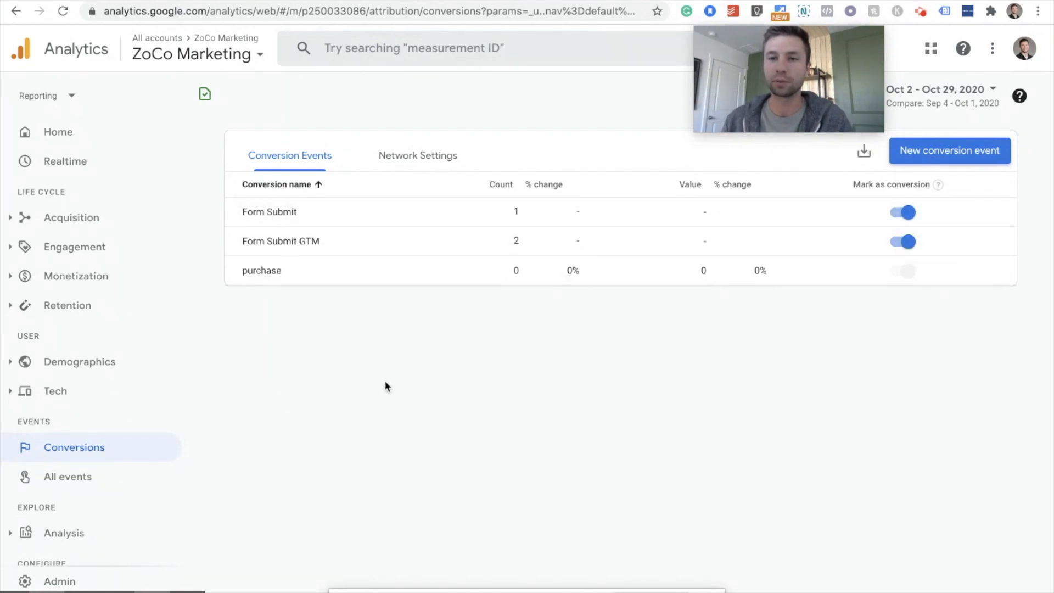
mouse_move(588, 403)
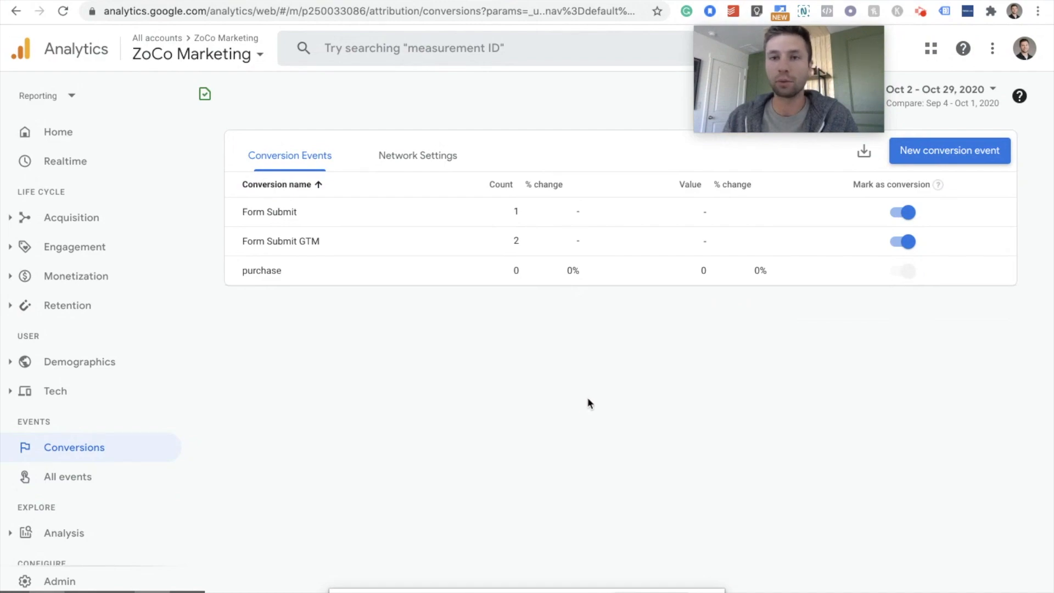
mouse_move(576, 404)
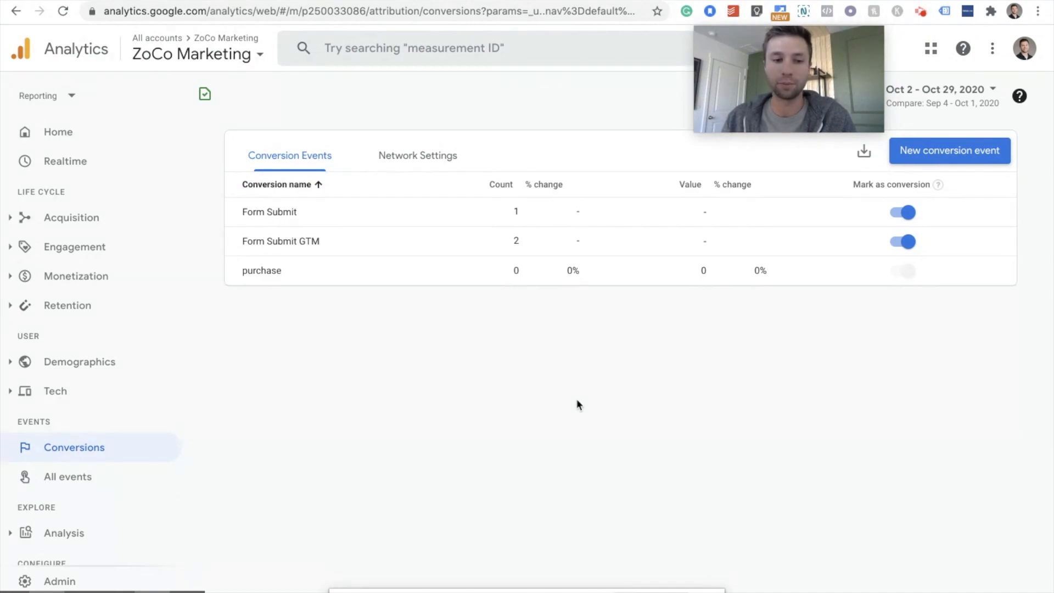
mouse_move(584, 412)
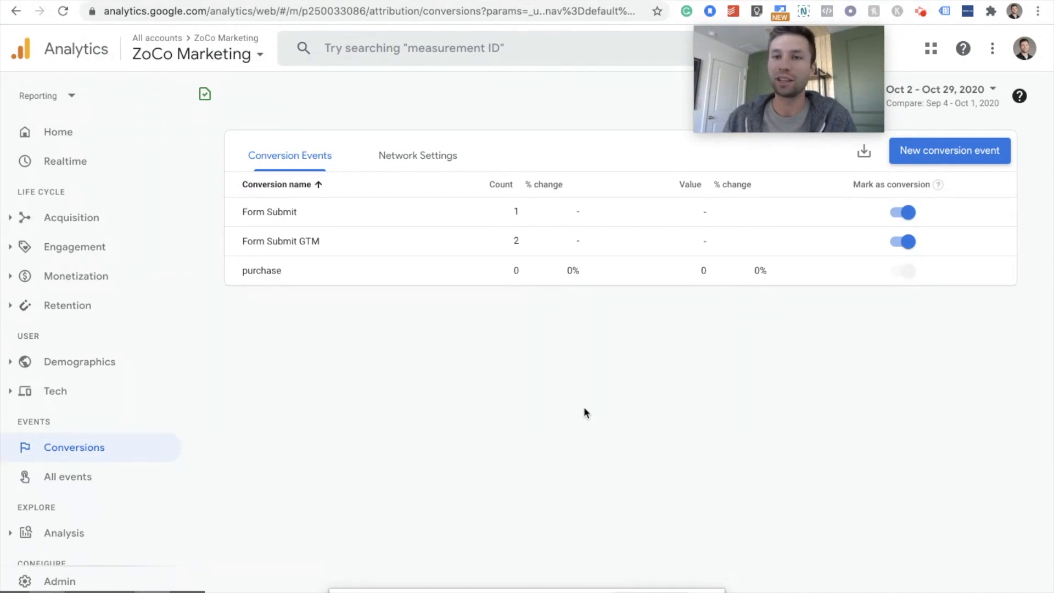